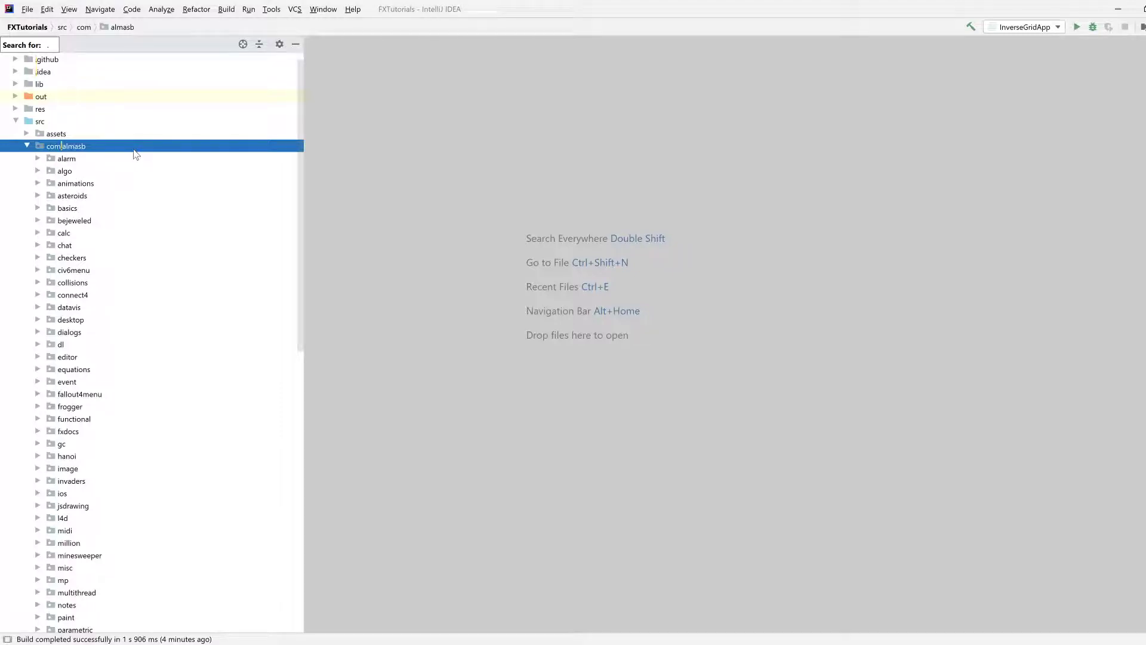
# Step: Create a compression package inside com.almasb
pyautogui.rightClick(65, 145)
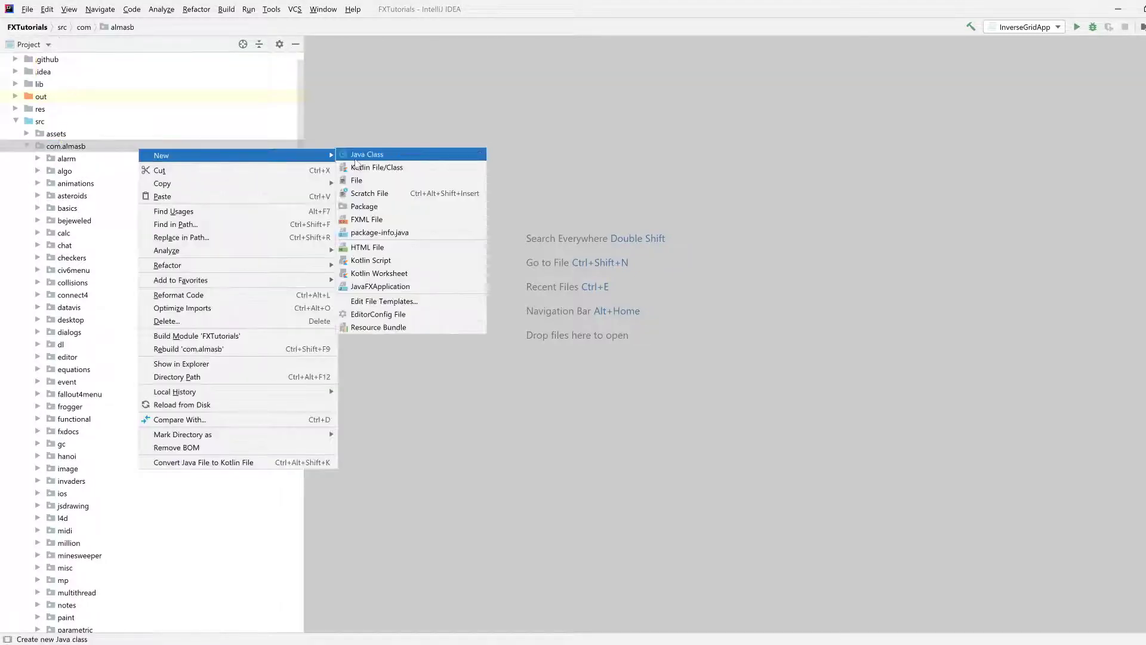
pyautogui.click(364, 206)
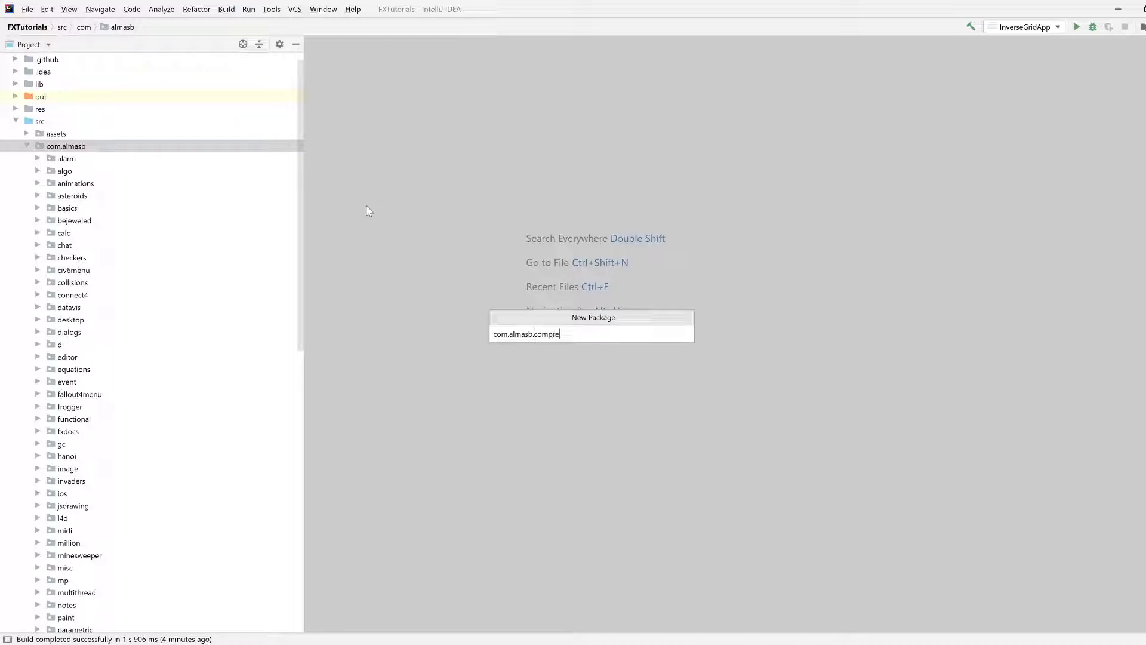
pyautogui.press('enter')
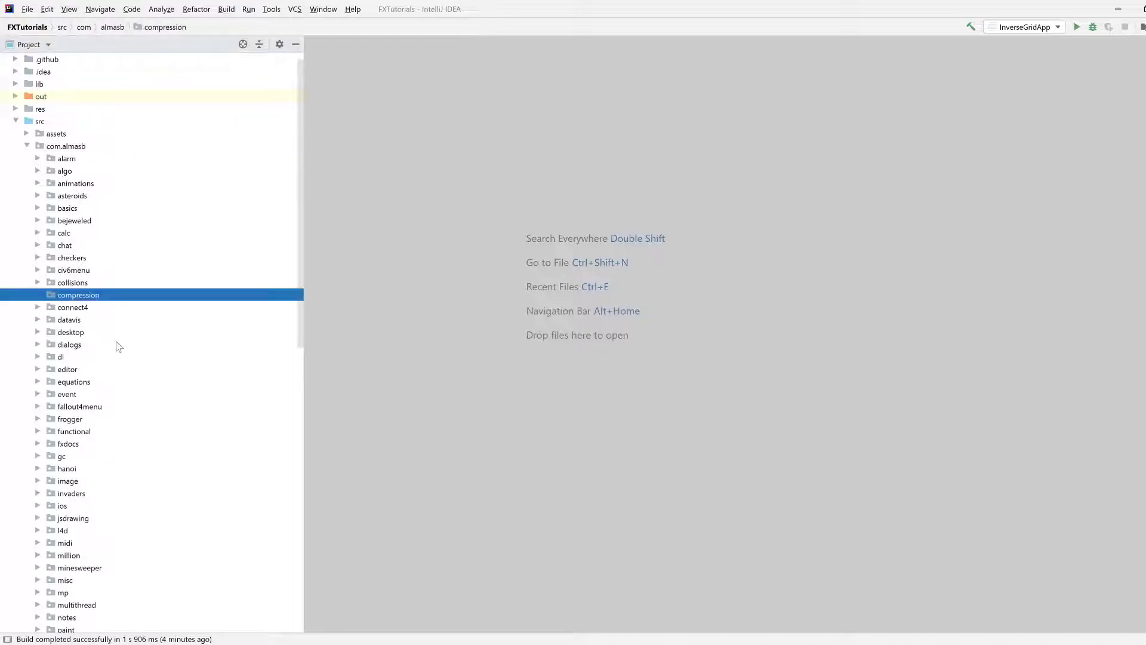
# Step: Create the CompressionMain Java class in the compression package
pyautogui.rightClick(77, 295)
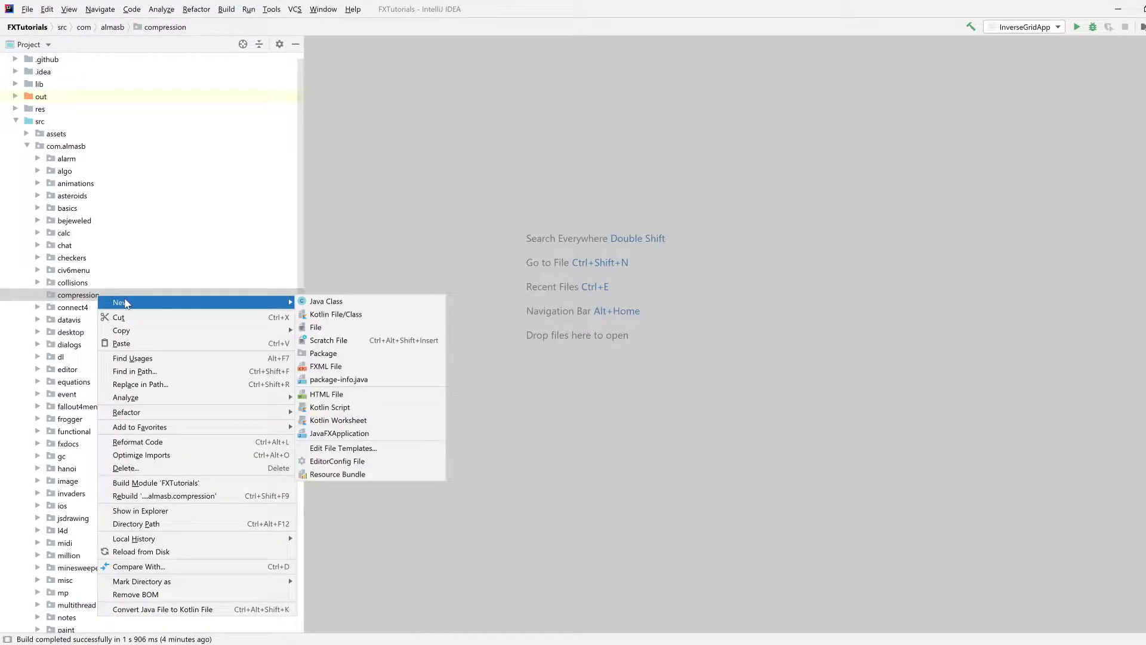
pyautogui.click(326, 300)
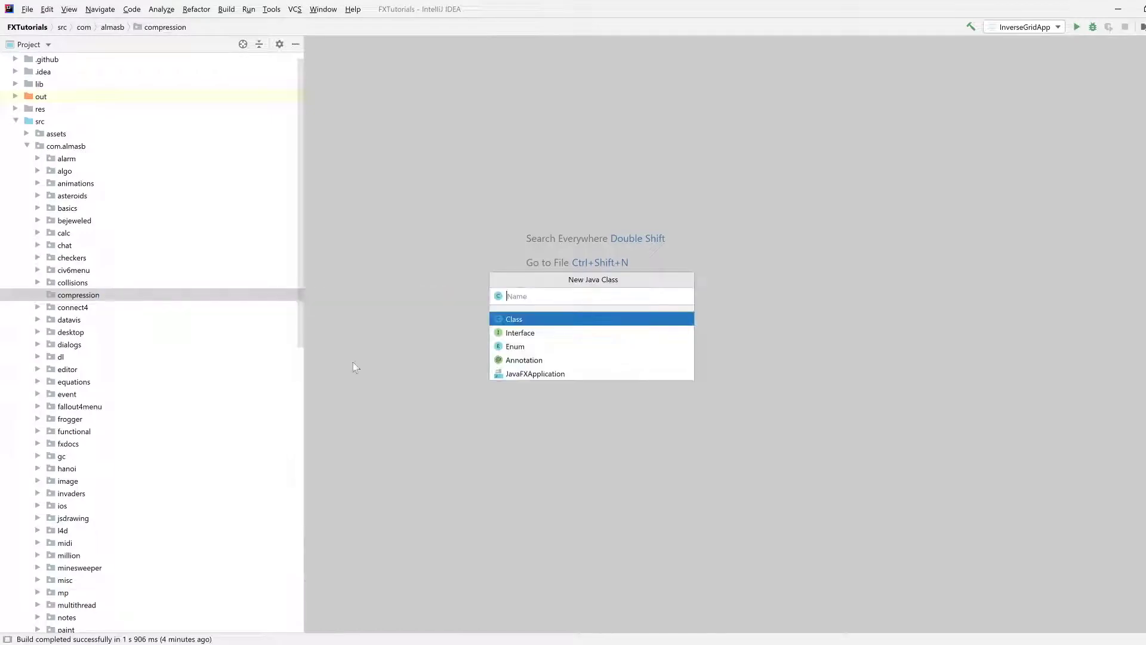
pyautogui.write('Compress')
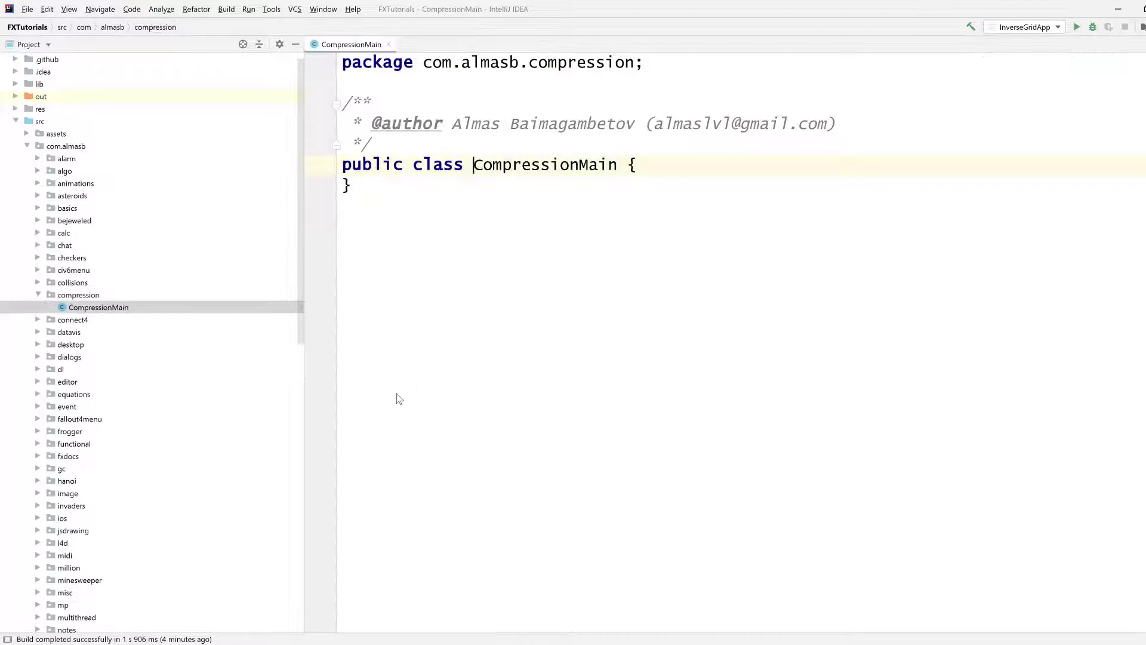
# Step: Add a main method using the psvm template
pyautogui.press('enter')
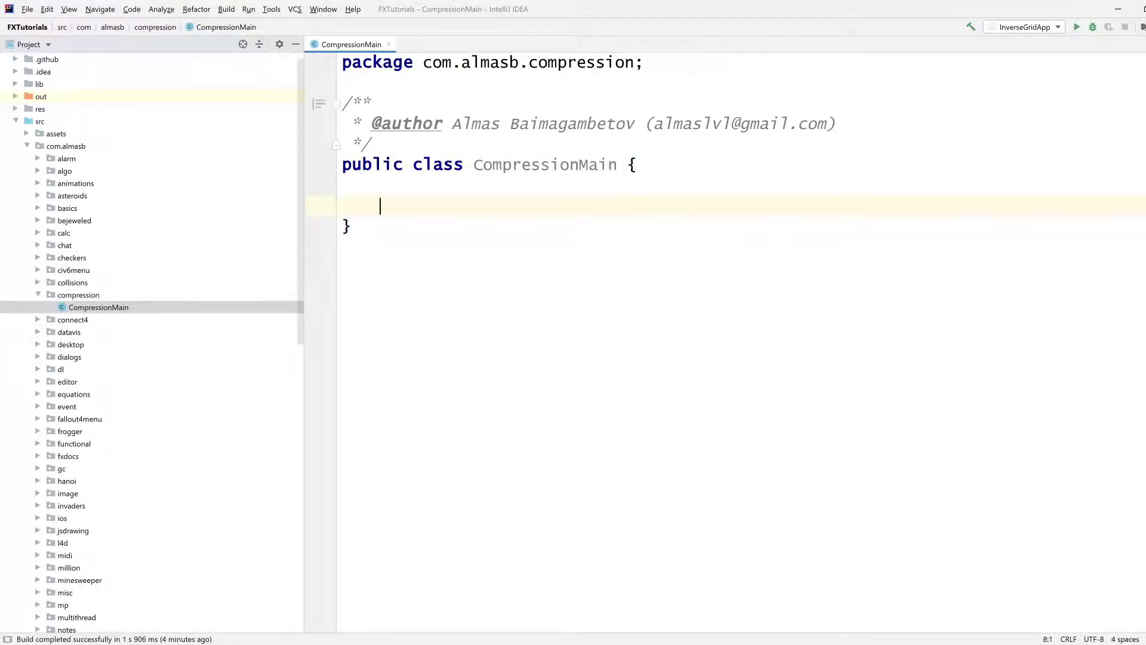
pyautogui.write('psvm')
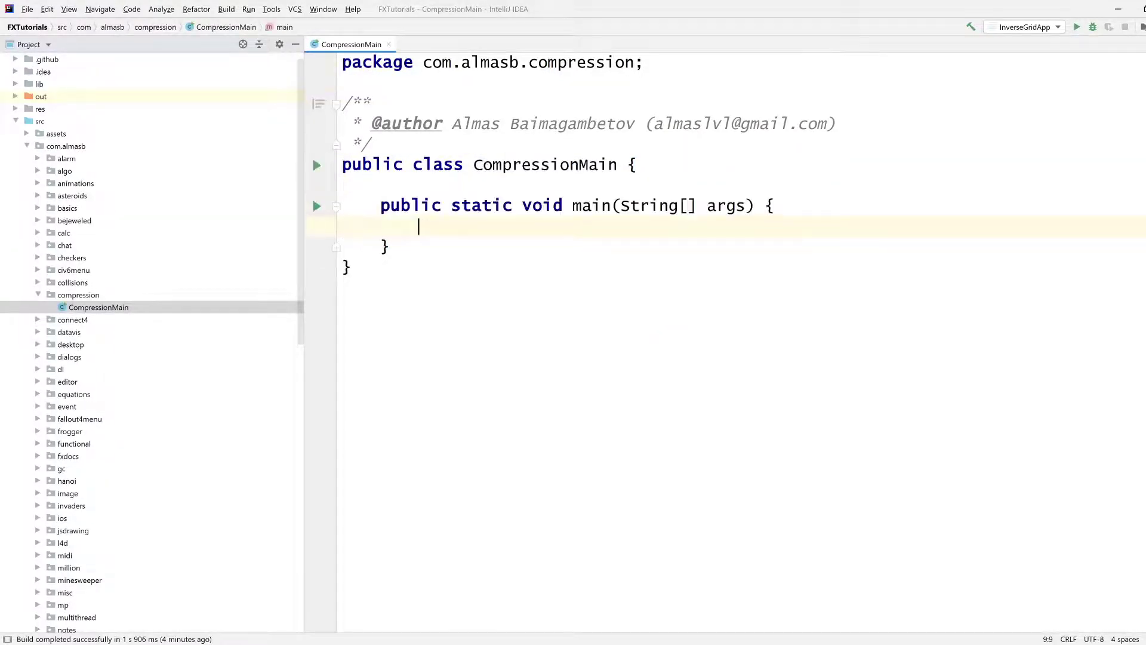
pyautogui.press('Enter')
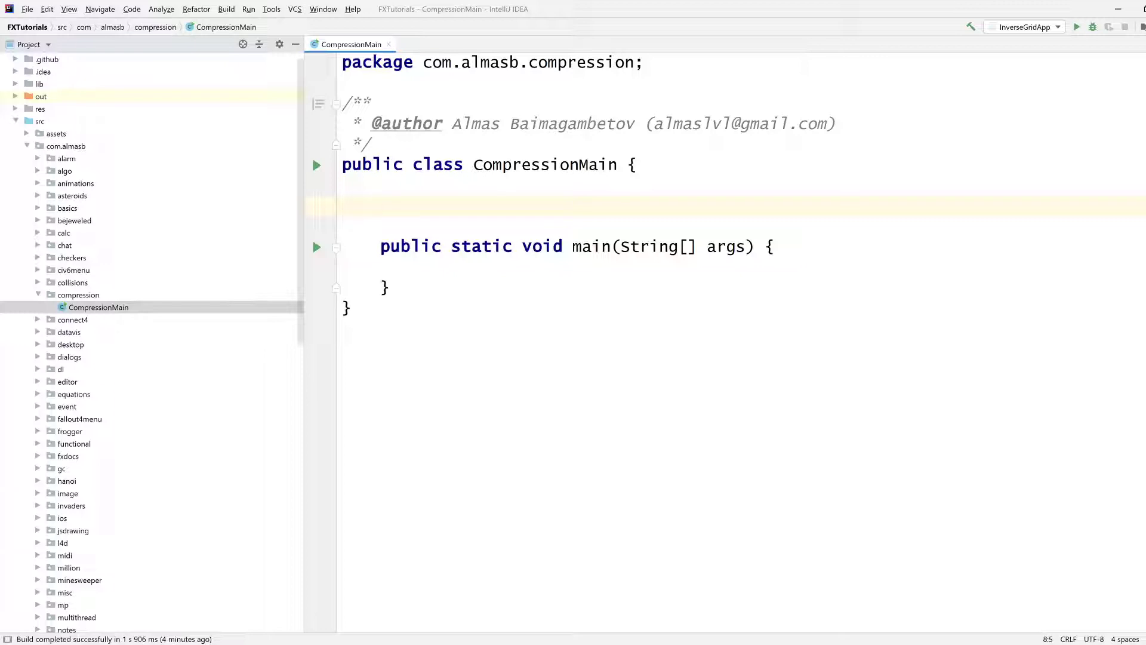
# Step: Declare an empty public static byte[] compress(byte[] data) method
pyautogui.write('public static')
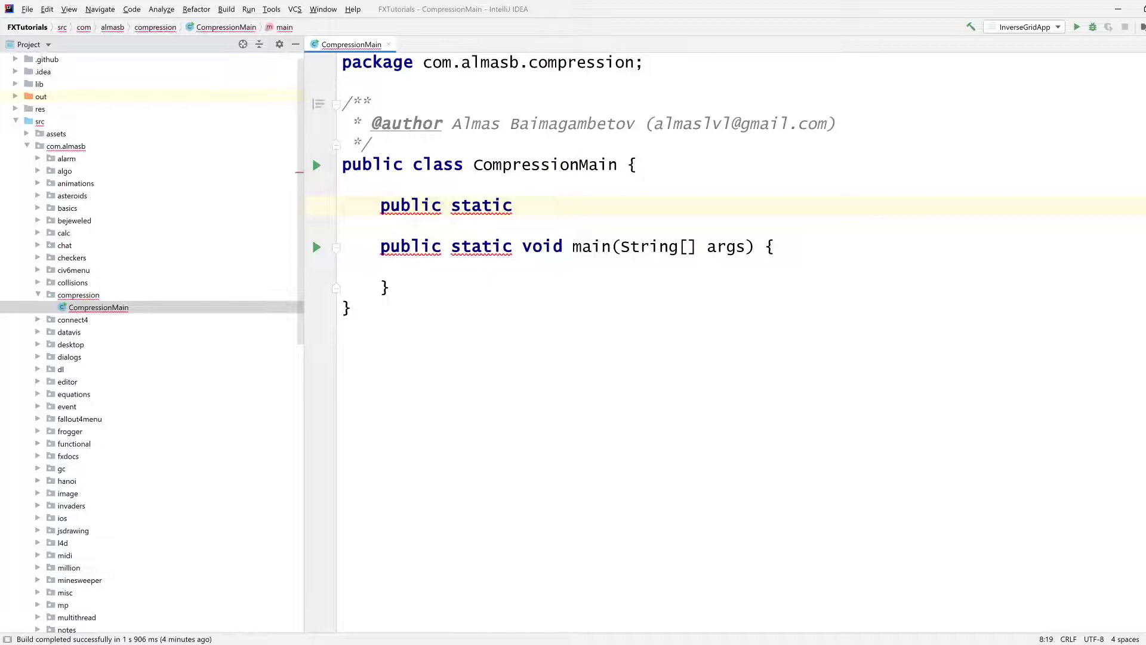
pyautogui.write('byte[]')
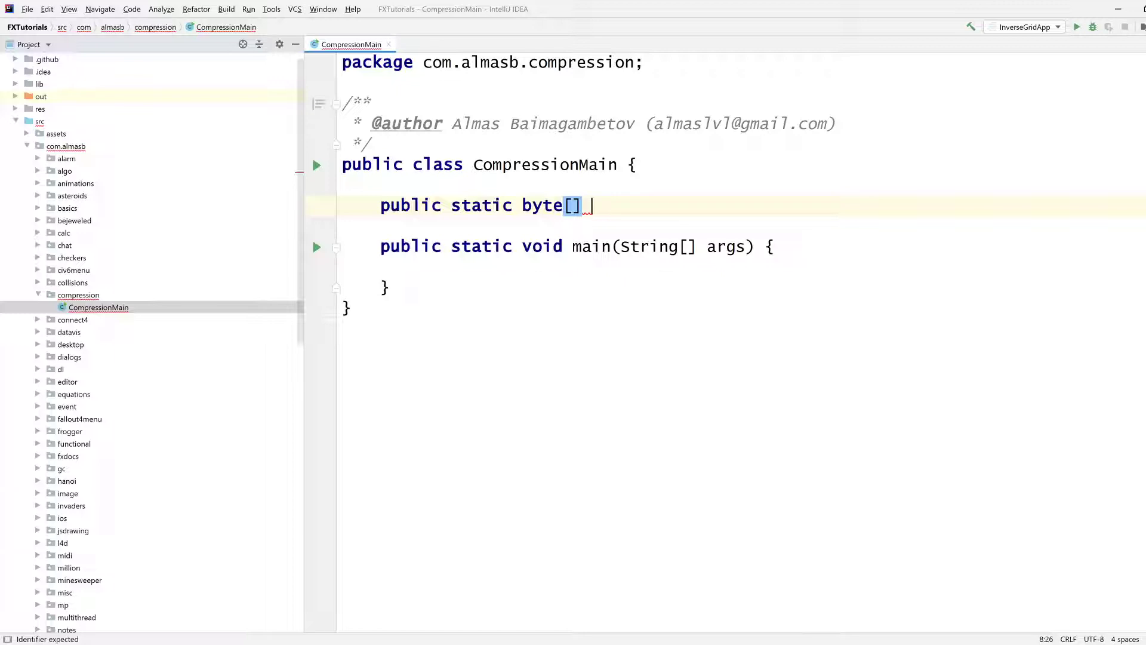
pyautogui.write('compress(')
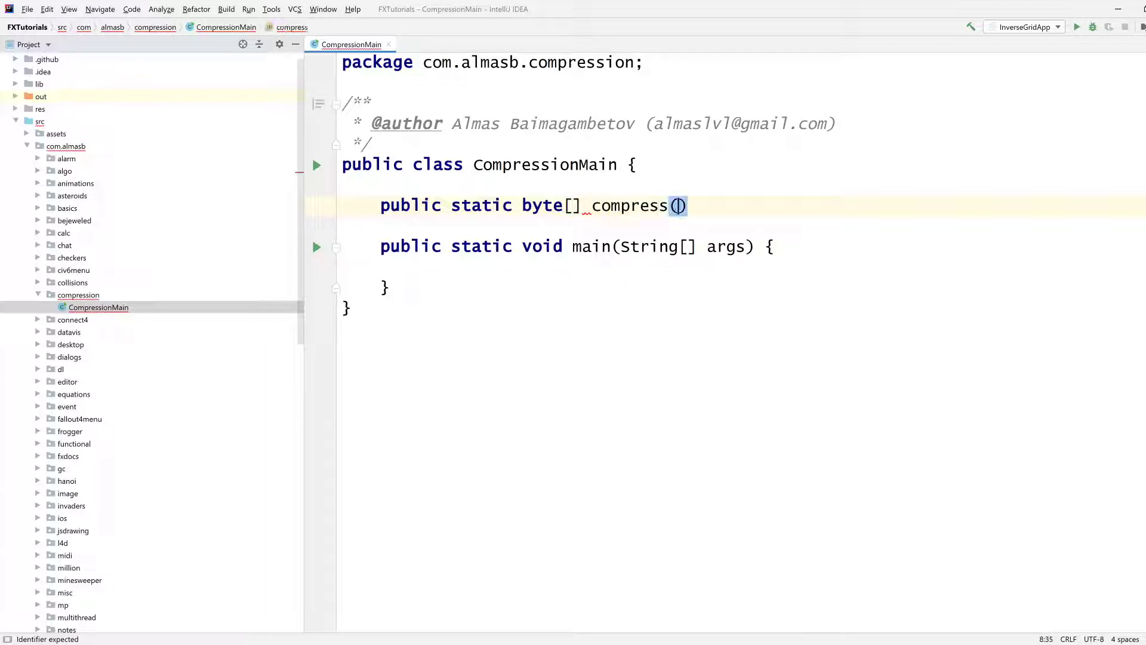
pyautogui.write('byte[] data')
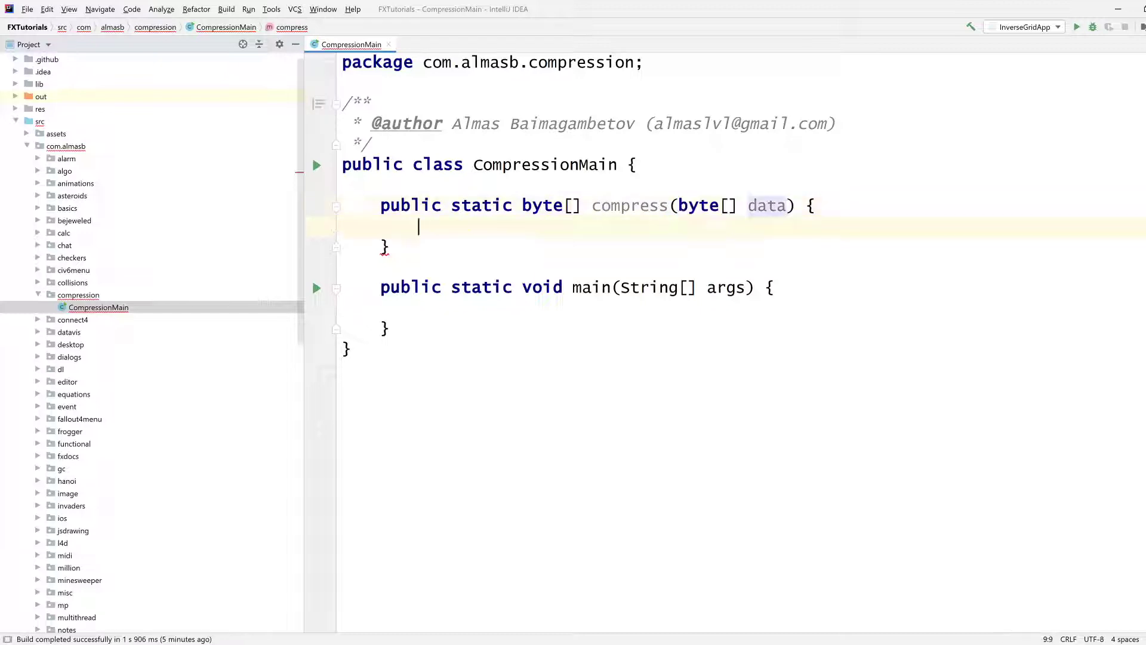
pyautogui.doubleClick(547, 206)
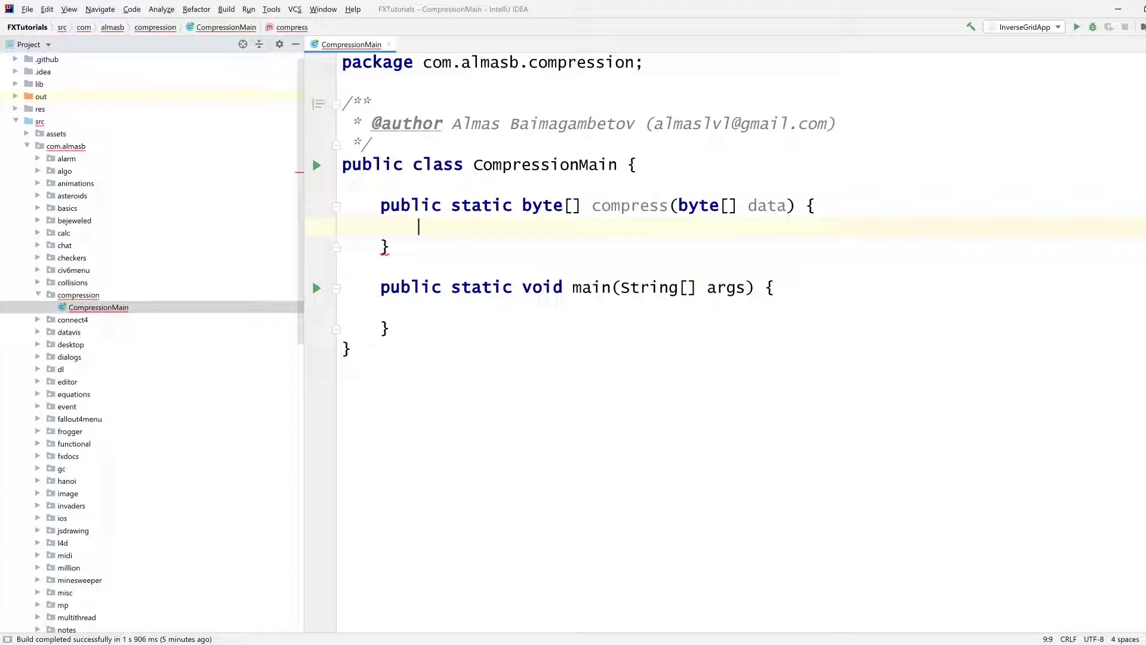
# Step: Write an empty public static byte[] decompress method with parameter renamed to compressedData
pyautogui.write('p')
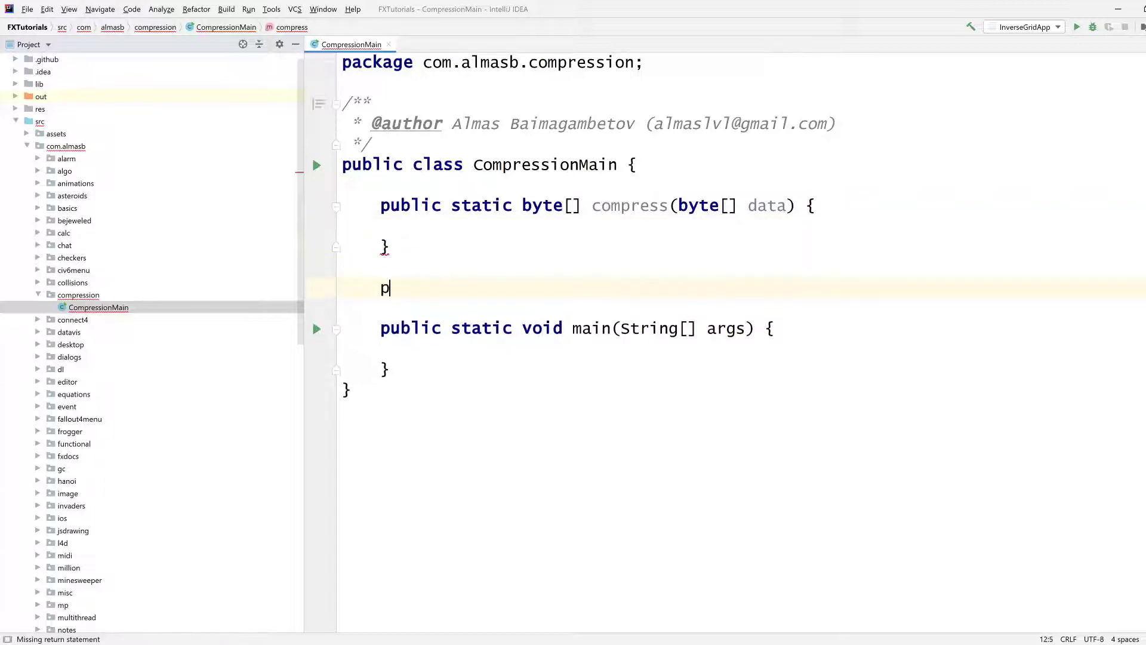
pyautogui.write('ublic static')
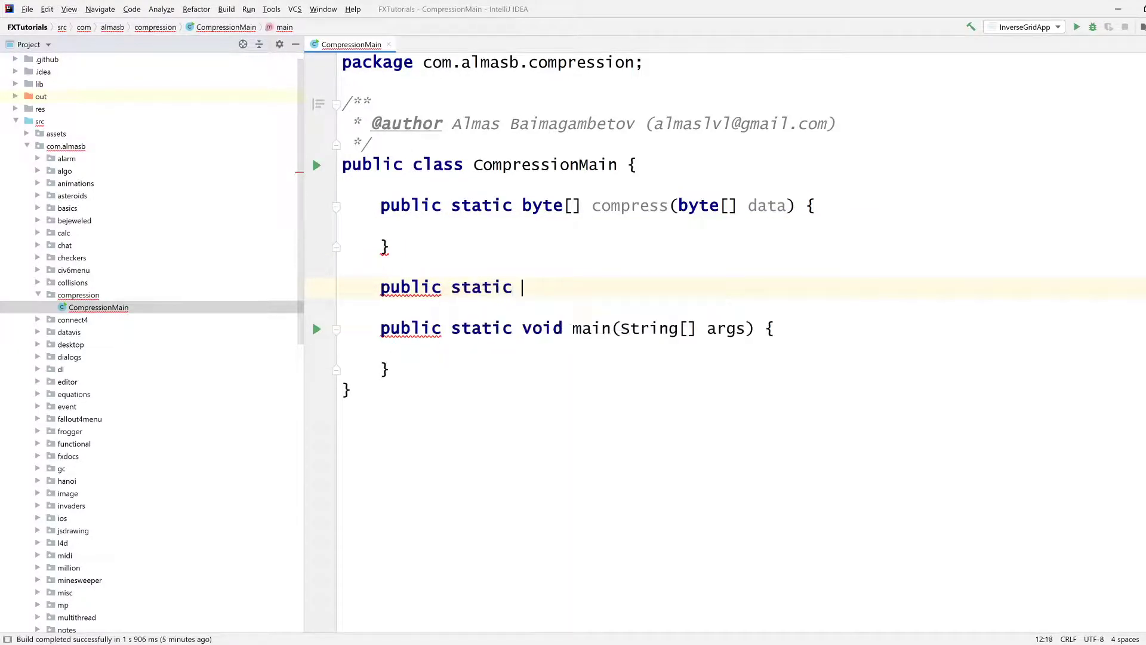
pyautogui.write('byte[] decompres')
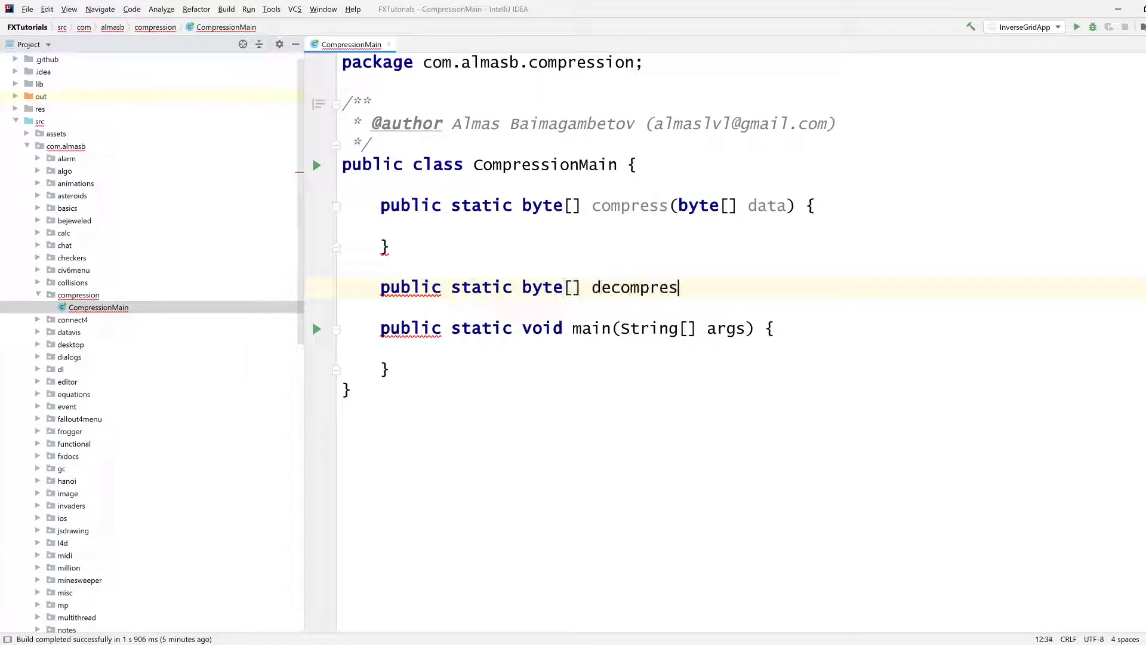
pyautogui.write('s(byte[] data) {')
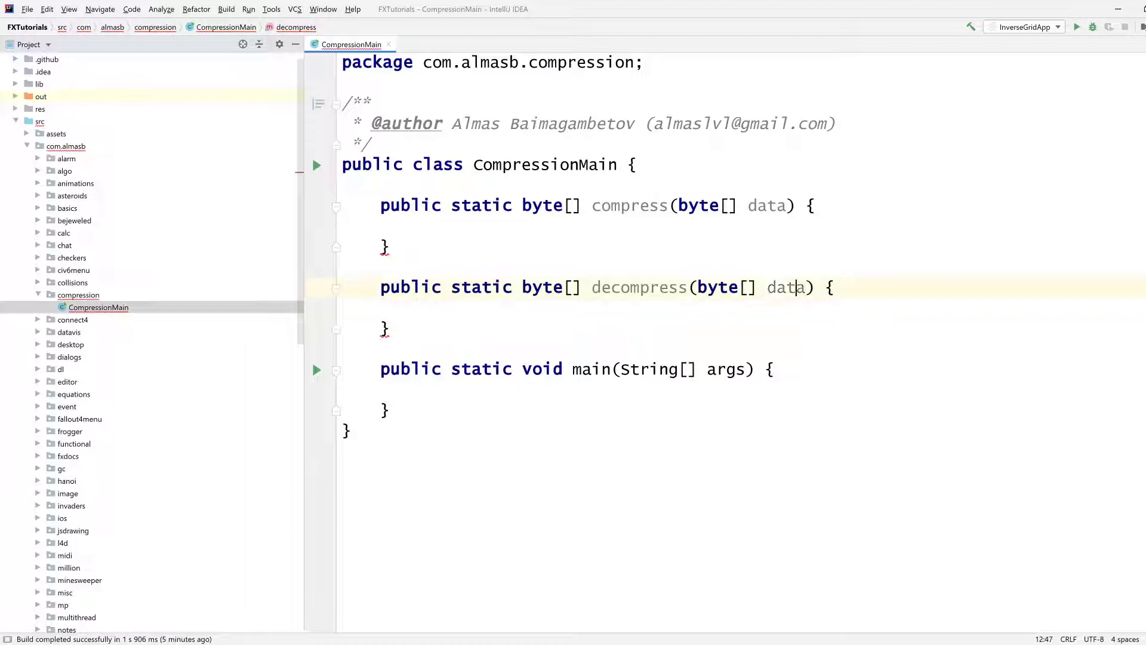
pyautogui.write('compressedD')
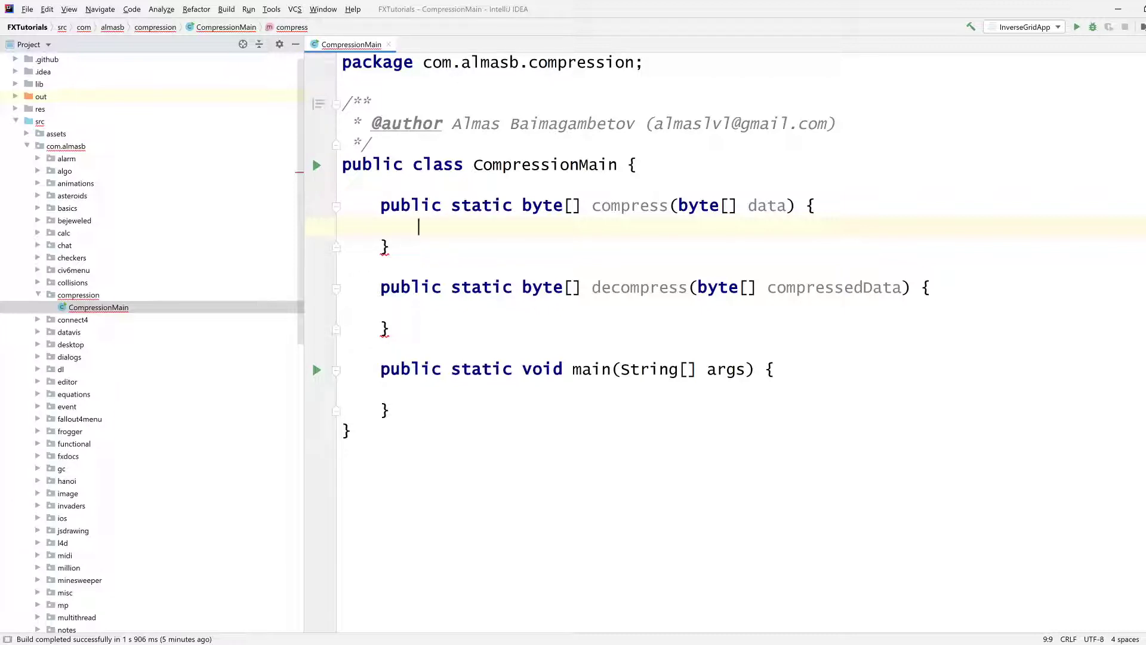
# Step: In compress, open try-with-resources creating ByteArrayOutputStream out and DeflaterOutputStream deflater
pyautogui.write('try')
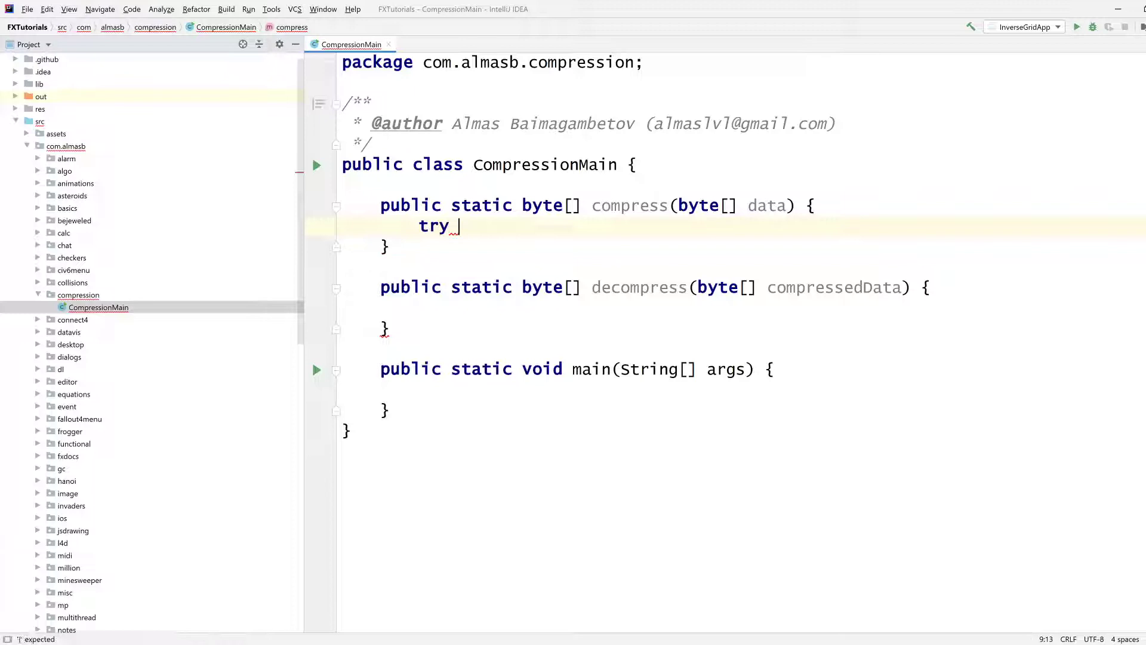
pyautogui.write('(ByteArrayOutputStream')
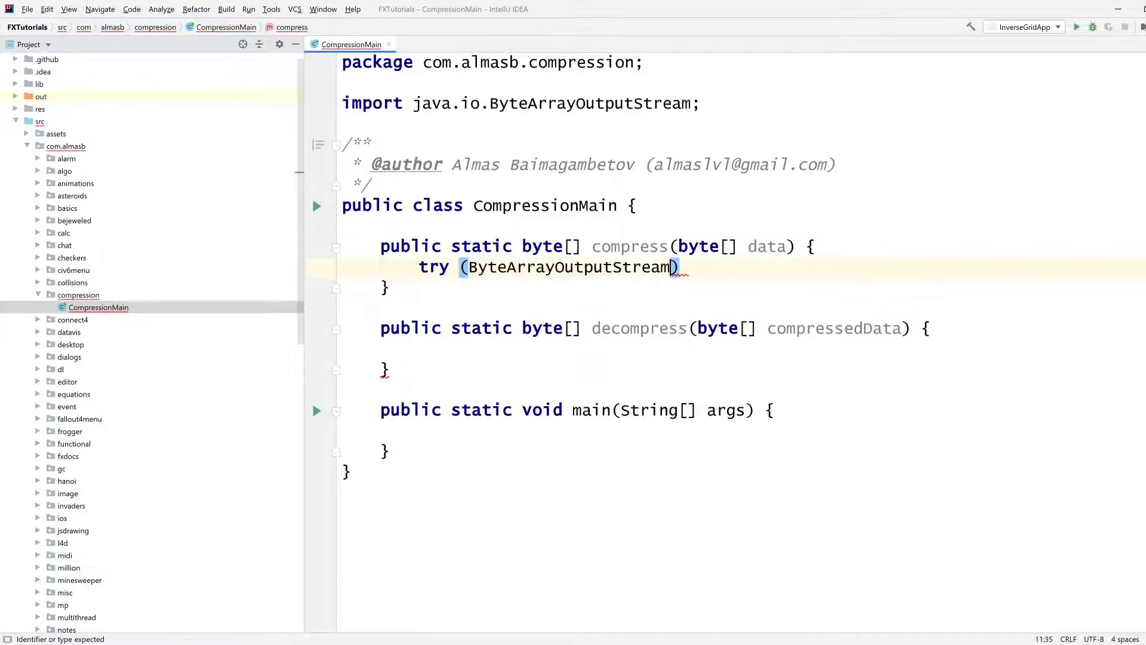
pyautogui.write('out = new ByteArrayOutputStream(')
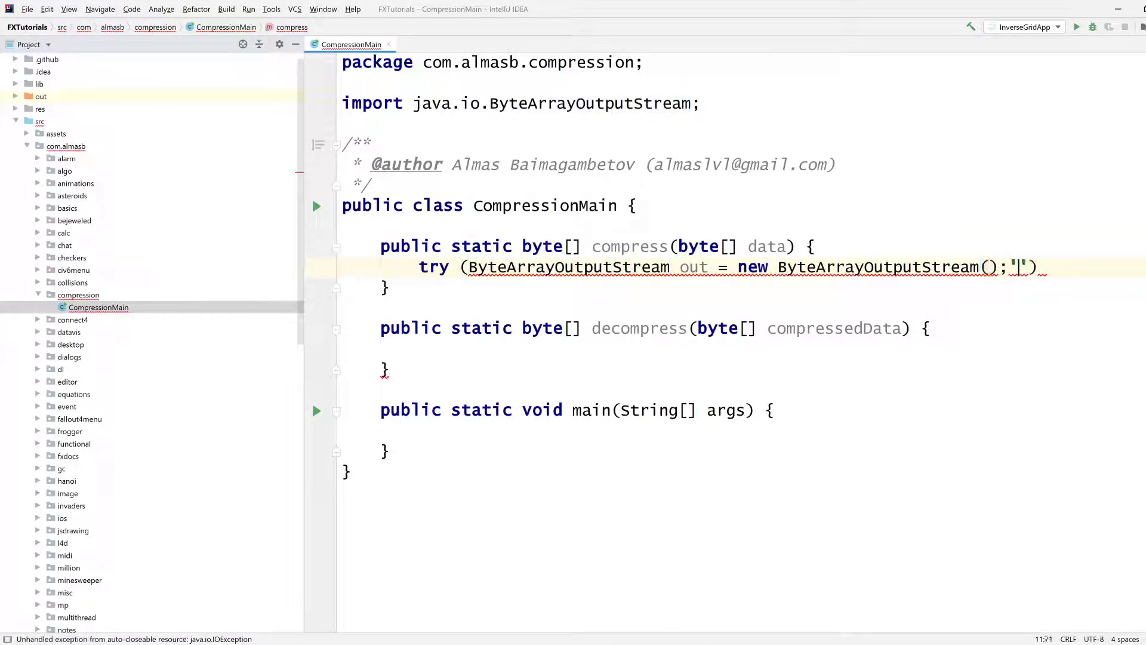
pyautogui.press('Enter')
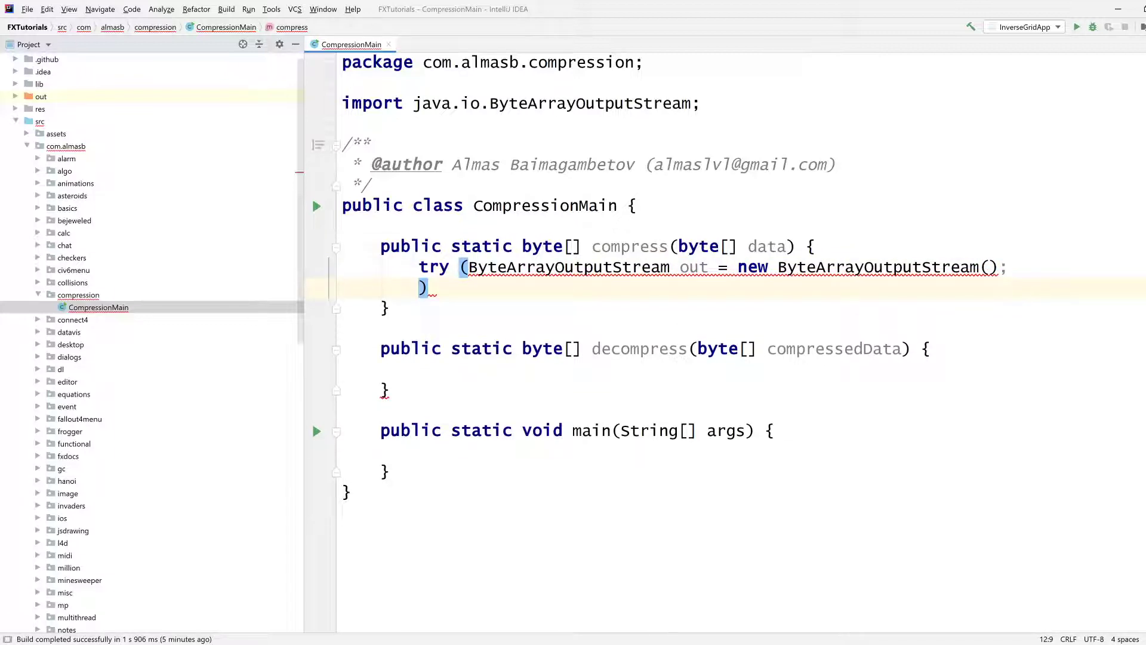
pyautogui.write('De')
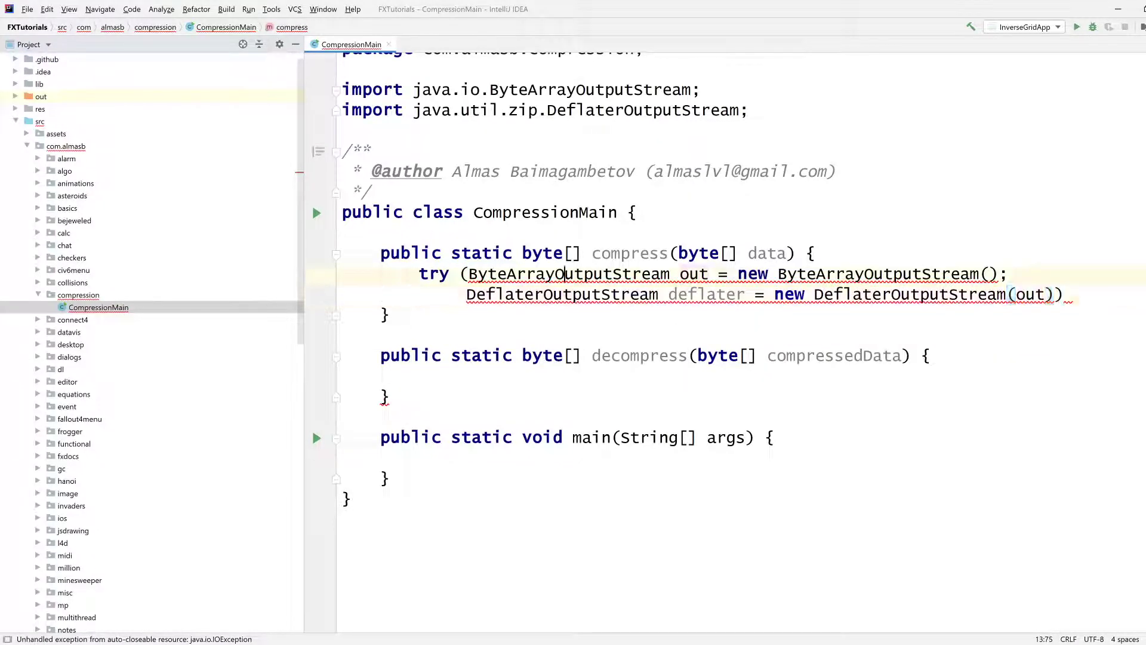
pyautogui.doubleClick(567, 273)
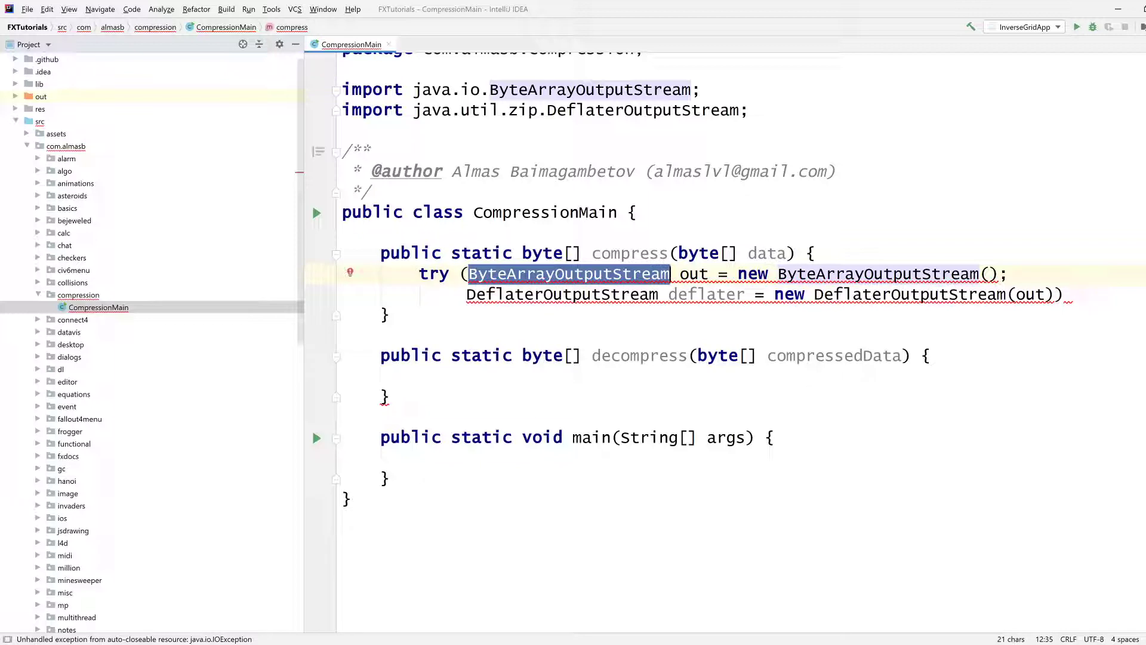
pyautogui.doubleClick(706, 294)
pyautogui.write(' {')
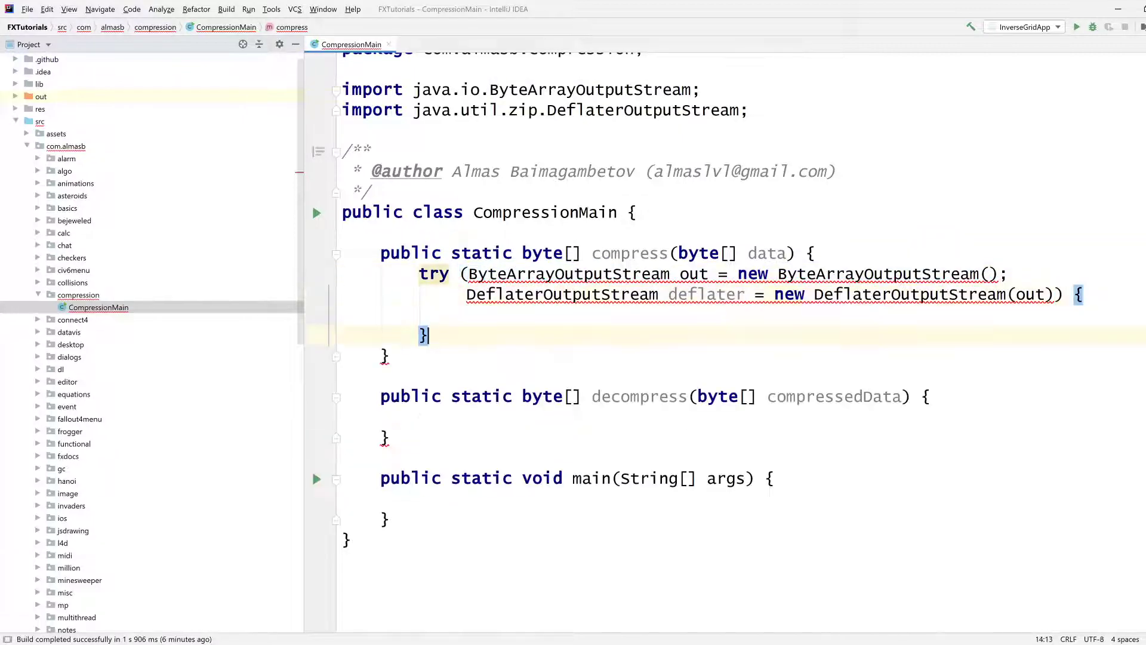
# Step: Add catch (Exception e) printing "error: " + e, then return new byte[0]
pyautogui.write('catch (Exception e) {')
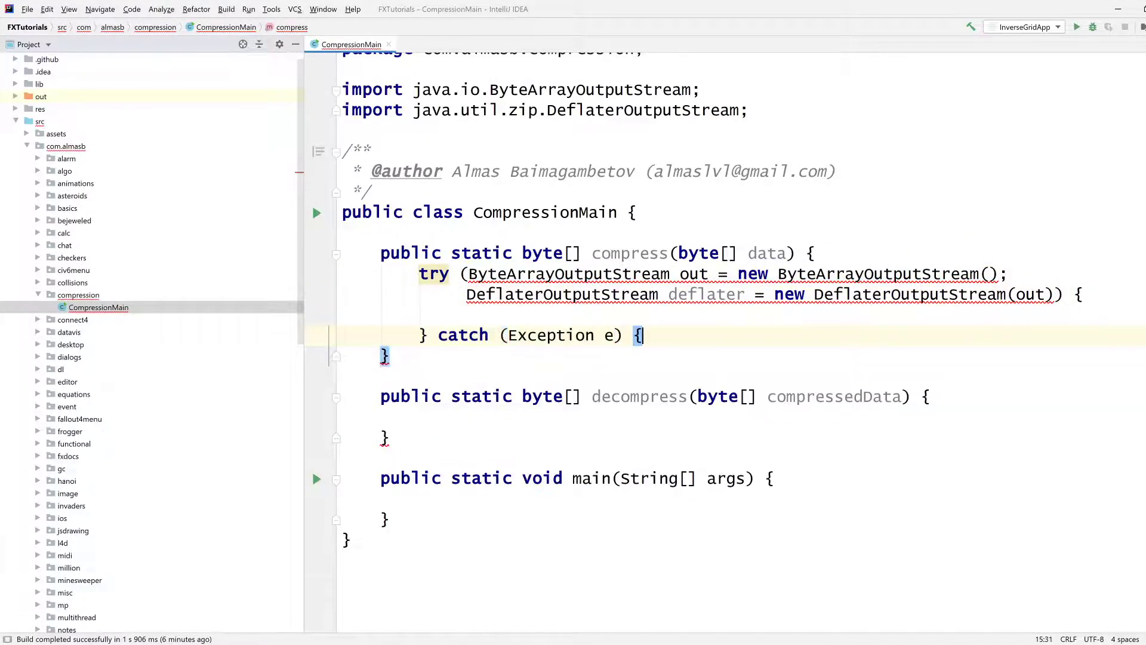
pyautogui.press('Enter')
pyautogui.write('System.out.println("error: " + e);')
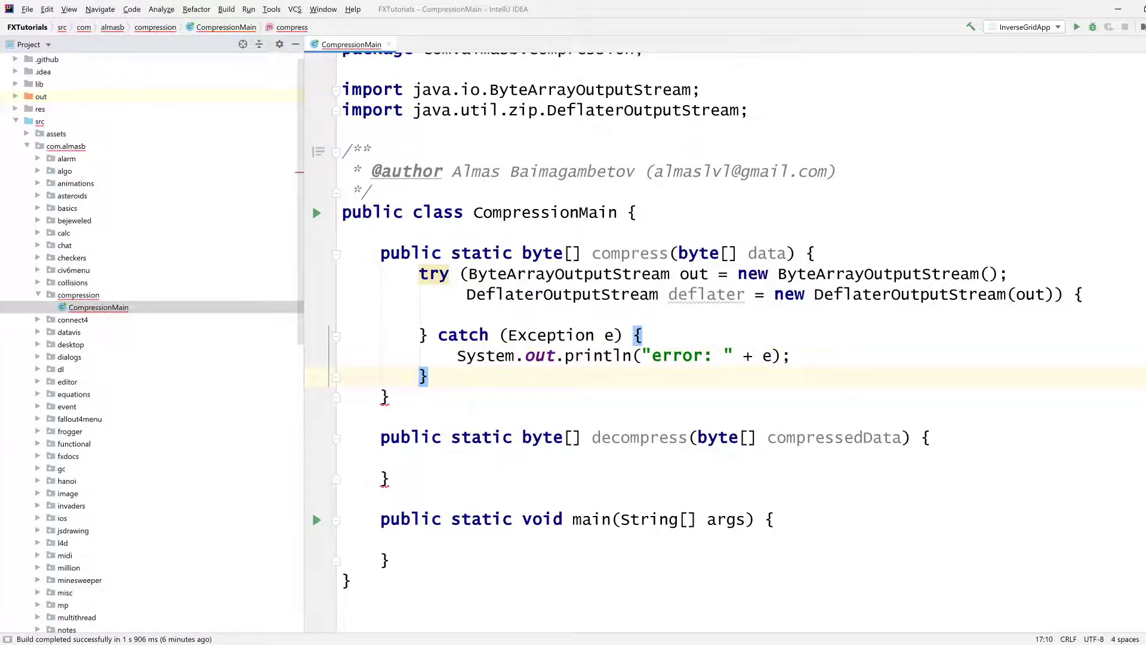
pyautogui.write('return new byte[')
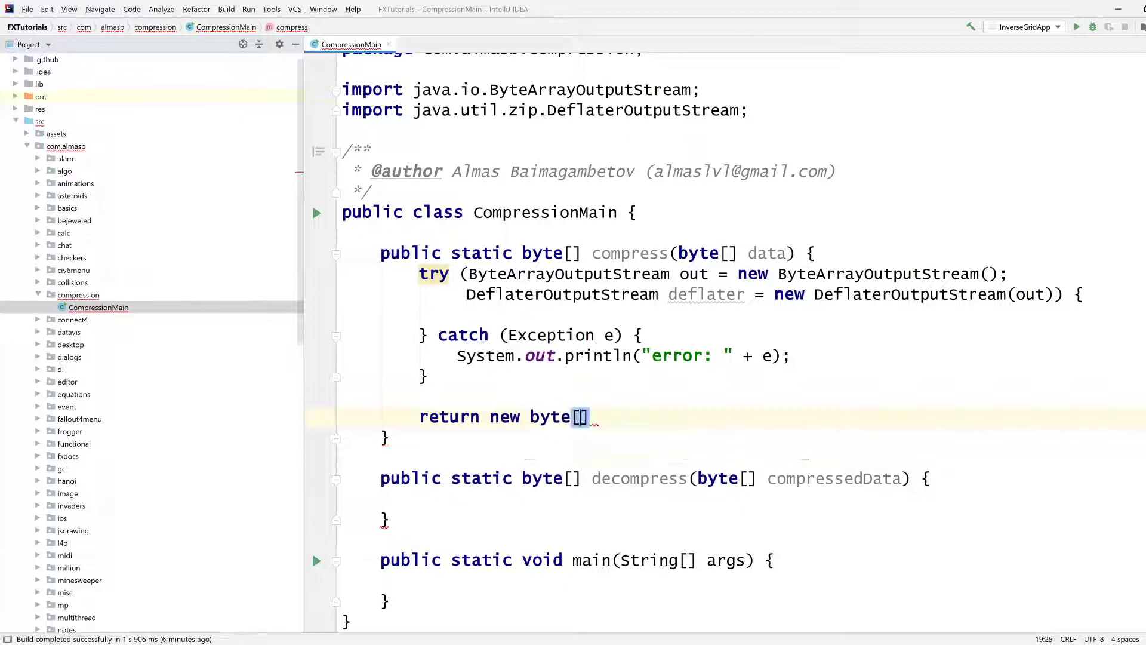
pyautogui.write('0];')
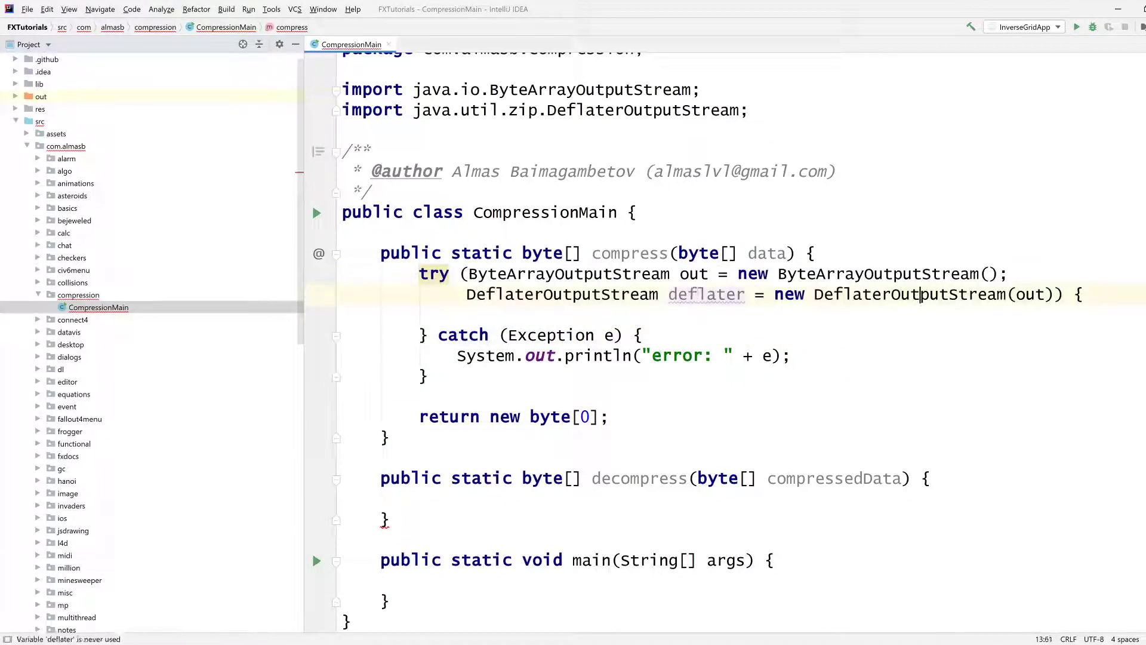
# Step: Make compress call deflater.write(data) and deflater.finish(), then return the out stream's bytes
pyautogui.write('deflater.')
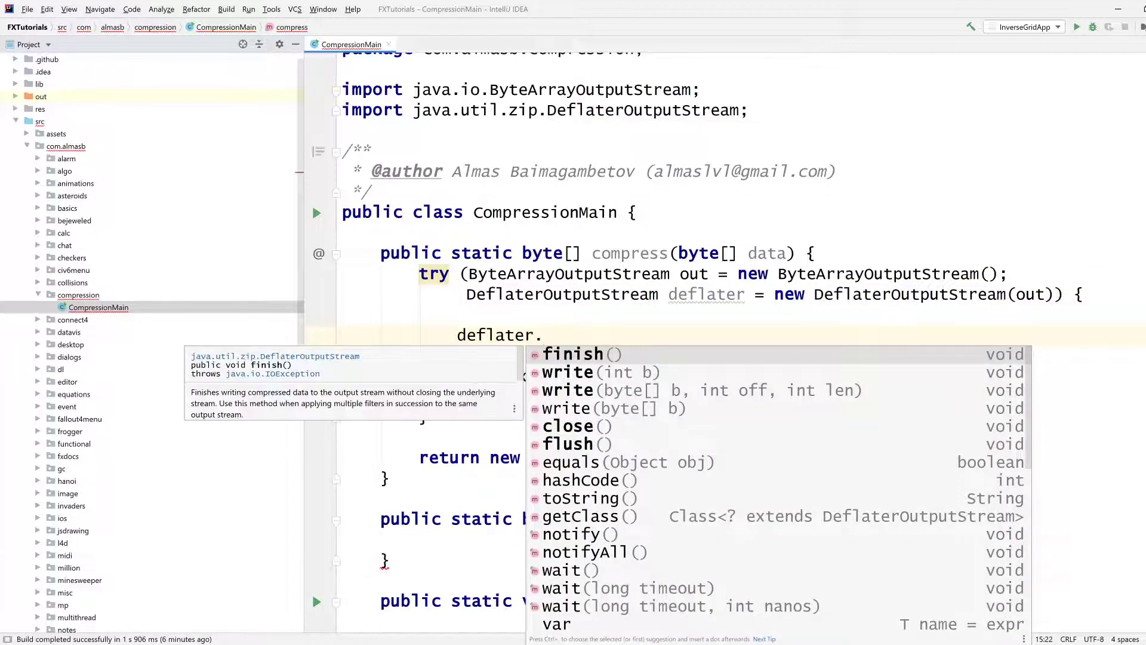
pyautogui.press('Down')
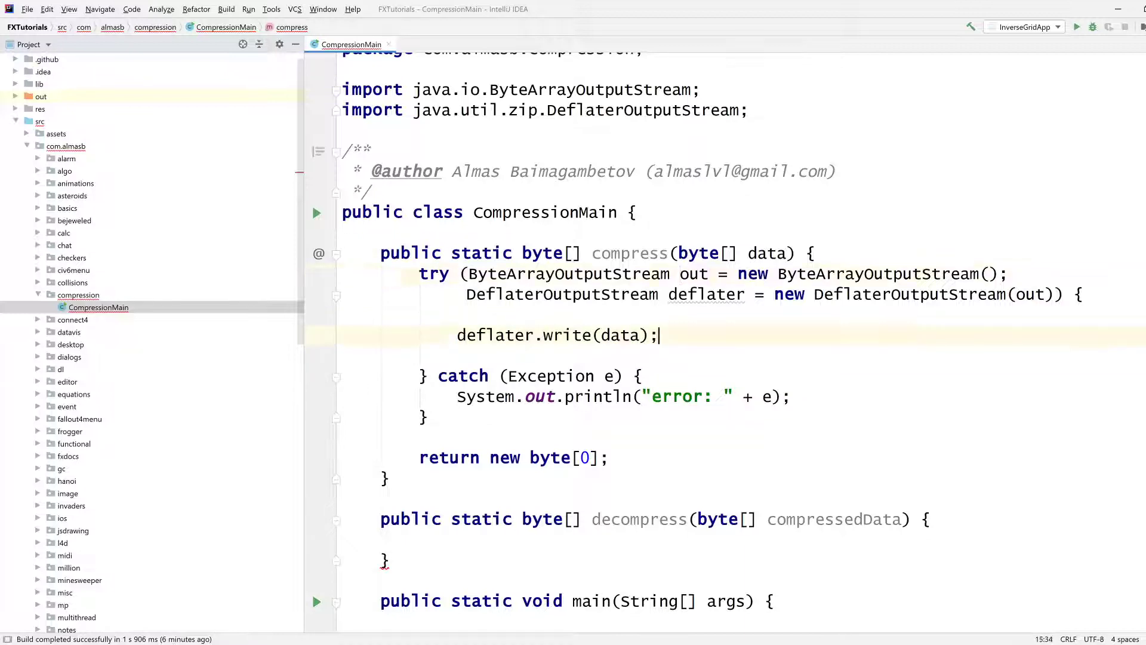
pyautogui.write('deflater.finish();')
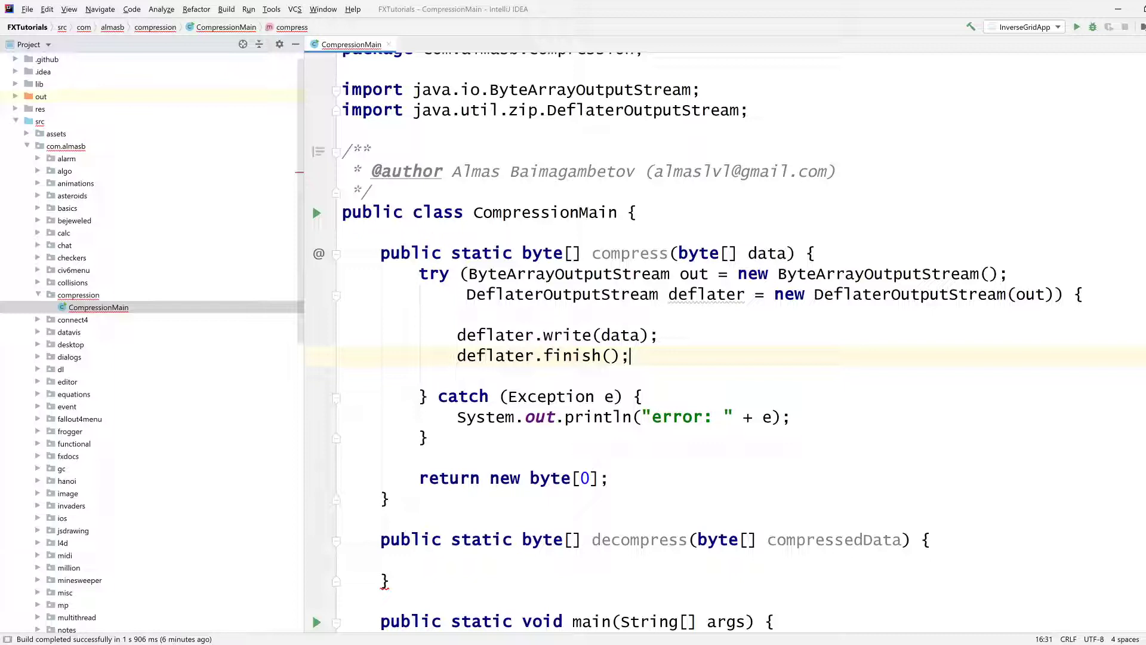
pyautogui.press('enter')
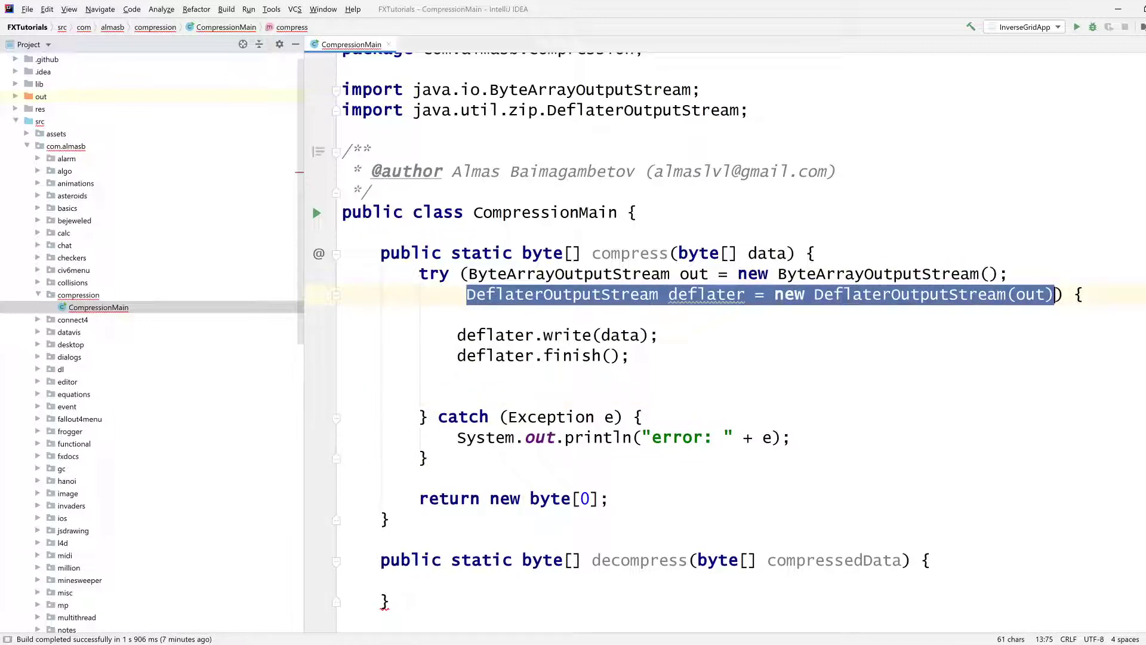
pyautogui.click(762, 294)
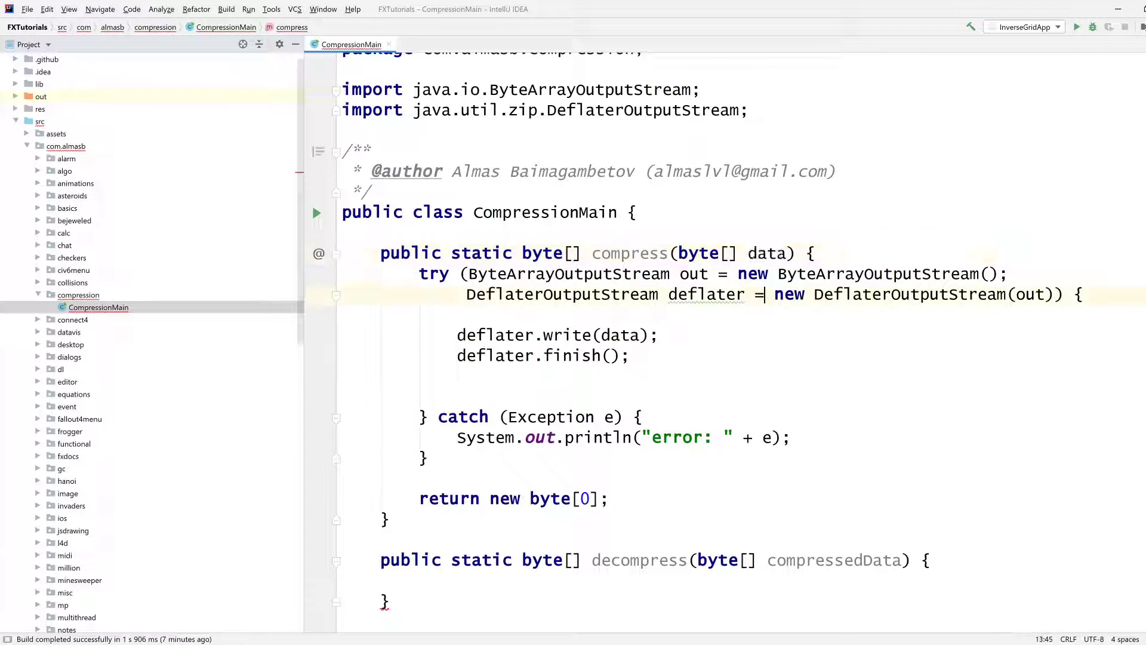
pyautogui.doubleClick(694, 274)
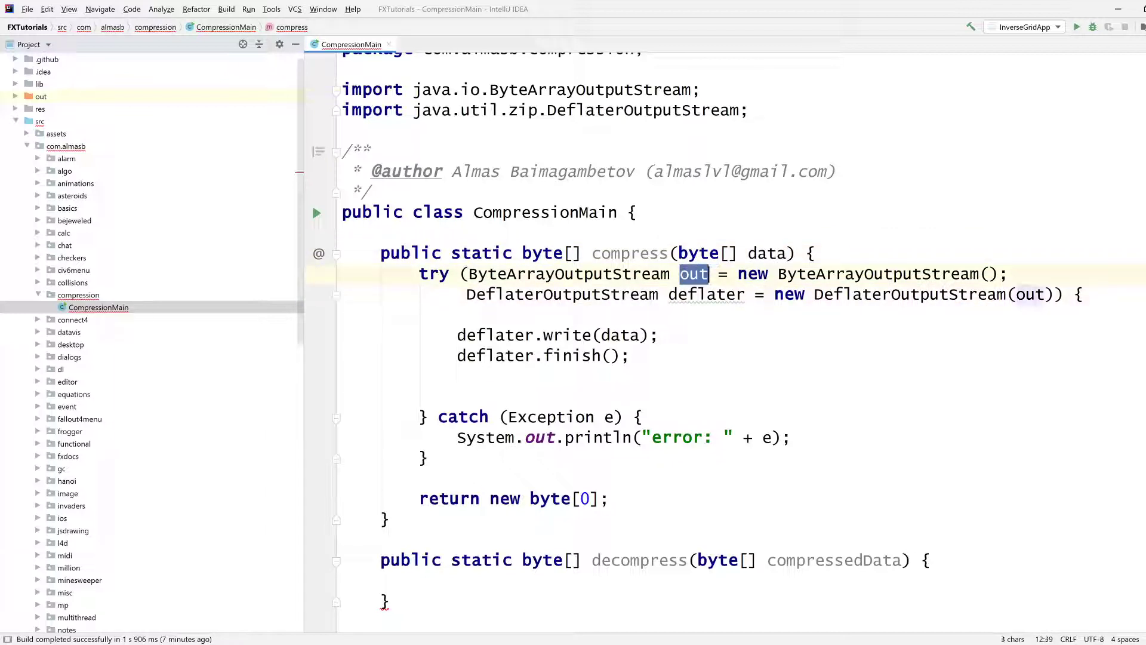
pyautogui.write('return out.toByteArray();')
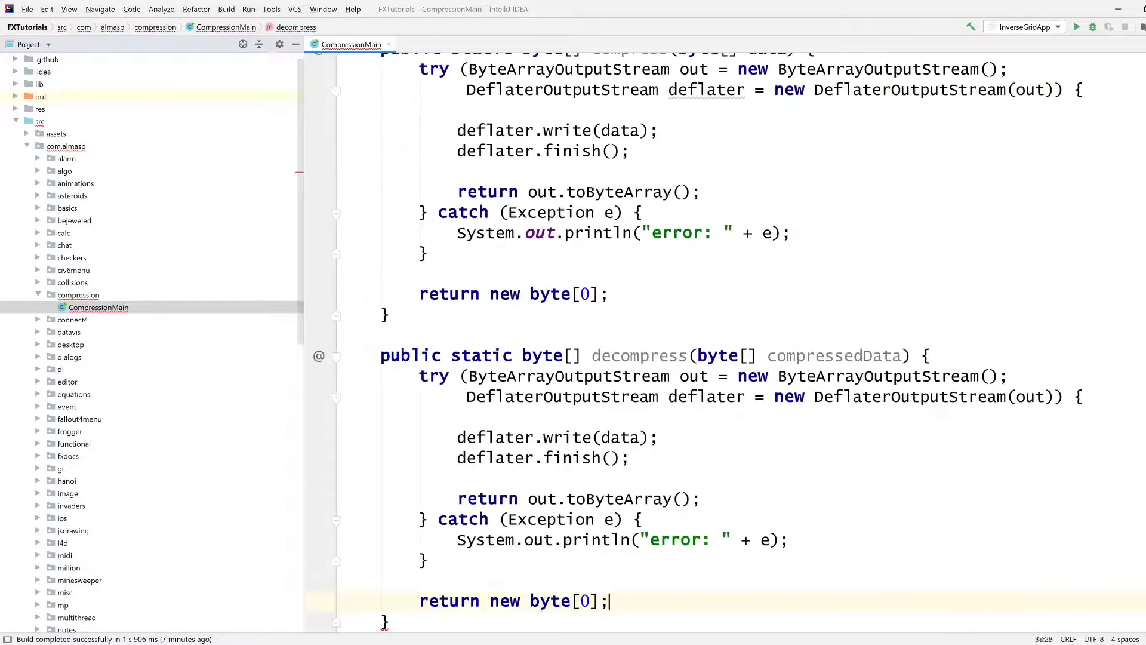
# Step: Change decompress's copied body to an InflaterOutputStream inflater writing compressedData
pyautogui.doubleClick(619, 437)
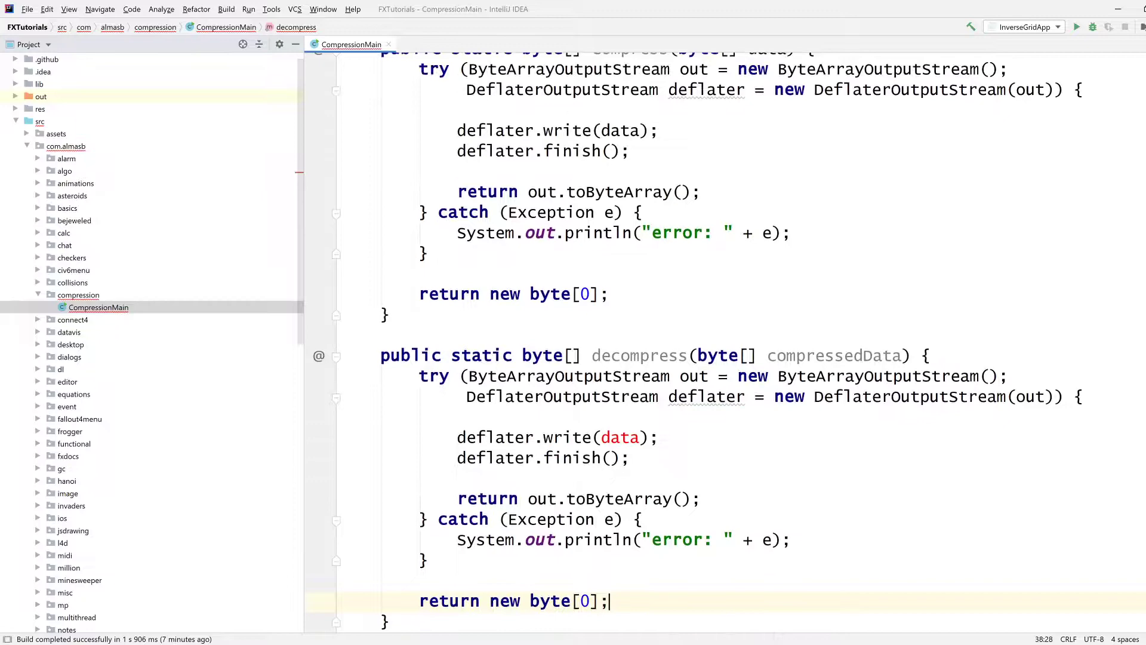
pyautogui.doubleClick(504, 396)
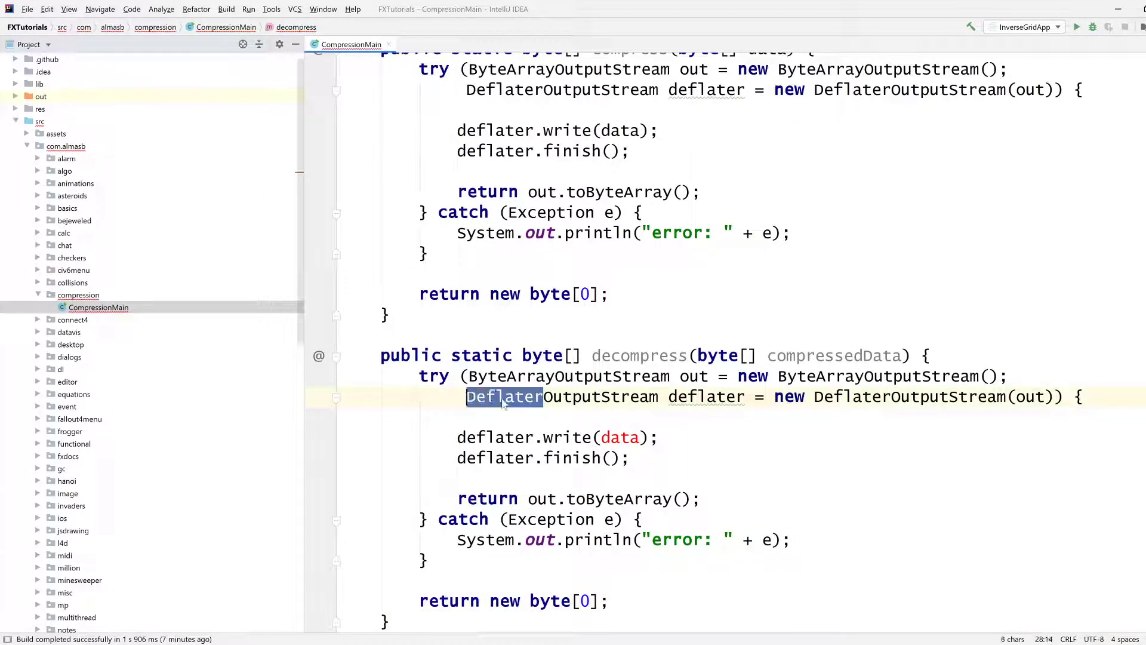
pyautogui.write('Inflater')
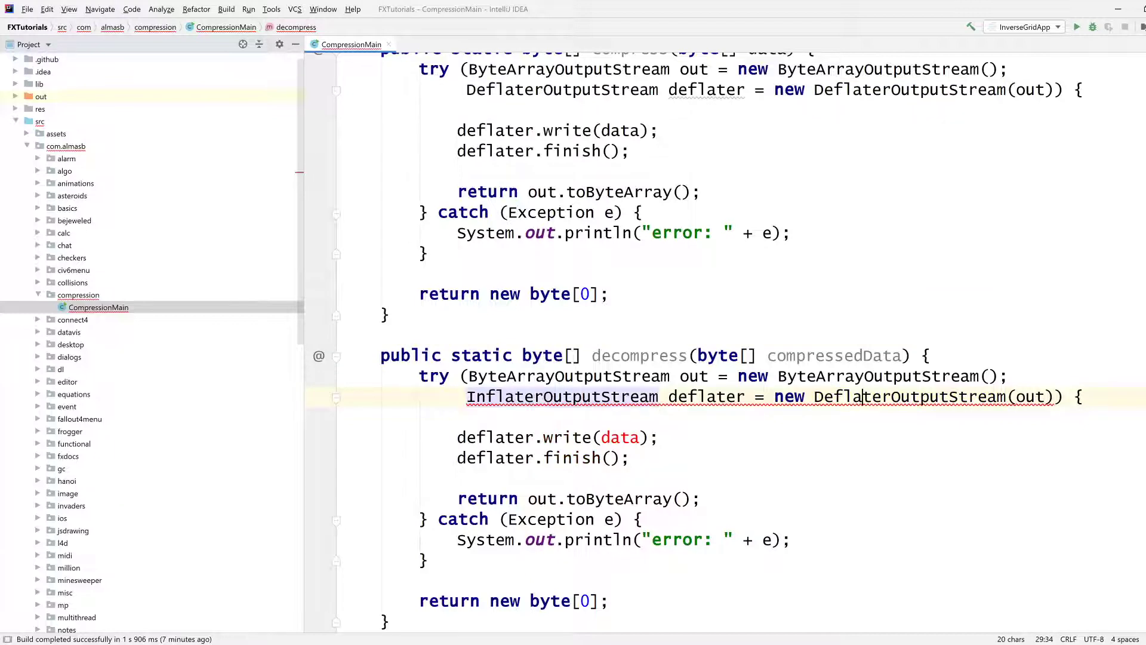
pyautogui.write('infl')
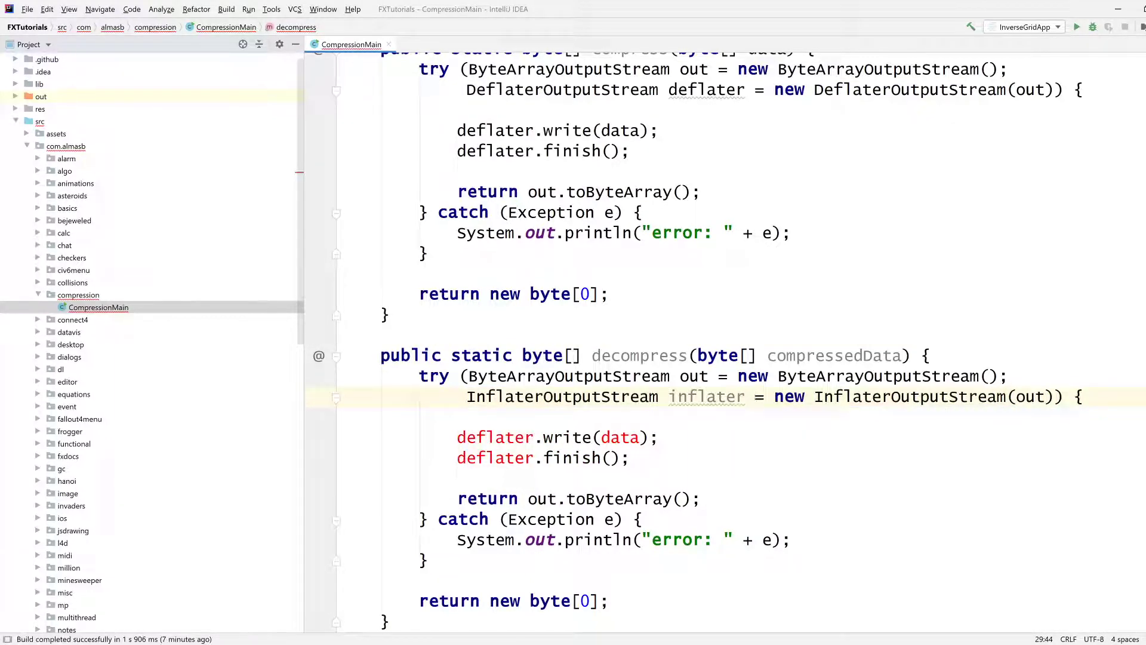
pyautogui.doubleClick(707, 396)
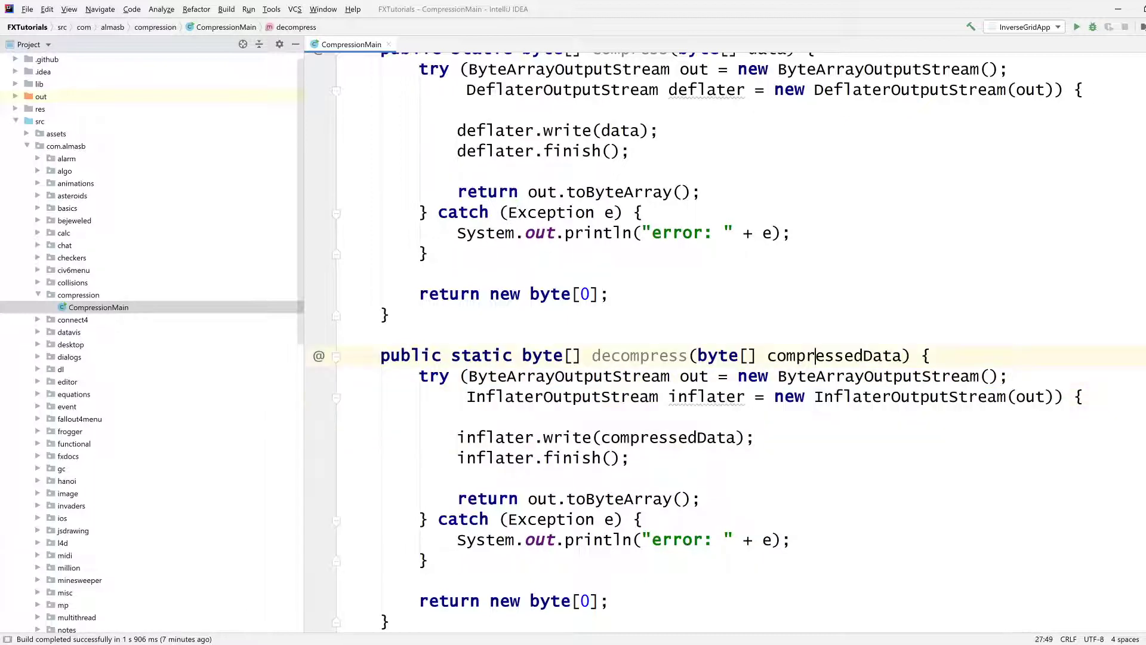
pyautogui.click(755, 437)
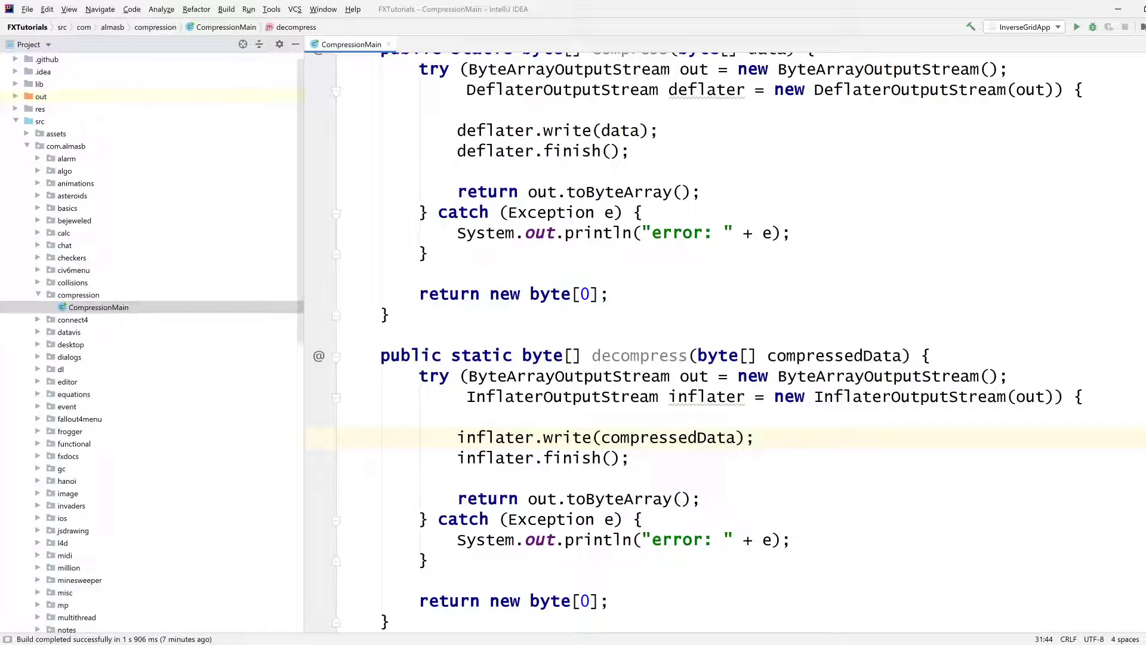
pyautogui.scroll(-3)
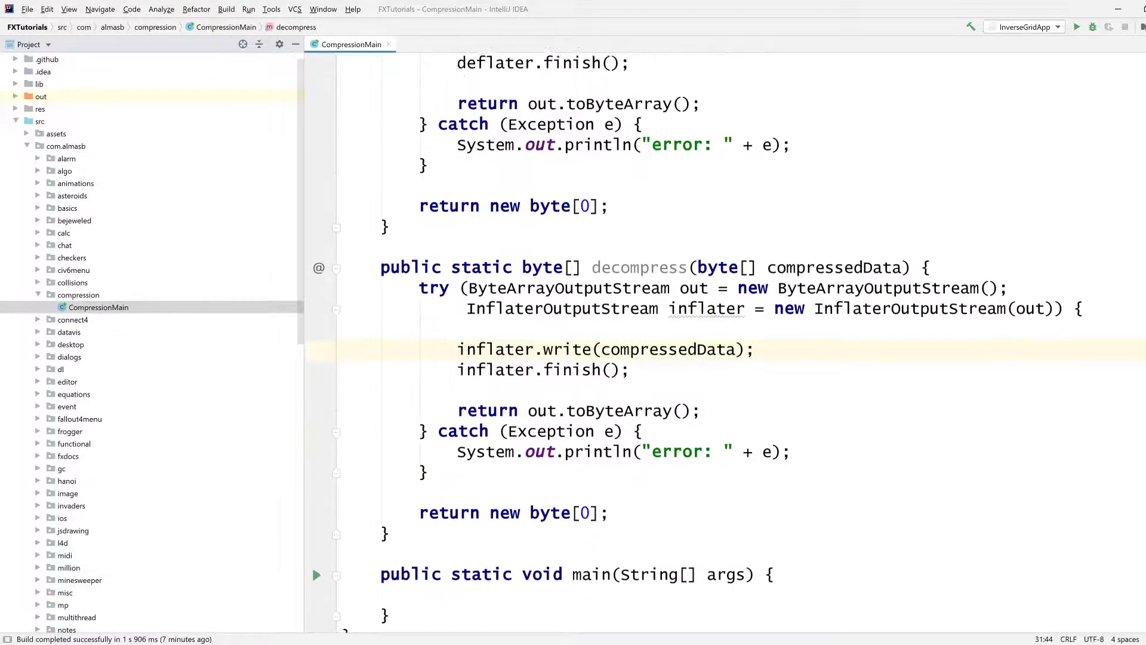
pyautogui.scroll(-3)
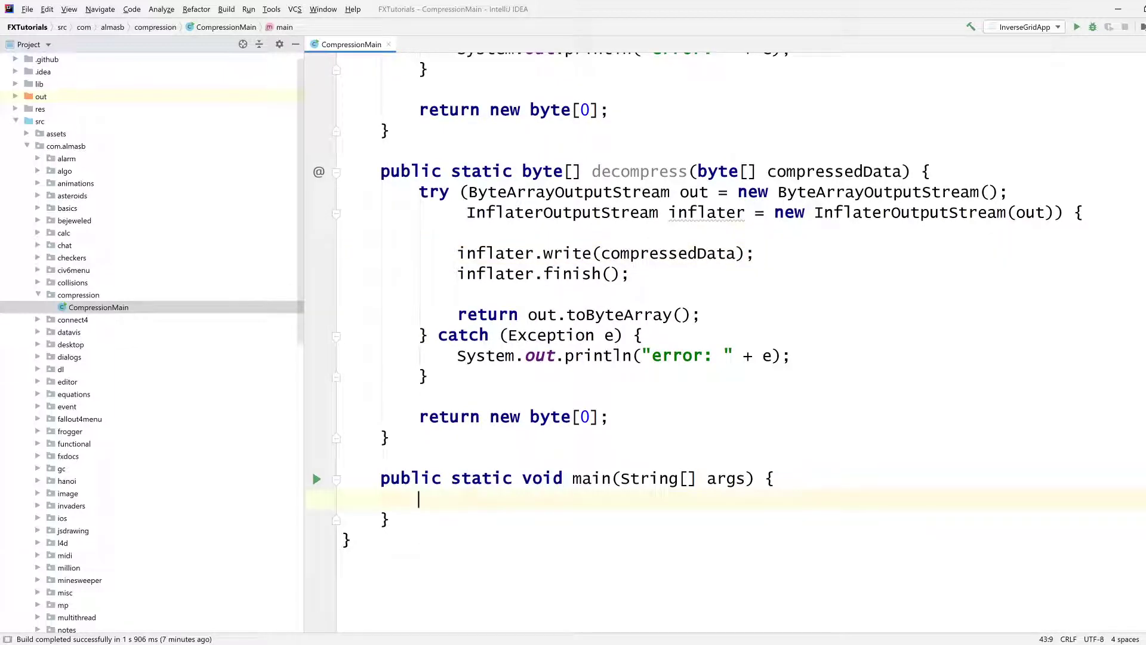
# Step: Read tmp.txt into byte[] original via Files.readAllBytes and make main throw Exception
pyautogui.write('byte[] origi')
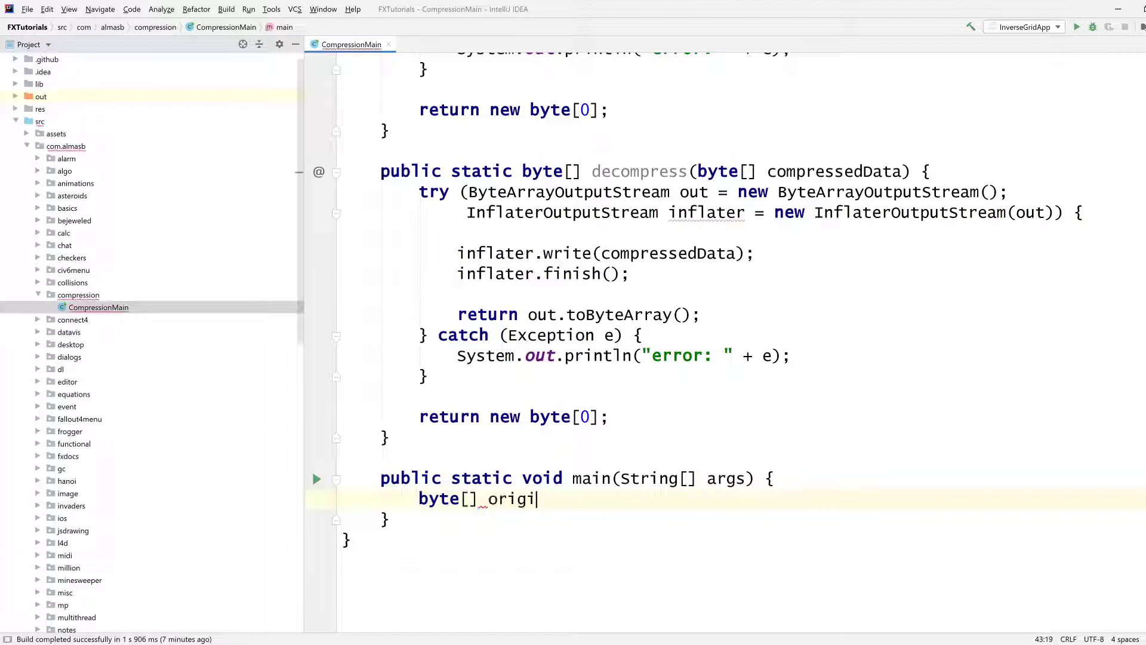
pyautogui.write('nal =')
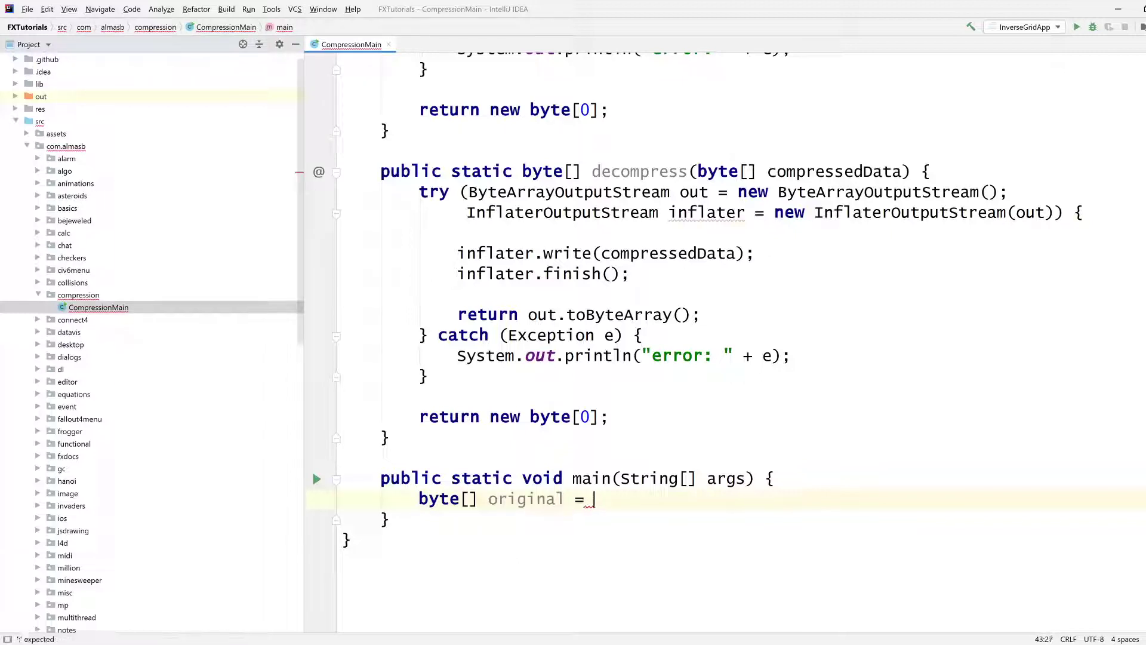
pyautogui.scroll(-3)
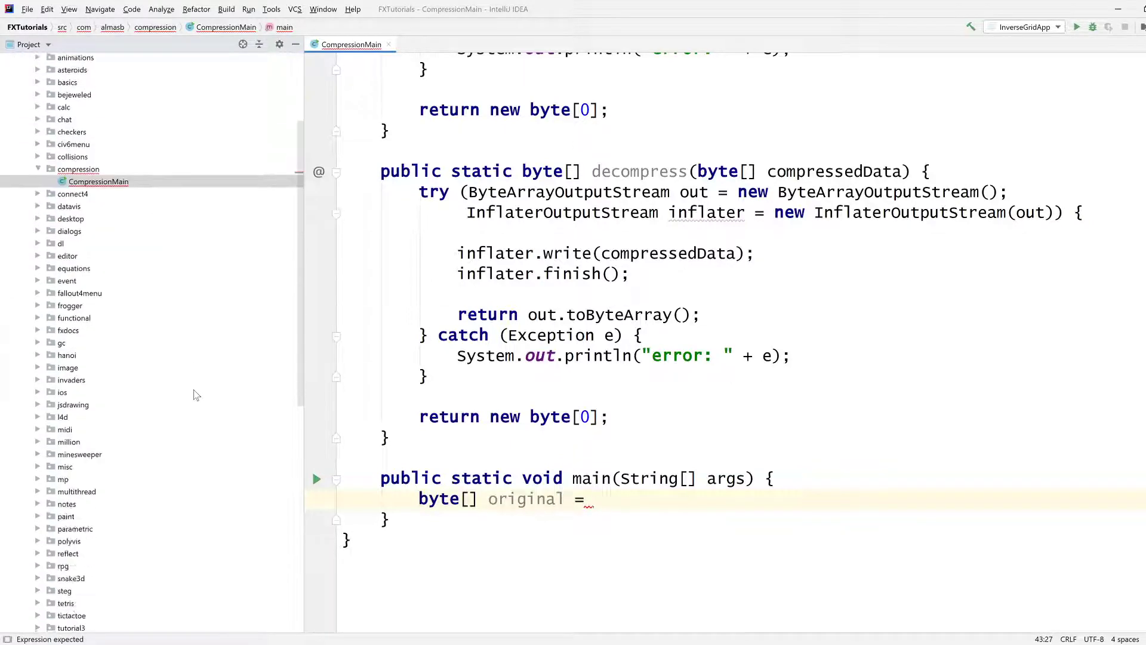
pyautogui.scroll(-3)
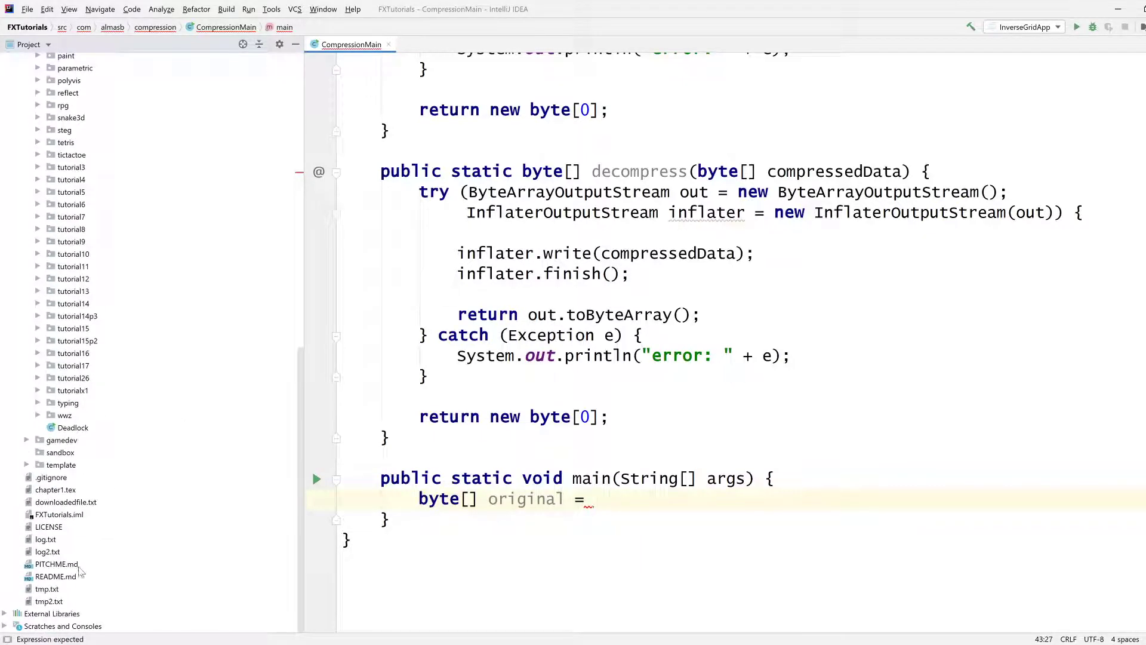
pyautogui.moveTo(62, 593)
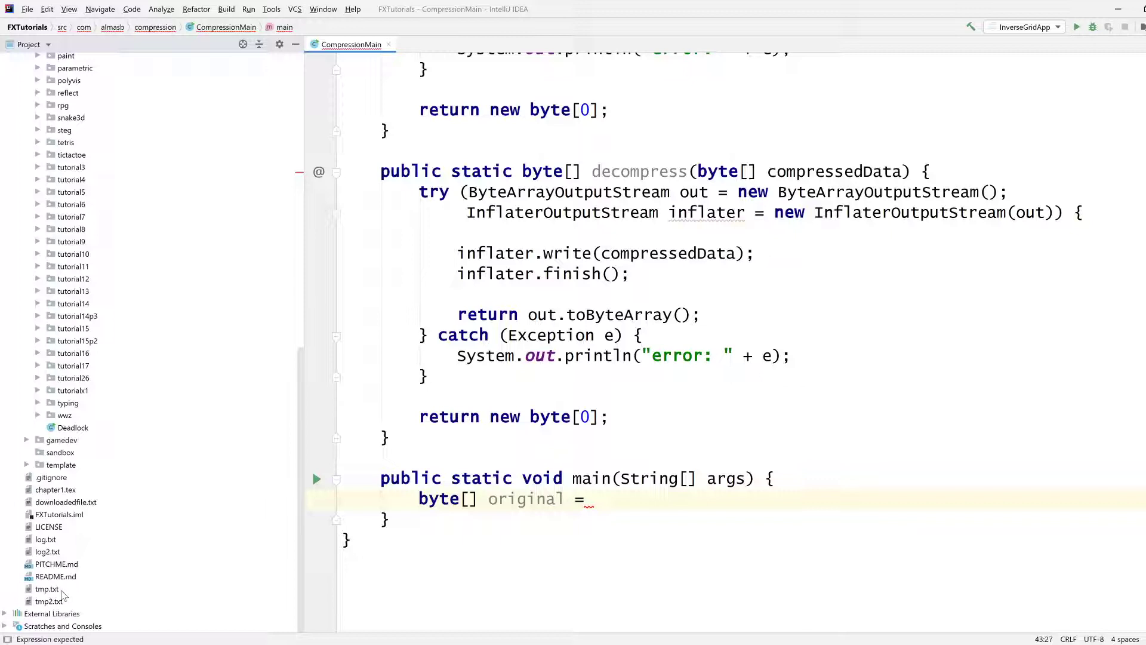
pyautogui.doubleClick(45, 589)
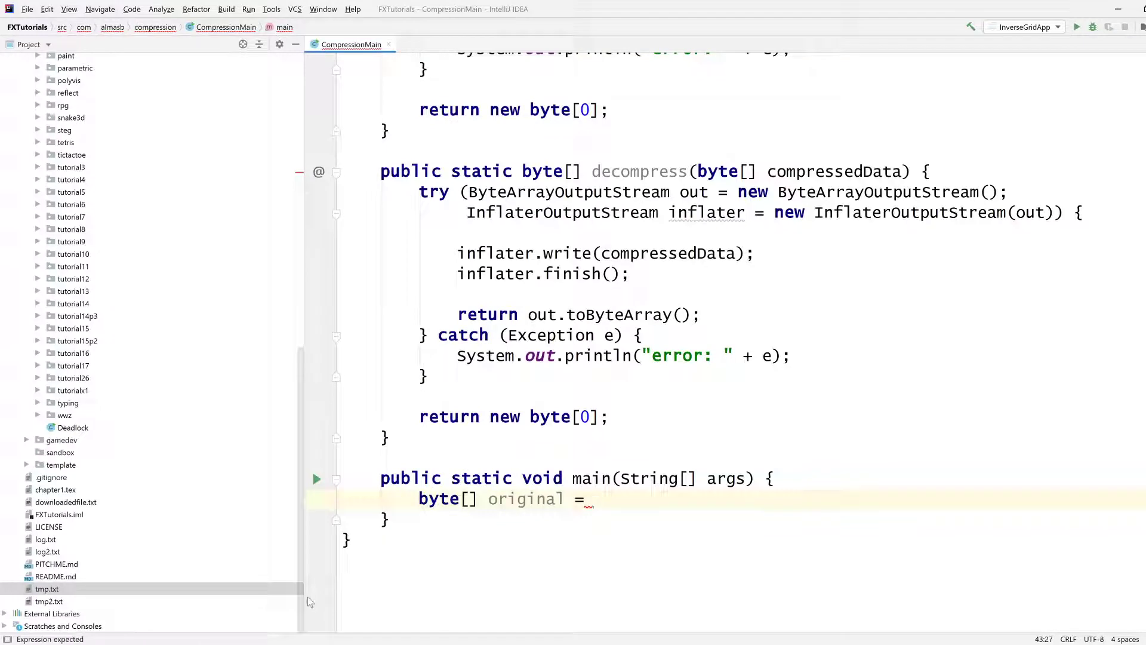
pyautogui.moveTo(75, 594)
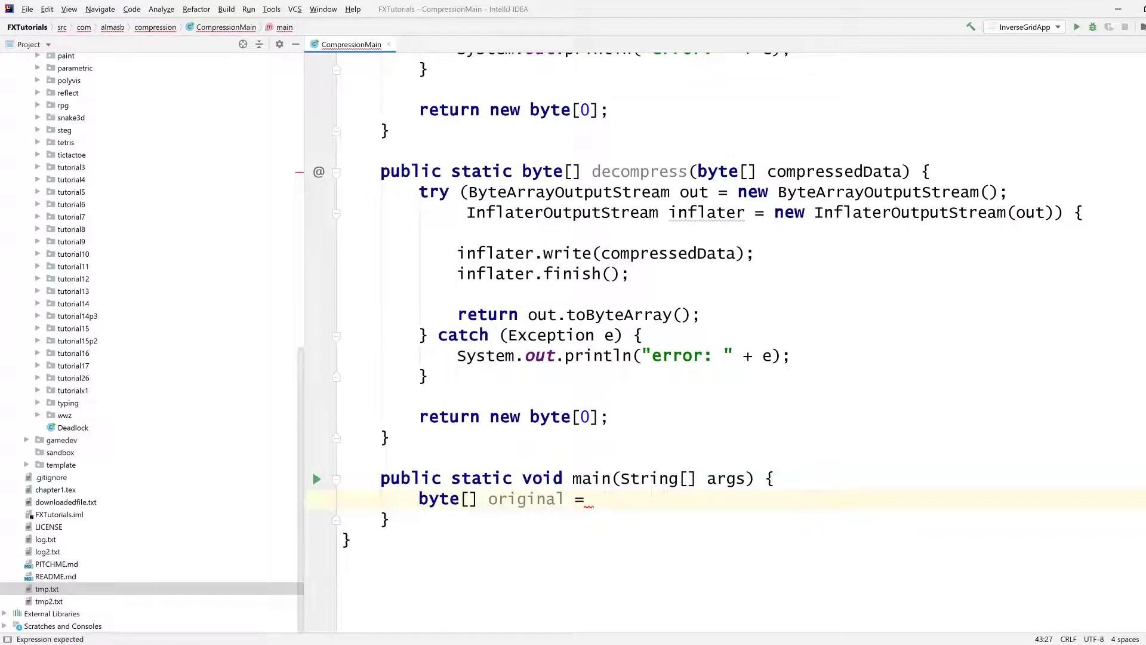
pyautogui.write('Files.readAllBytes(Paths.get("')
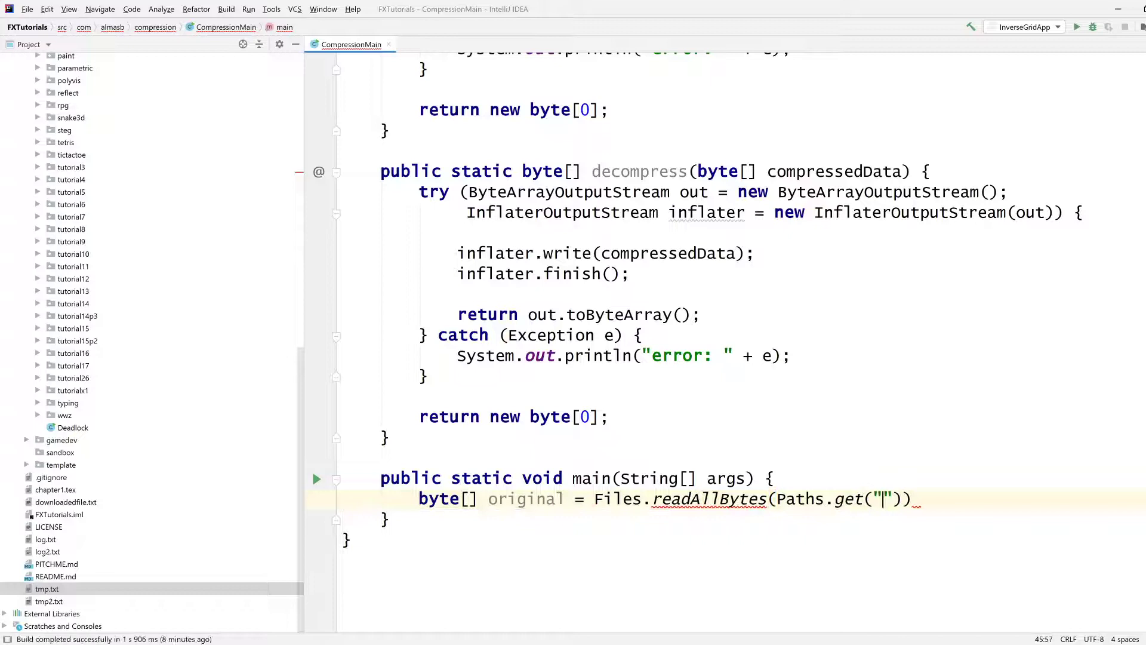
pyautogui.write('tmp.txt')
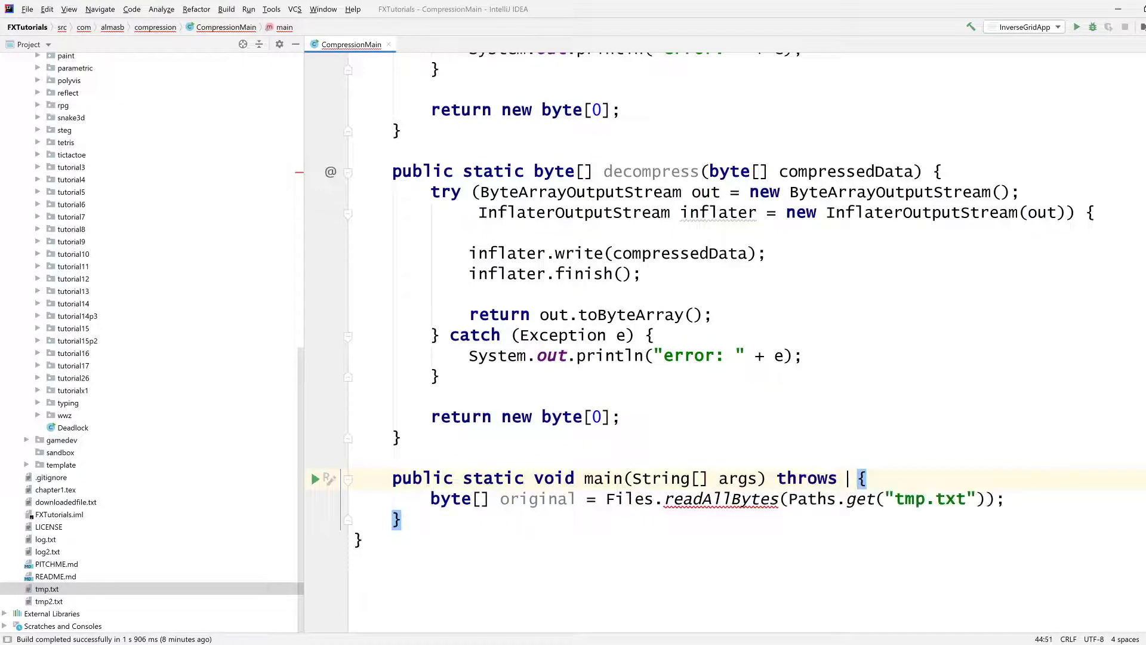
pyautogui.write('Exception')
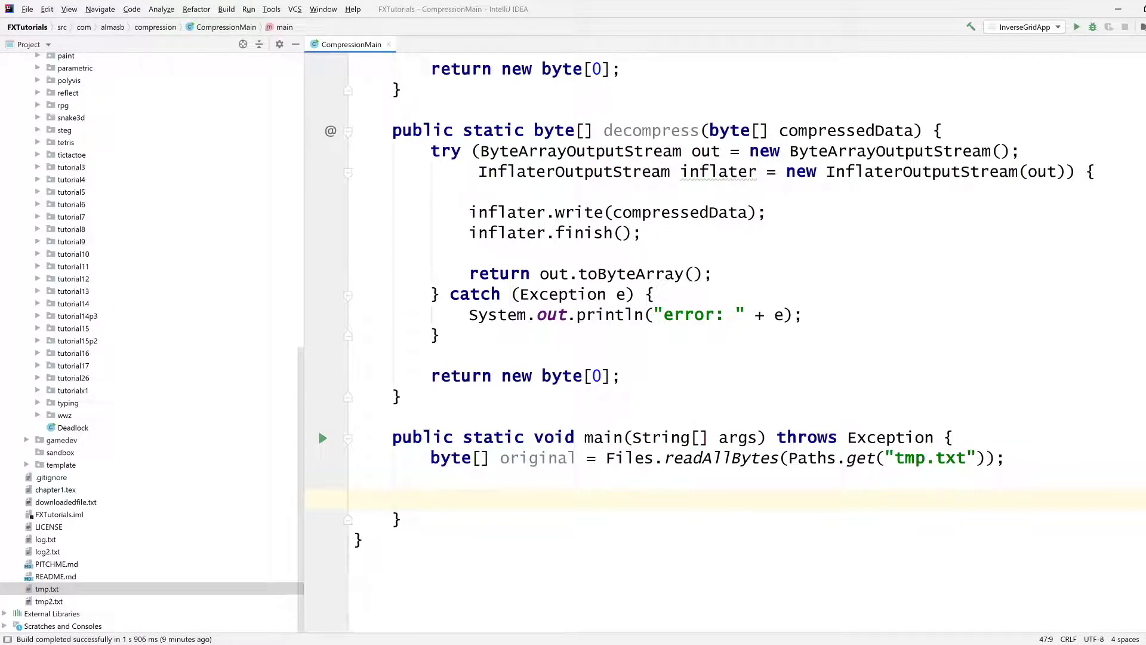
# Step: Compress original into a compressed array and print "Original size:" with original.length
pyautogui.write('byte[] compressed =')
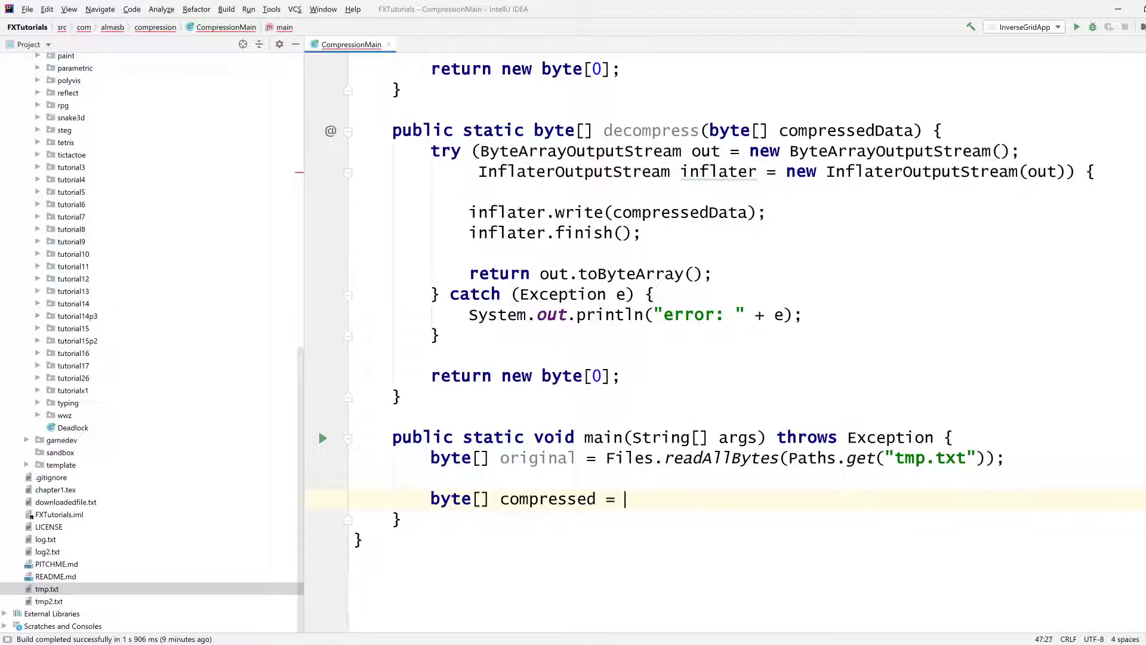
pyautogui.write('compress(d')
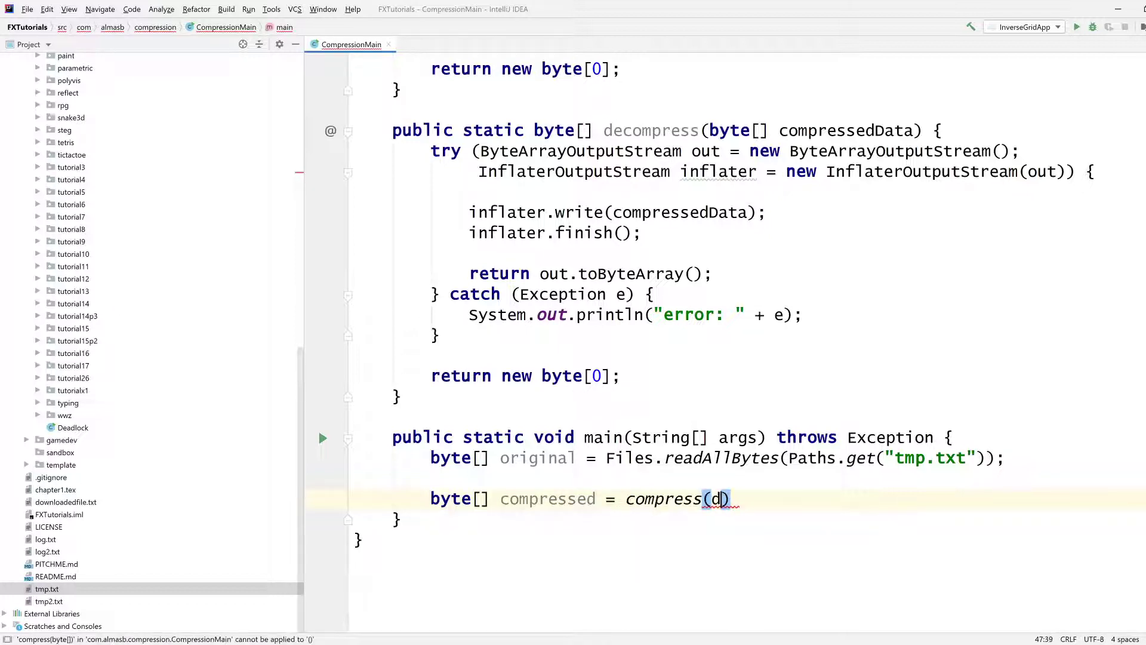
pyautogui.write('riginal')
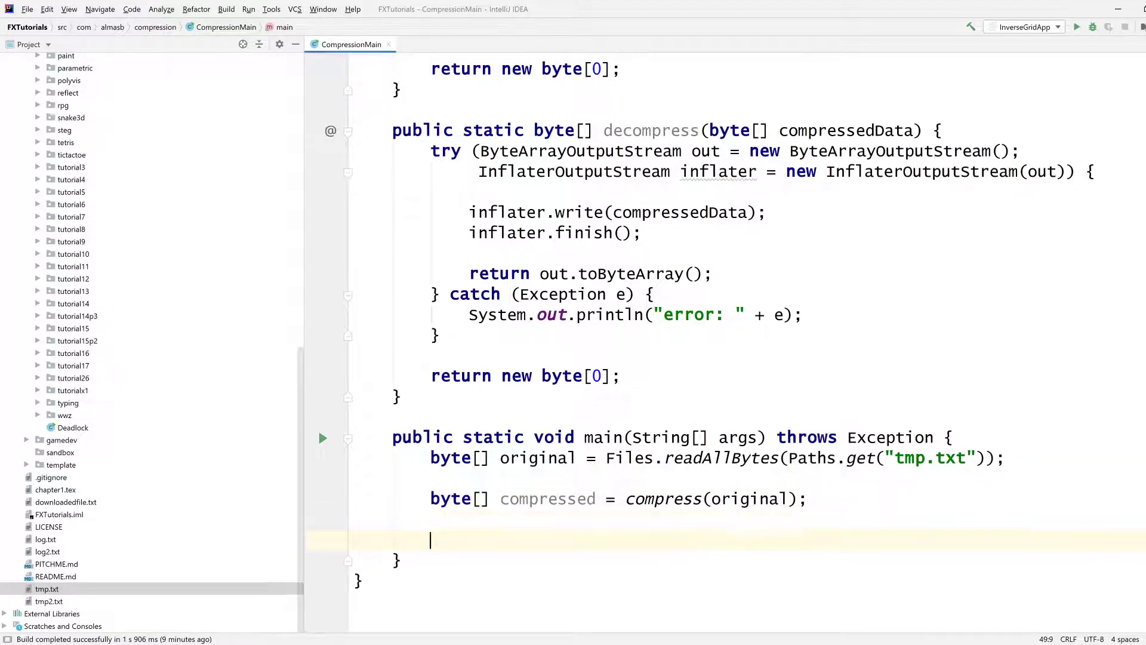
pyautogui.write('System.out.println()')
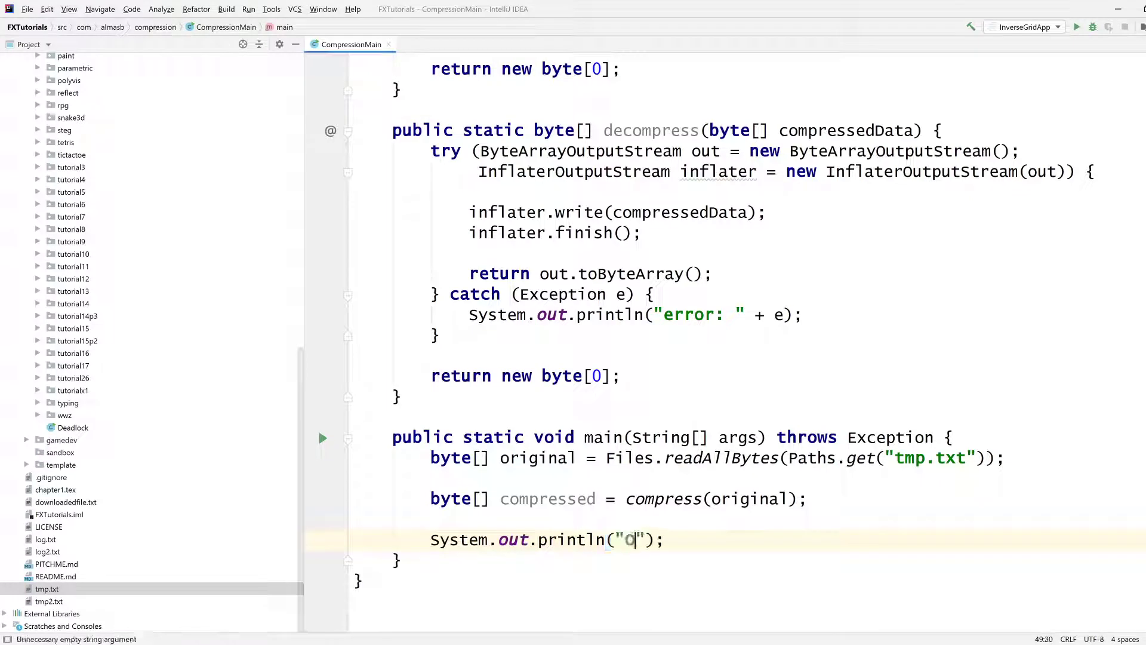
pyautogui.write('riginal size:')
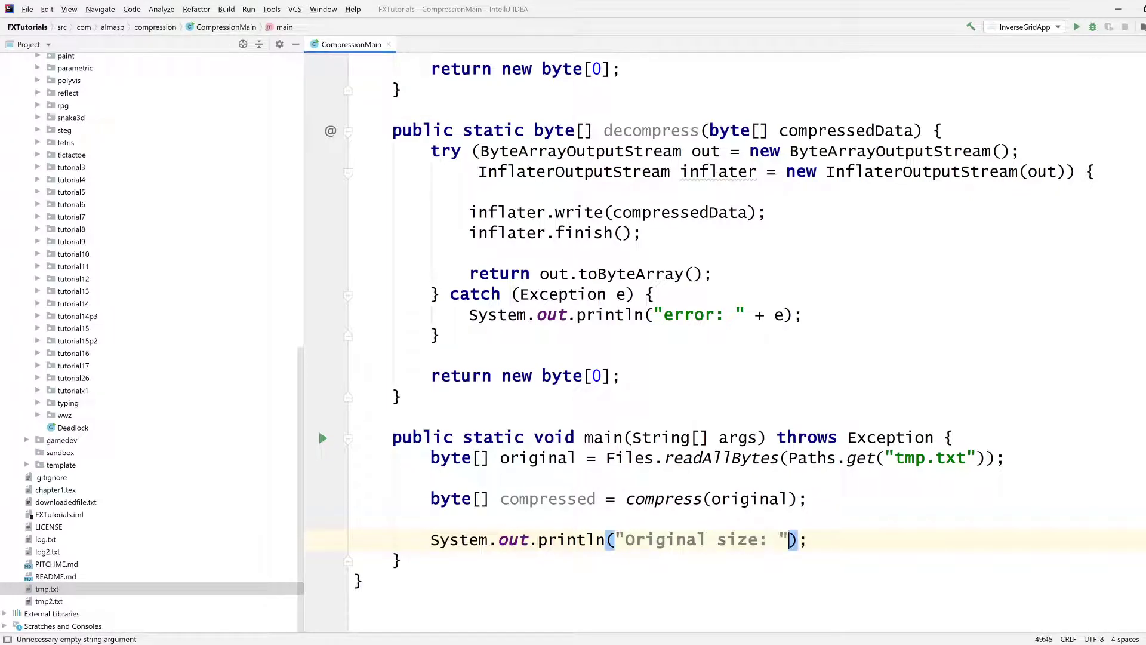
pyautogui.write('+ original.si')
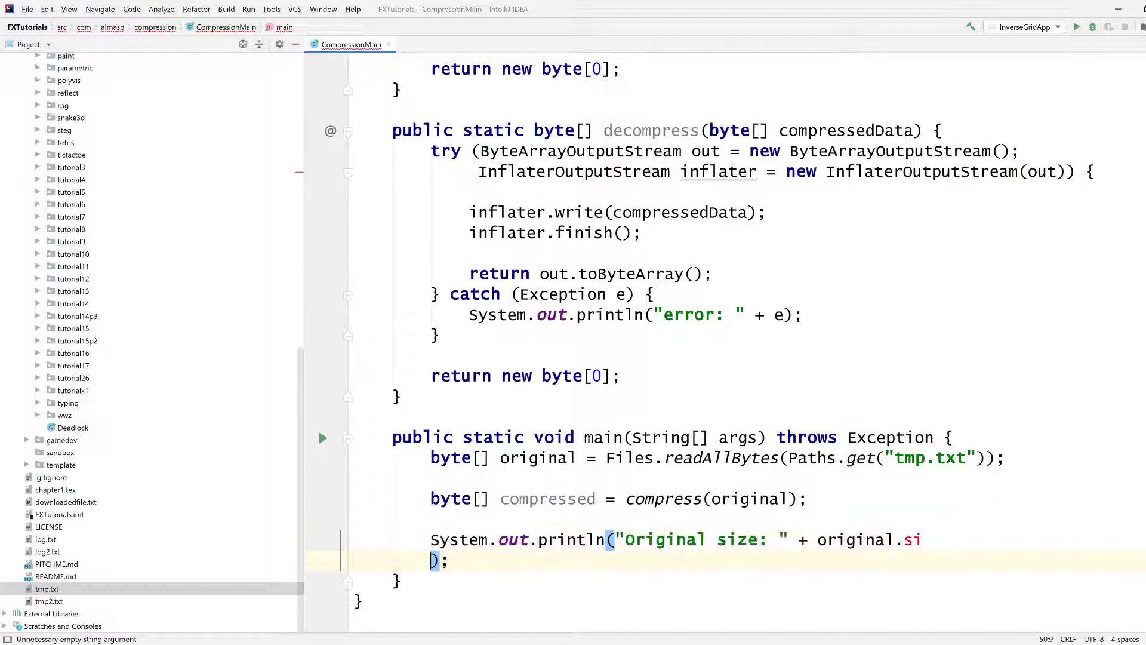
pyautogui.write('length);')
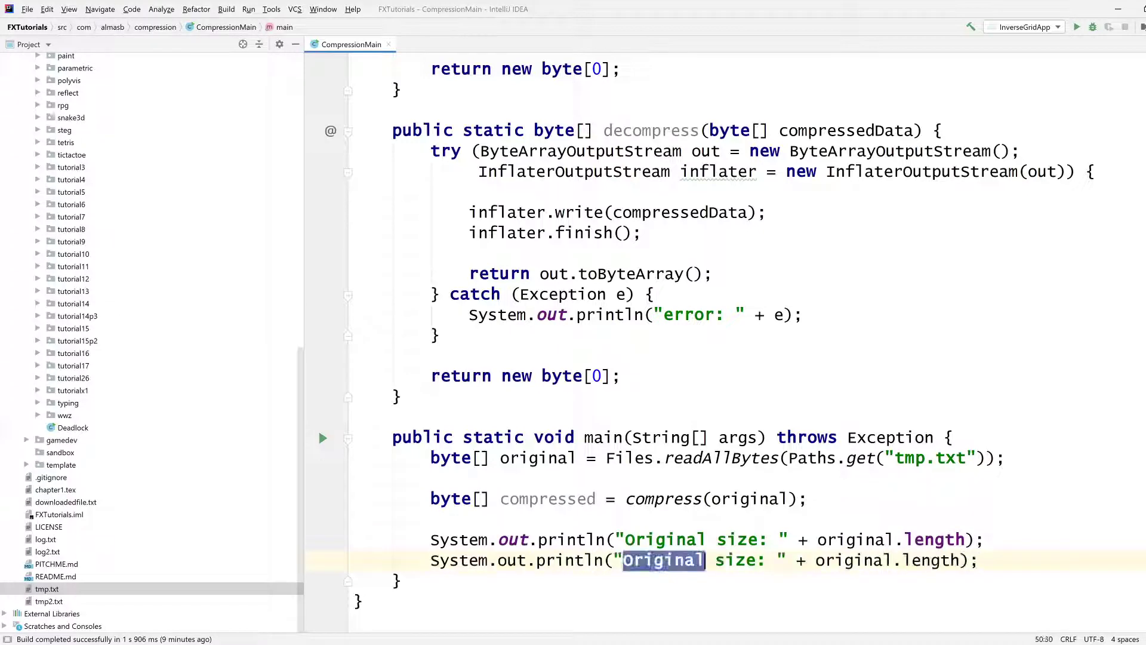
# Step: Print "Compressed size: " + compressed.length and add a new line
pyautogui.write('Compressed')
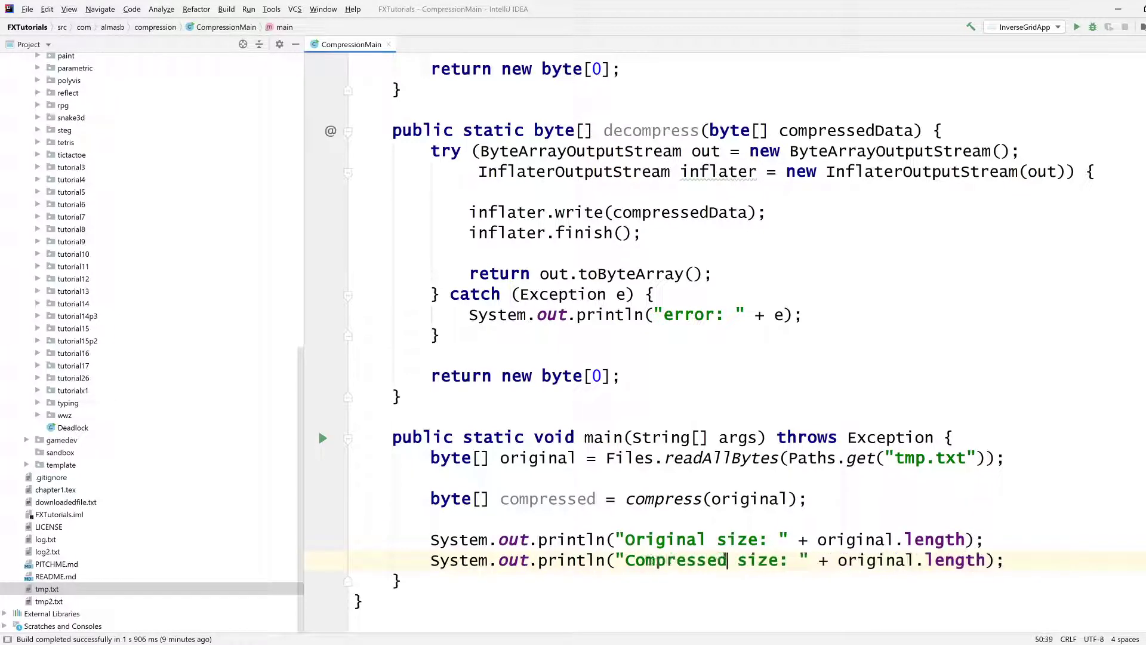
pyautogui.scroll(-3)
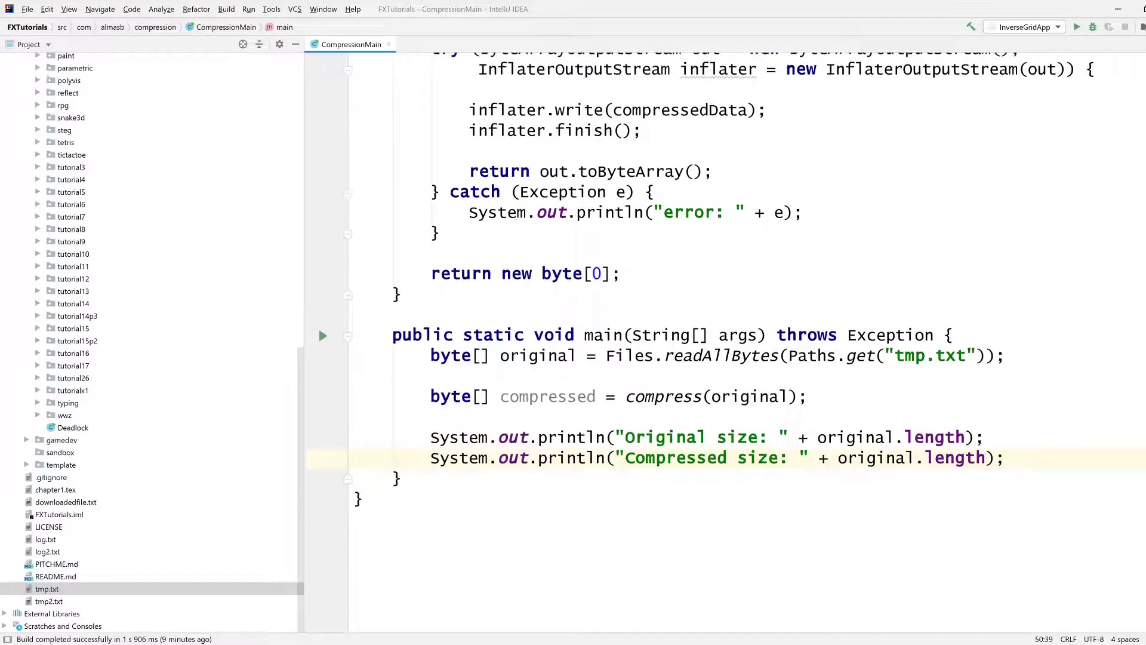
pyautogui.doubleClick(546, 397)
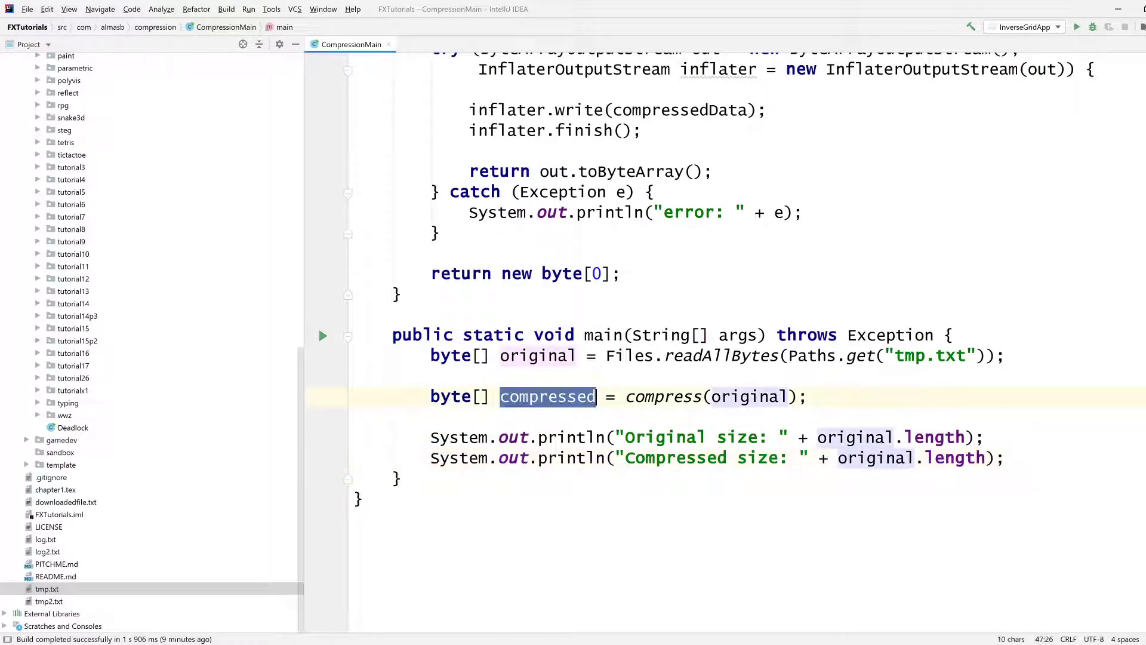
pyautogui.write('compressed')
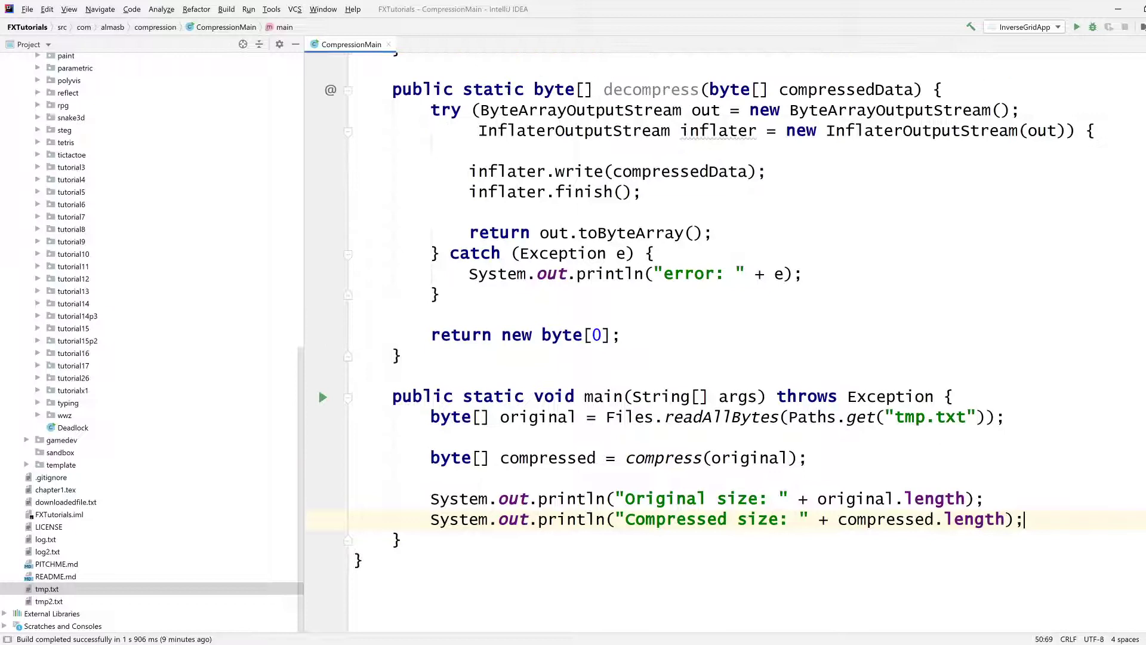
pyautogui.press('enter')
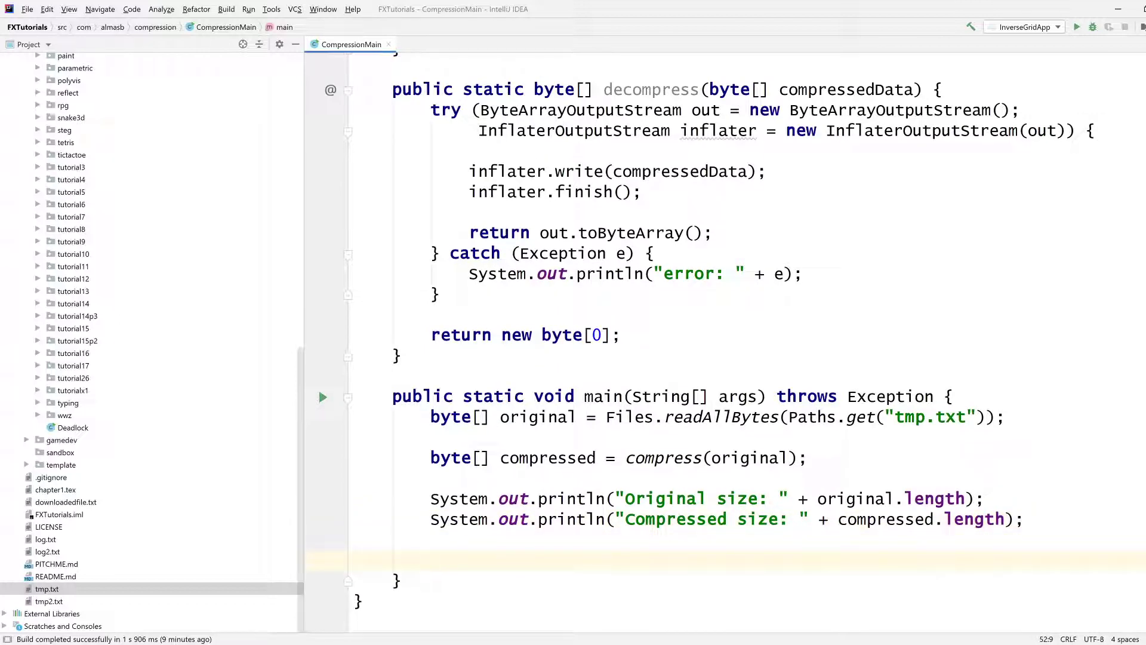
# Step: Store decompress(compressed) in a byte[] decompressed variable
pyautogui.write('b')
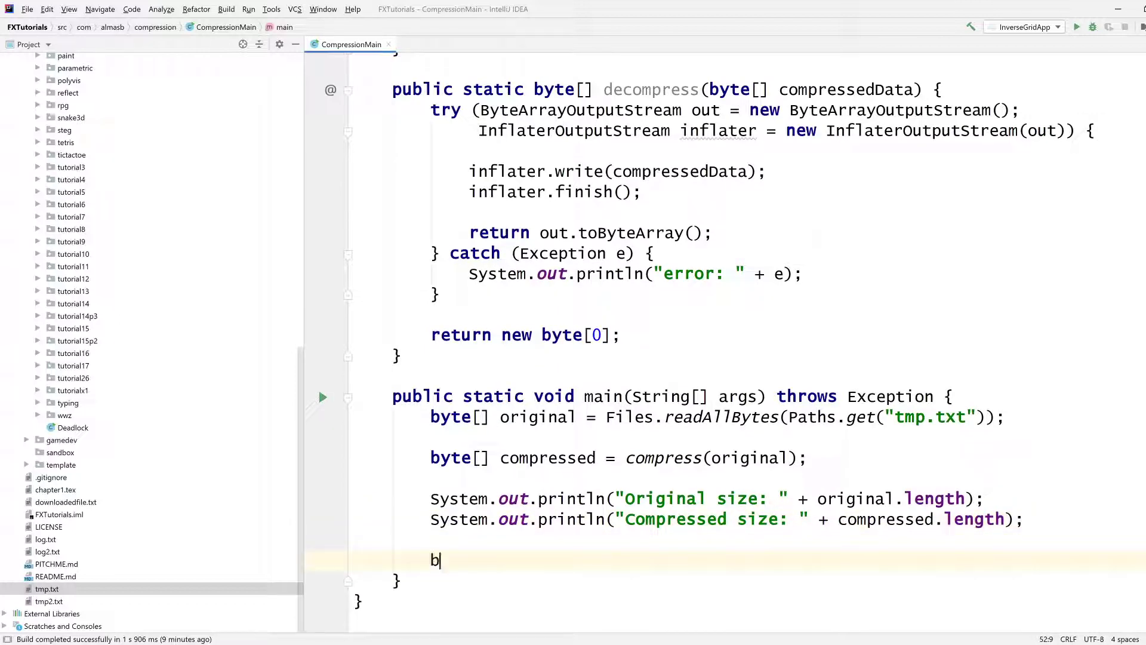
pyautogui.write('yte[] decomp')
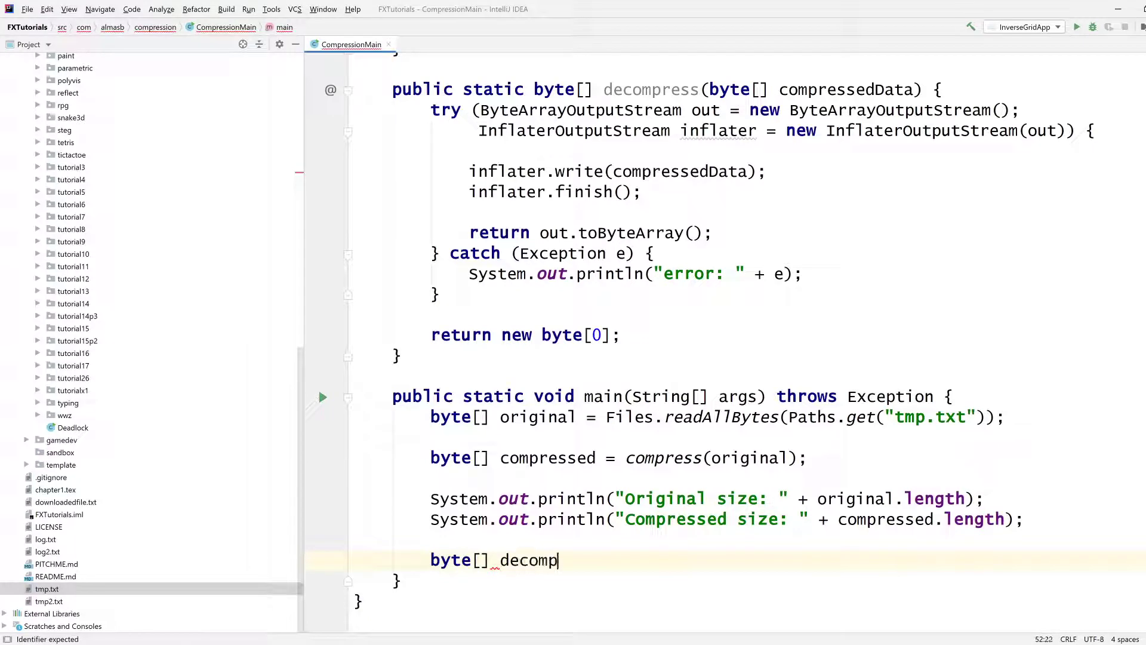
pyautogui.write('ressed =')
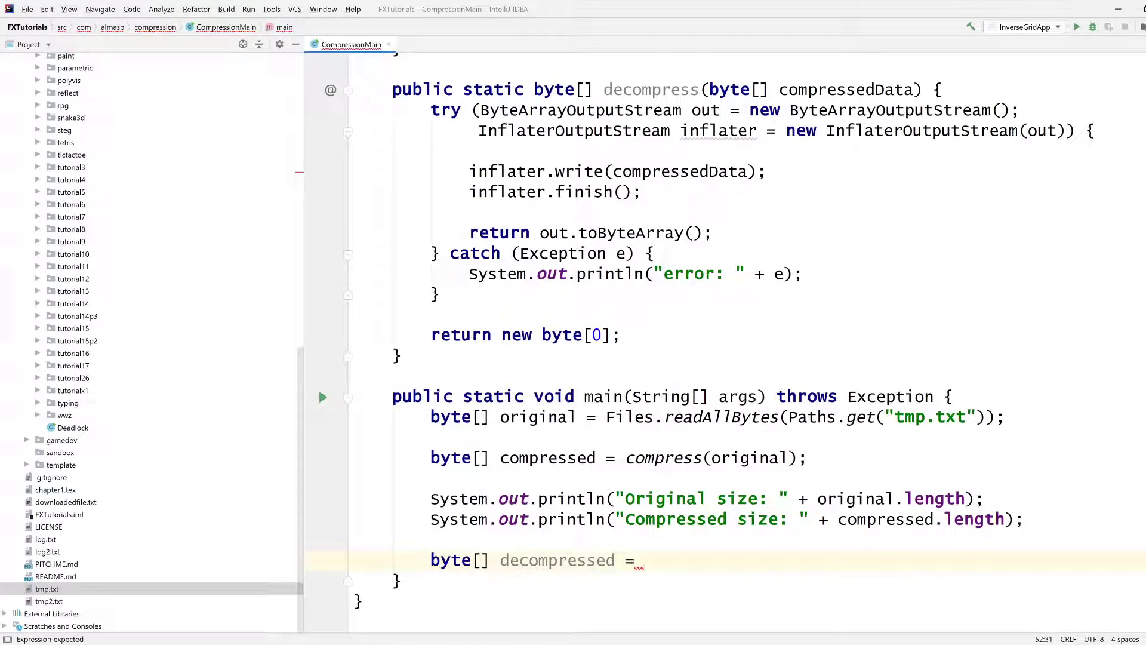
pyautogui.write('decompress(compressed);')
pyautogui.write('System.out.println();')
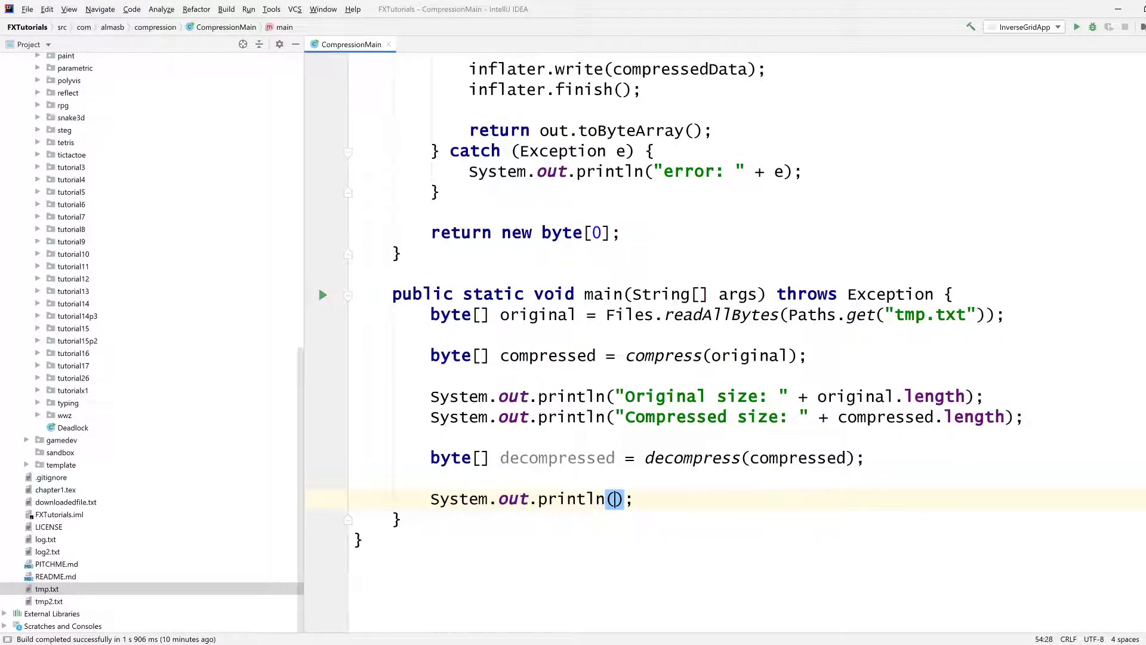
# Step: Print Arrays.equals(original, decompressed) to confirm the round trip
pyautogui.write('A')
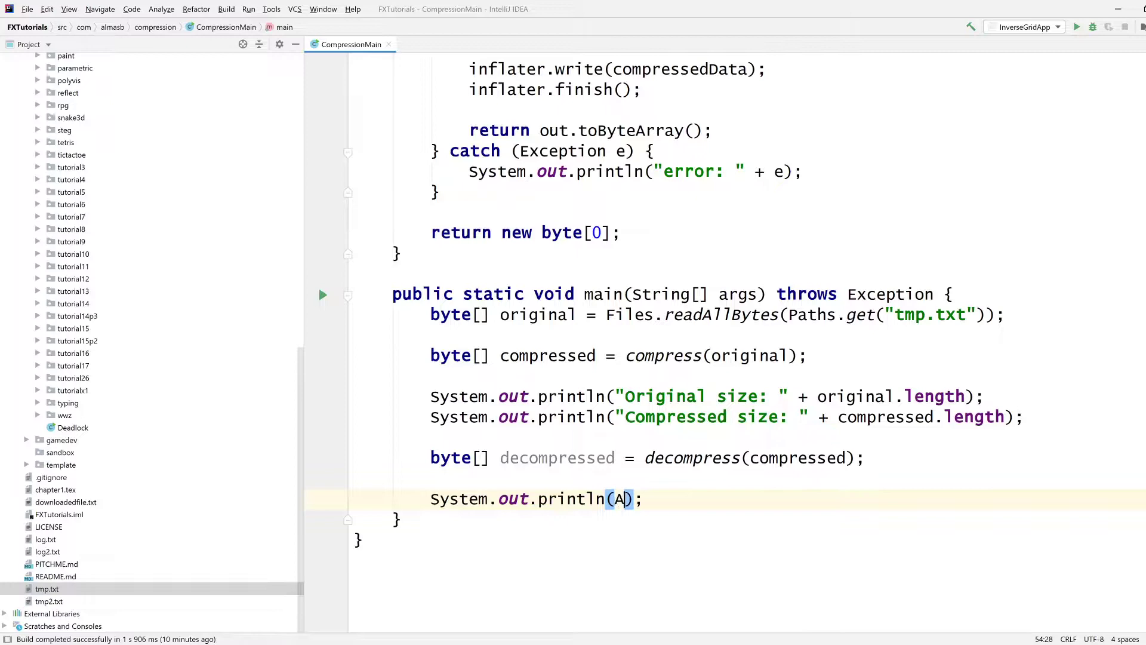
pyautogui.write('rrays.equals(or')
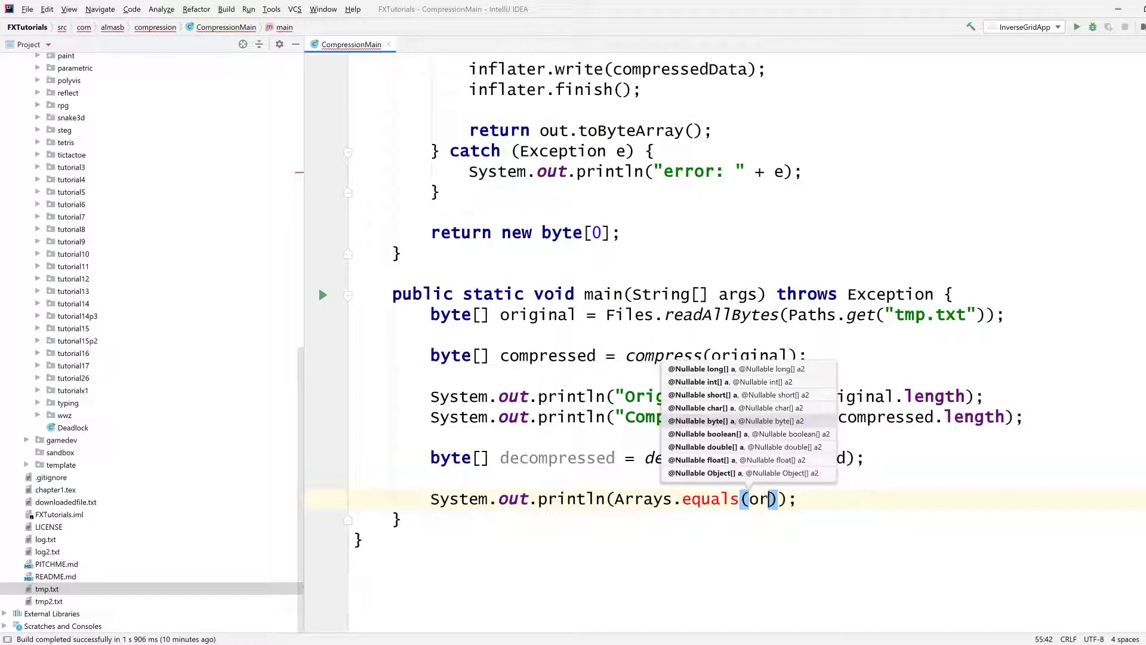
pyautogui.write('original,')
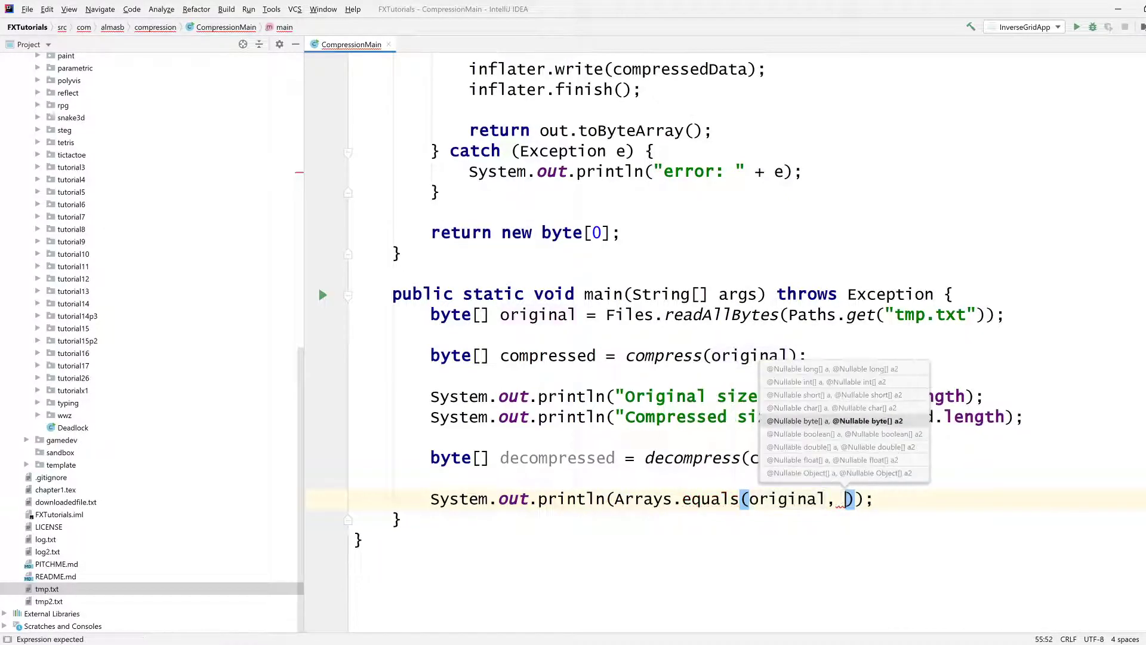
pyautogui.write('decompressed')
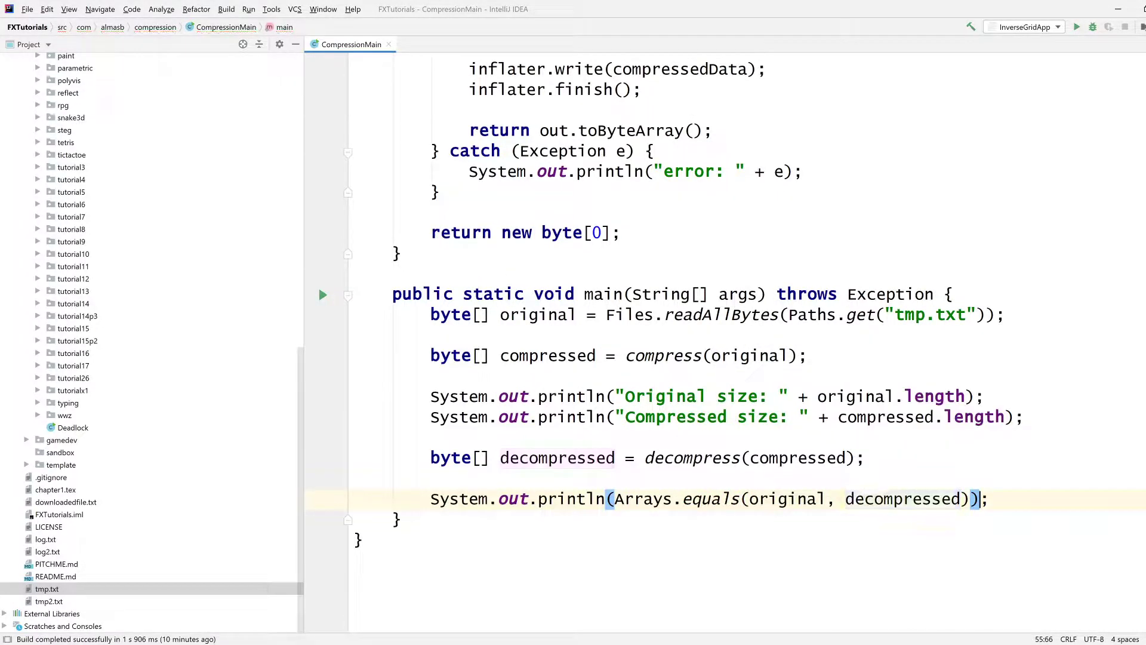
pyautogui.moveTo(614, 498); pyautogui.dragTo(965, 499)
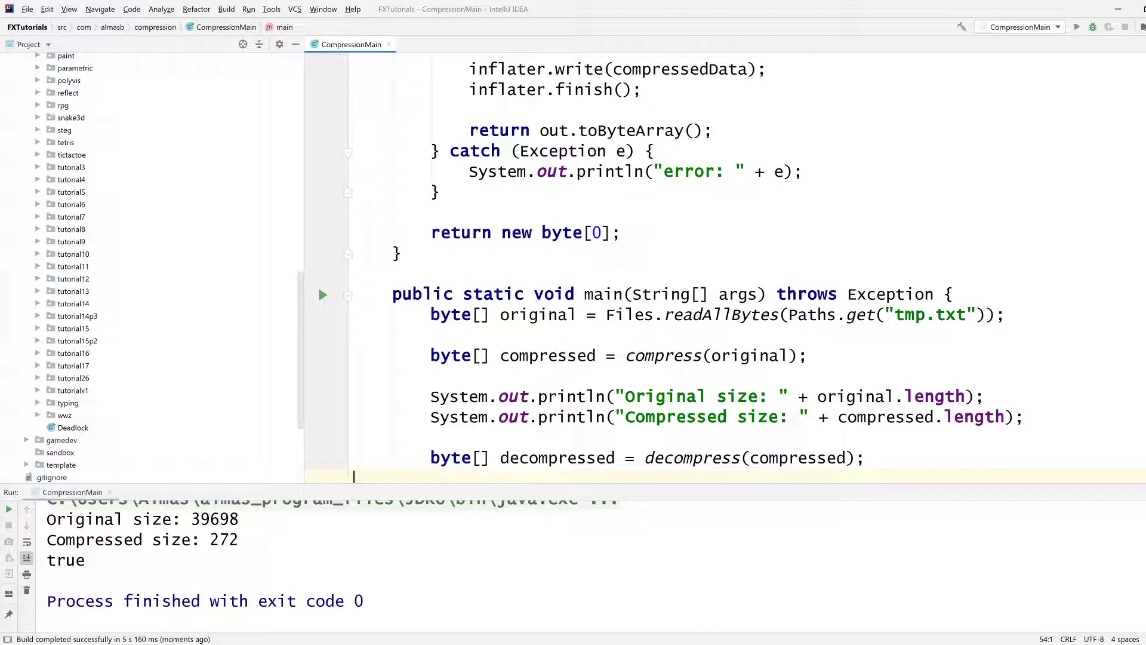
# Step: Check the run output showing 39698 bytes compressed to 272, then open tmp.txt
pyautogui.click(237, 519)
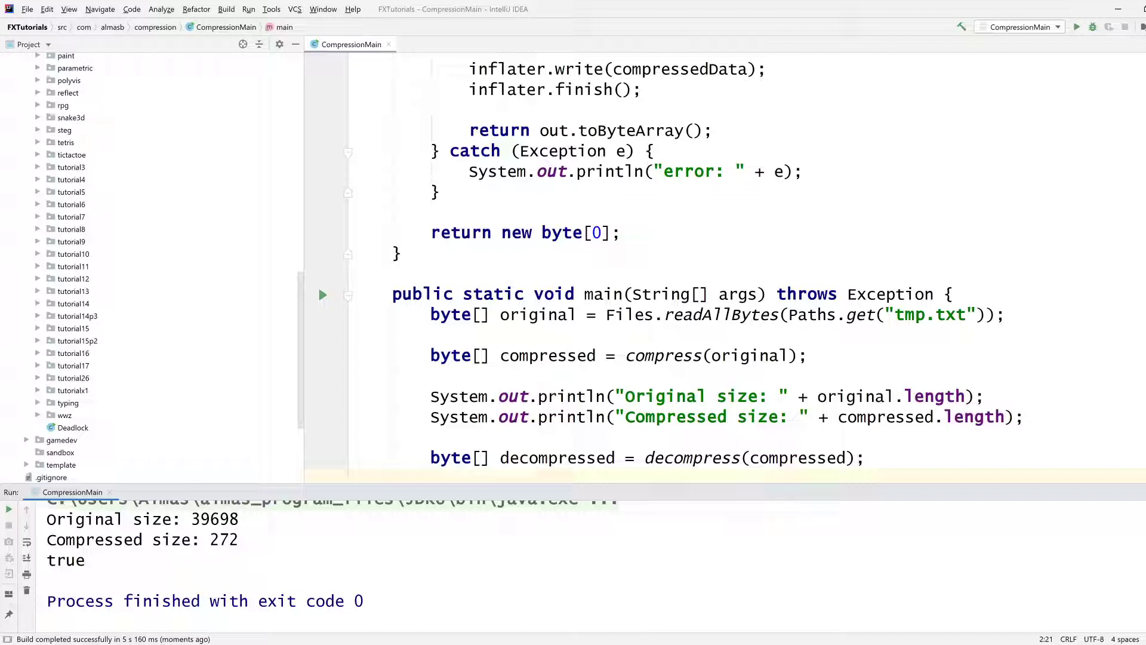
pyautogui.doubleClick(225, 540)
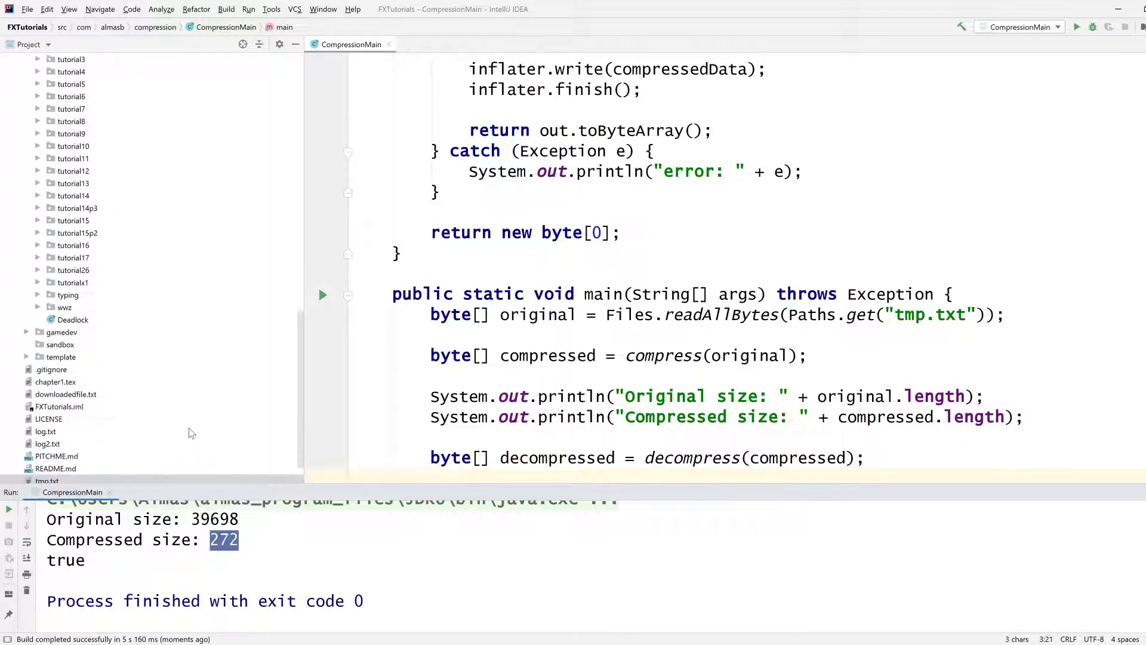
pyautogui.doubleClick(45, 444)
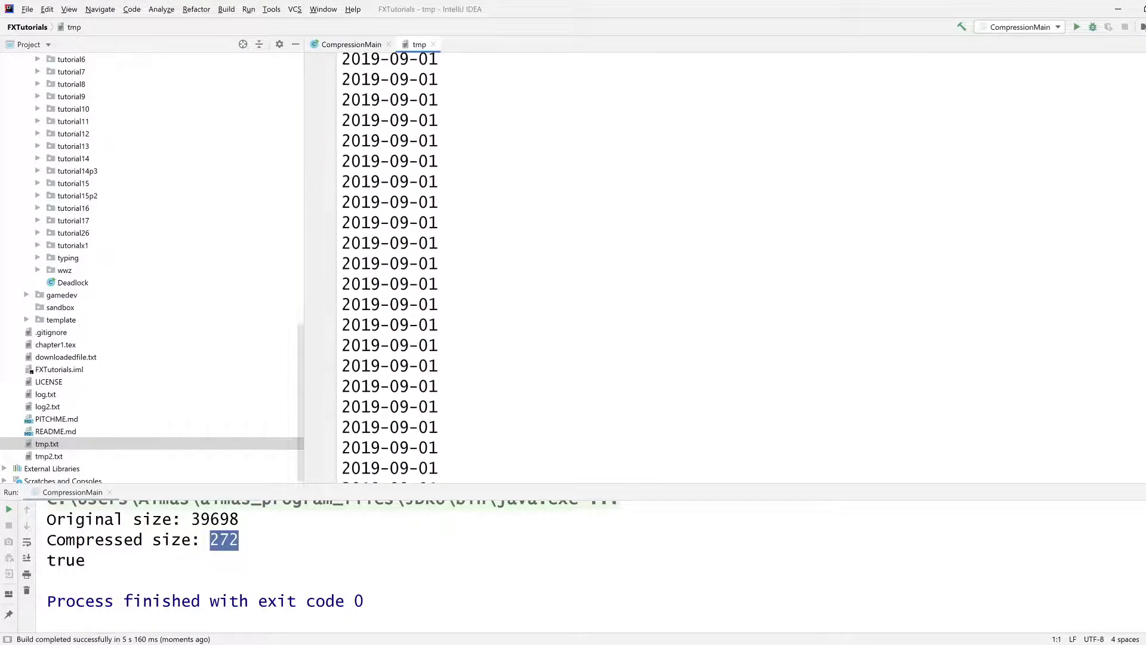
# Step: Return to the CompressionMain source and scroll through its code
pyautogui.click(351, 43)
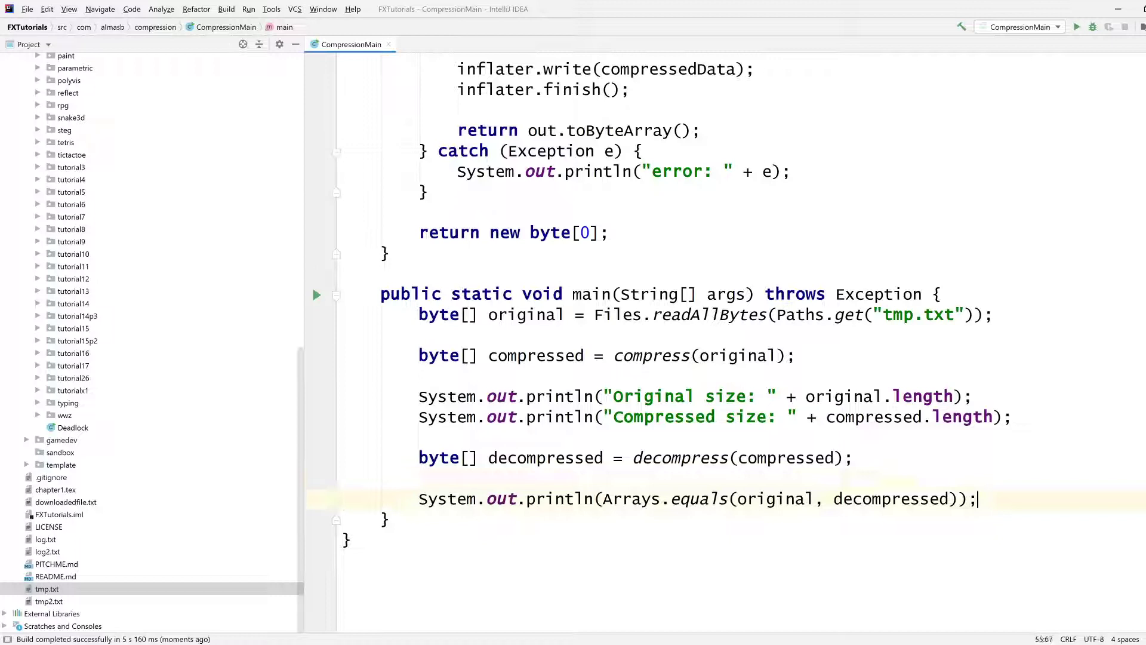
pyautogui.scroll(-3)
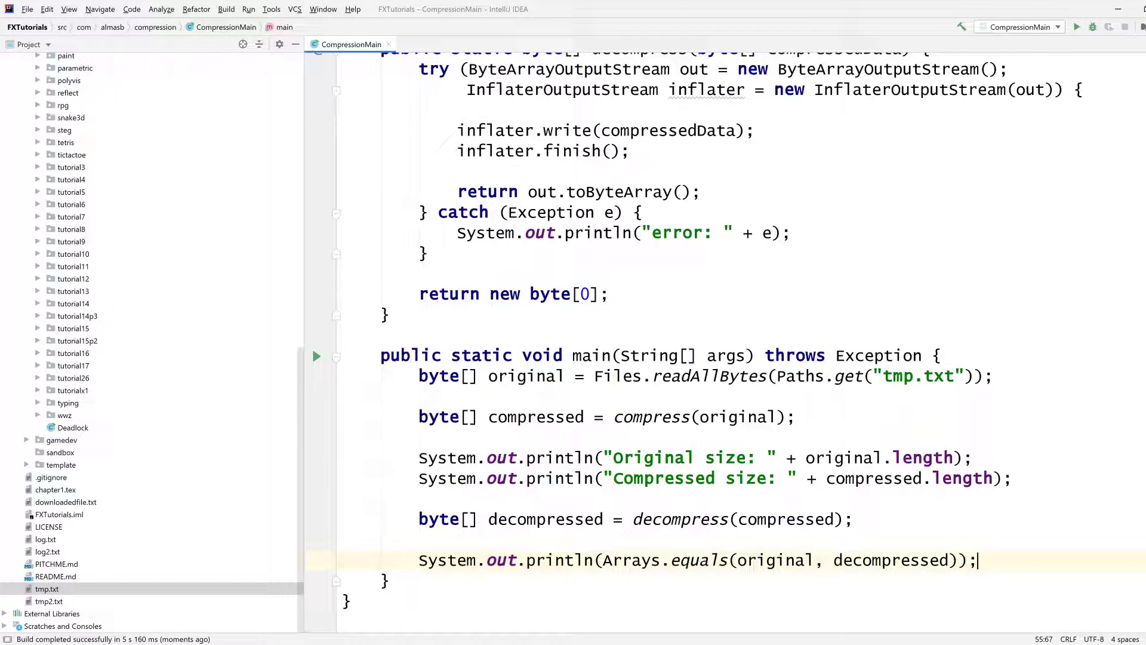
pyautogui.click(525, 375)
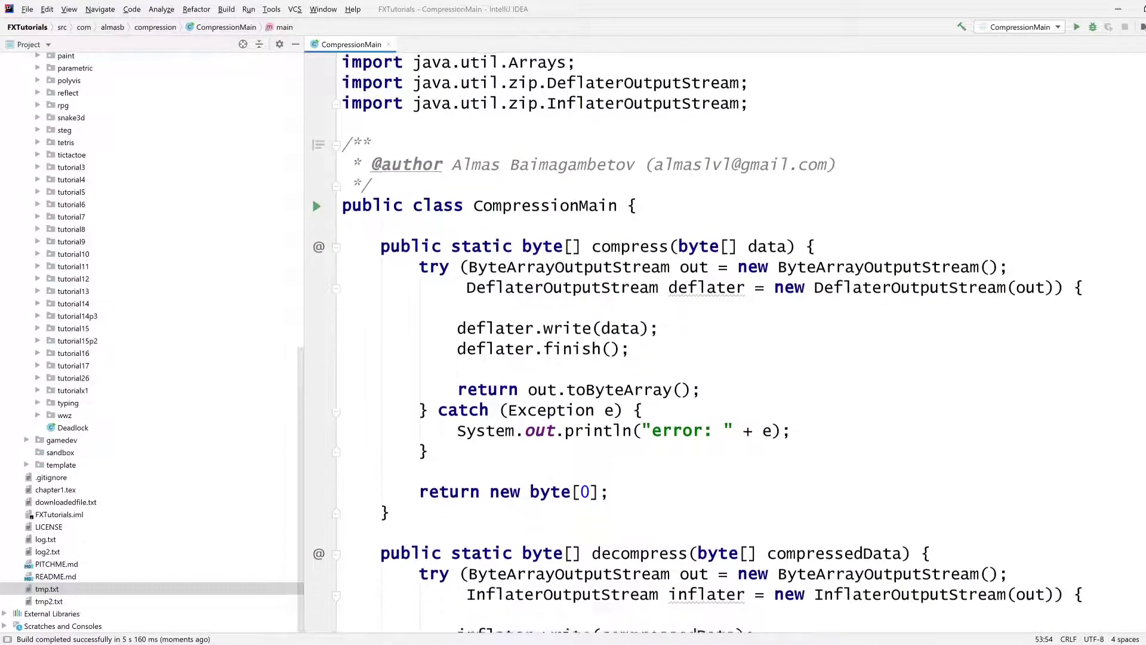
pyautogui.scroll(-3)
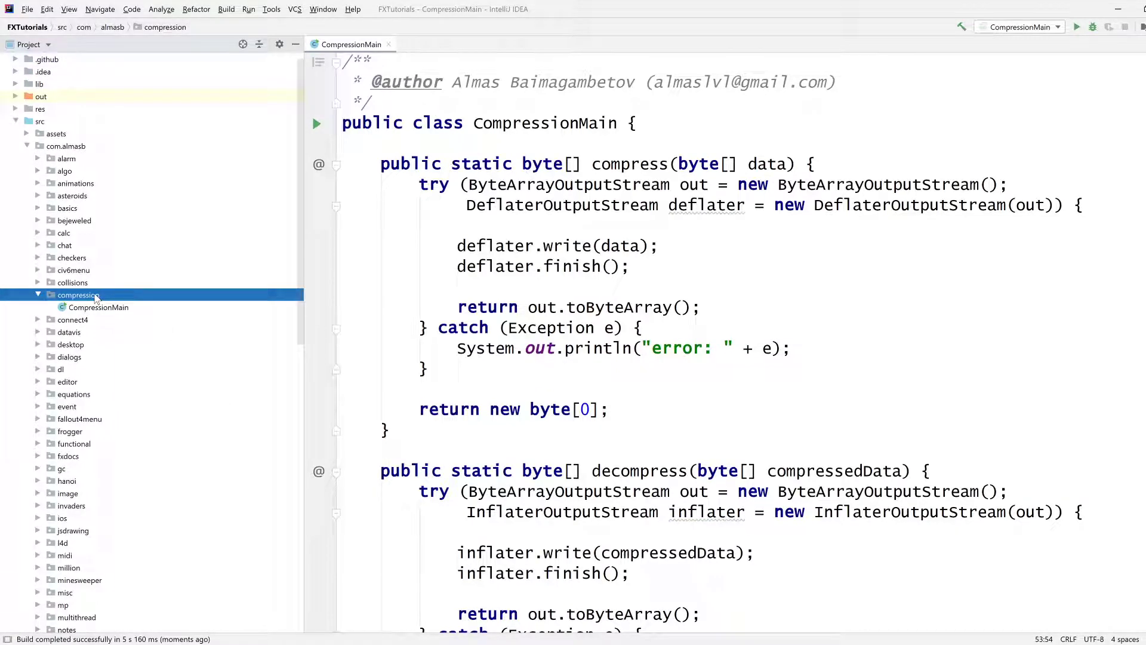
# Step: Create a new Compressor interface in the compression package
pyautogui.rightClick(75, 294)
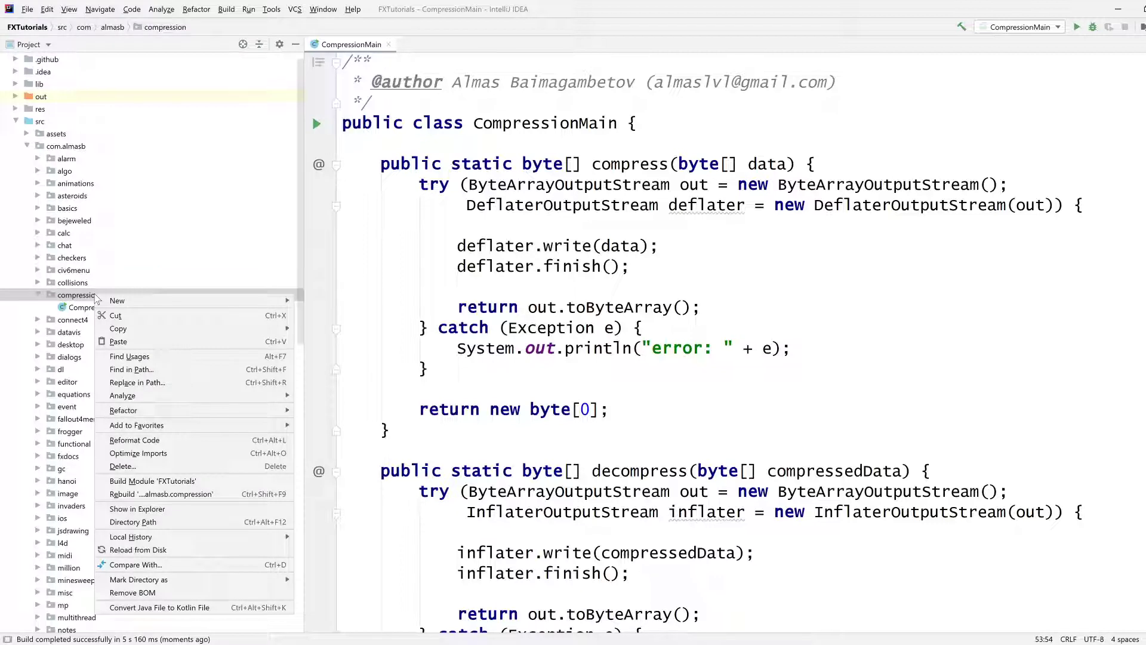
pyautogui.click(117, 300)
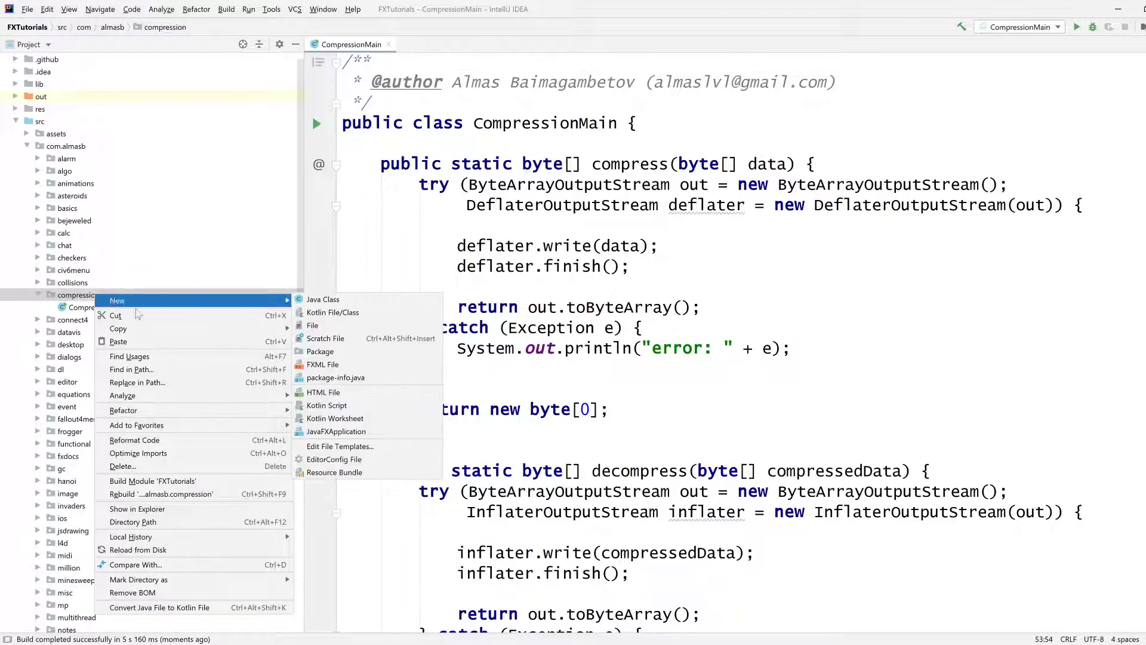
pyautogui.click(323, 299)
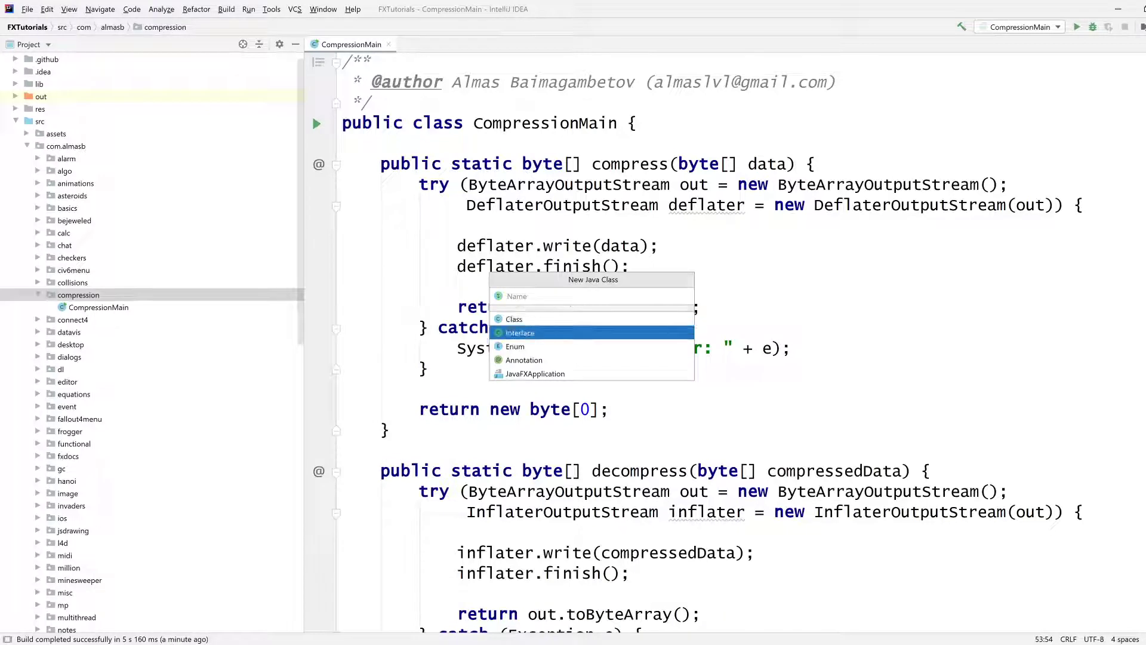
pyautogui.write('Co')
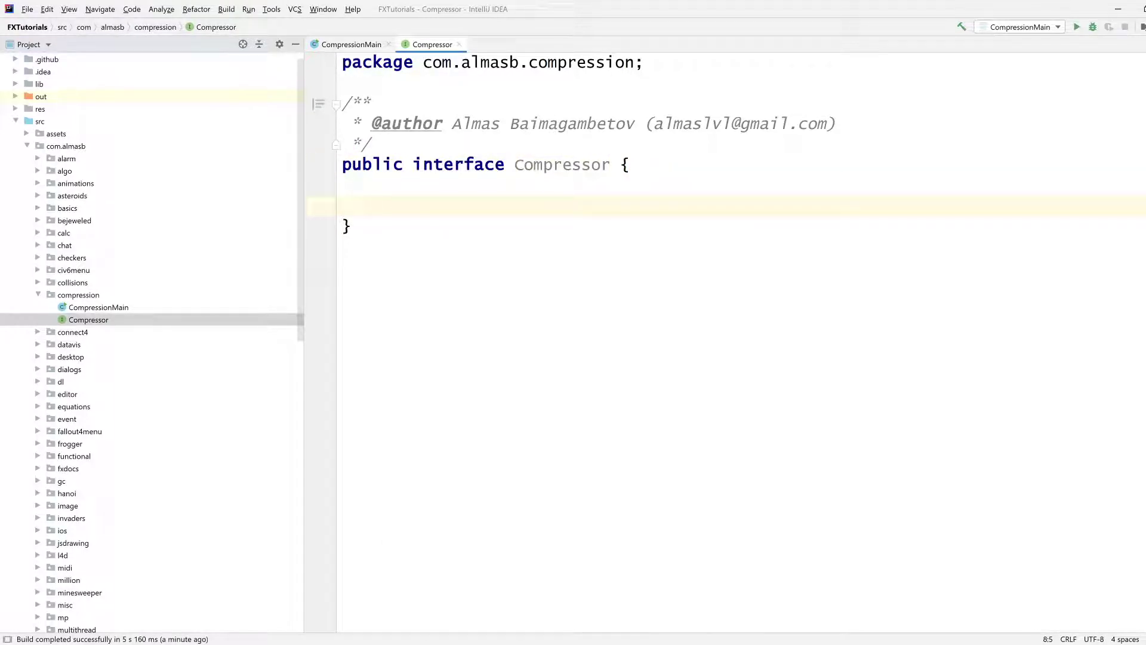
# Step: Declare compress(byte[] data) and decompress(byte[] compressedData) in Compressor, without public modifiers
pyautogui.click(351, 44)
pyautogui.write('public byte[] compress(byte[] data)')
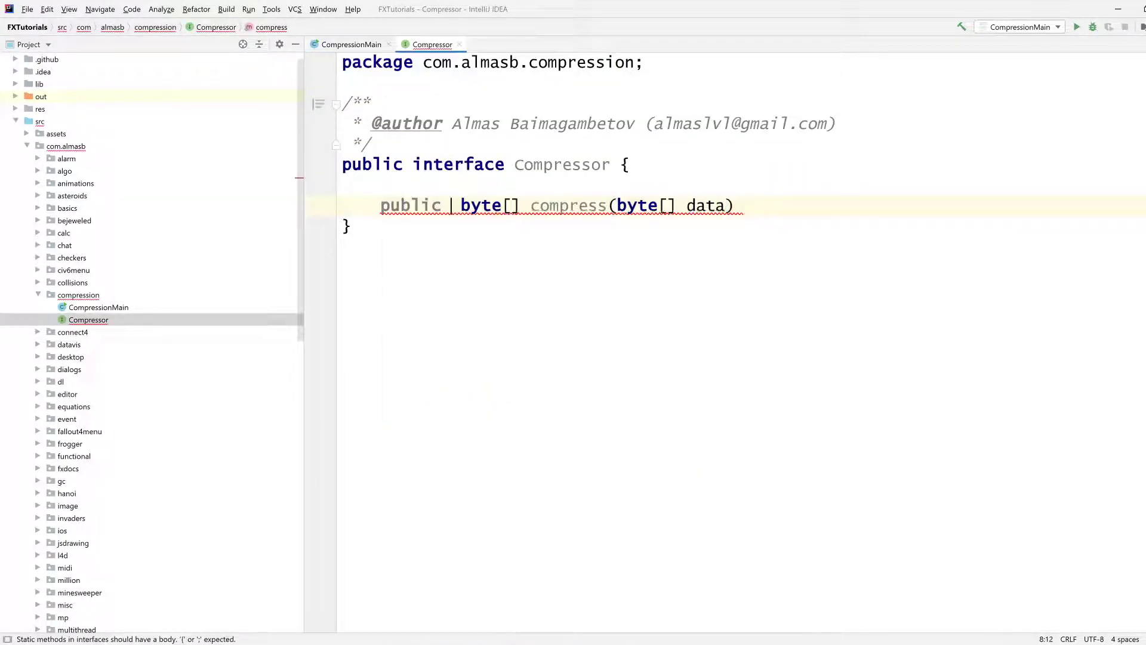
pyautogui.doubleClick(409, 205)
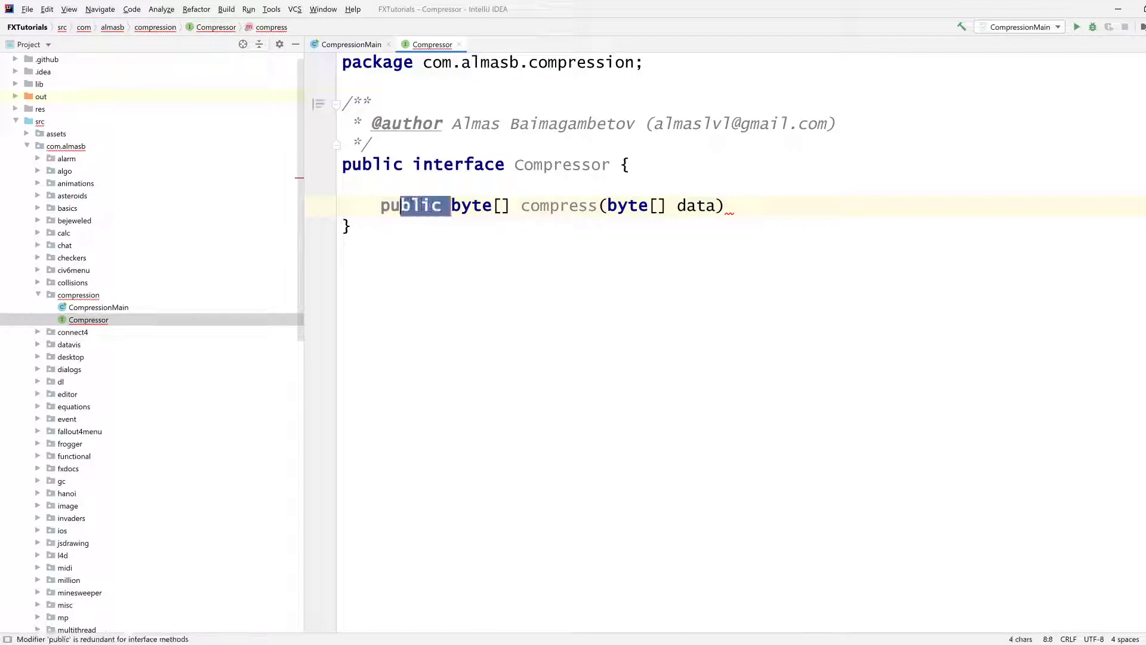
pyautogui.press('Delete')
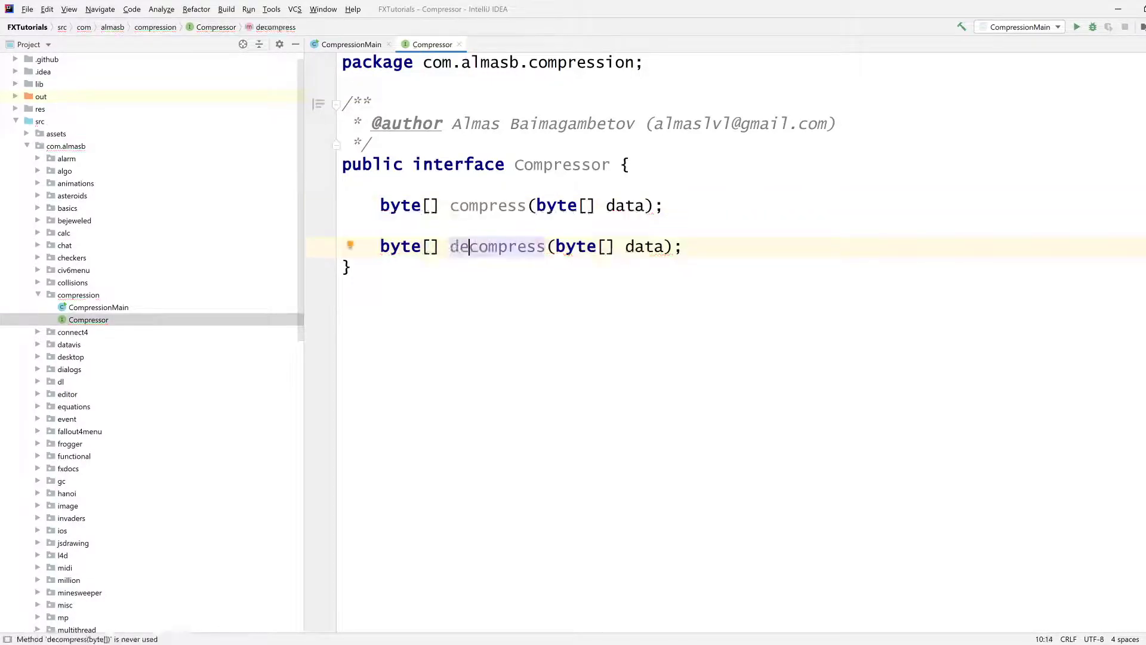
pyautogui.write('compresse')
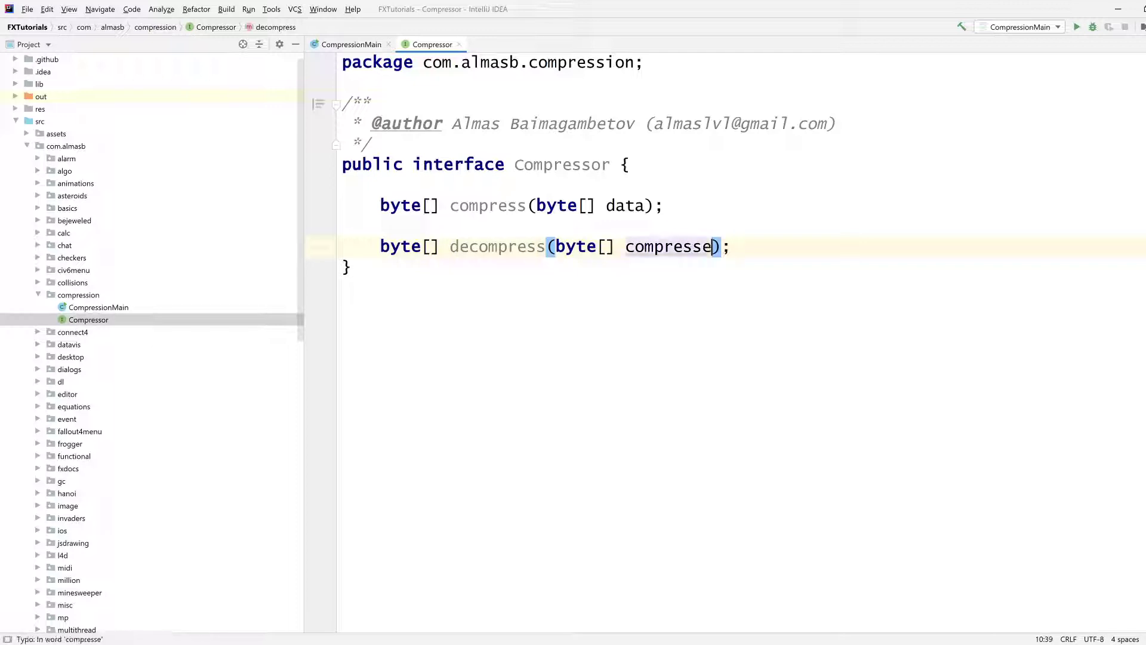
pyautogui.write('dData')
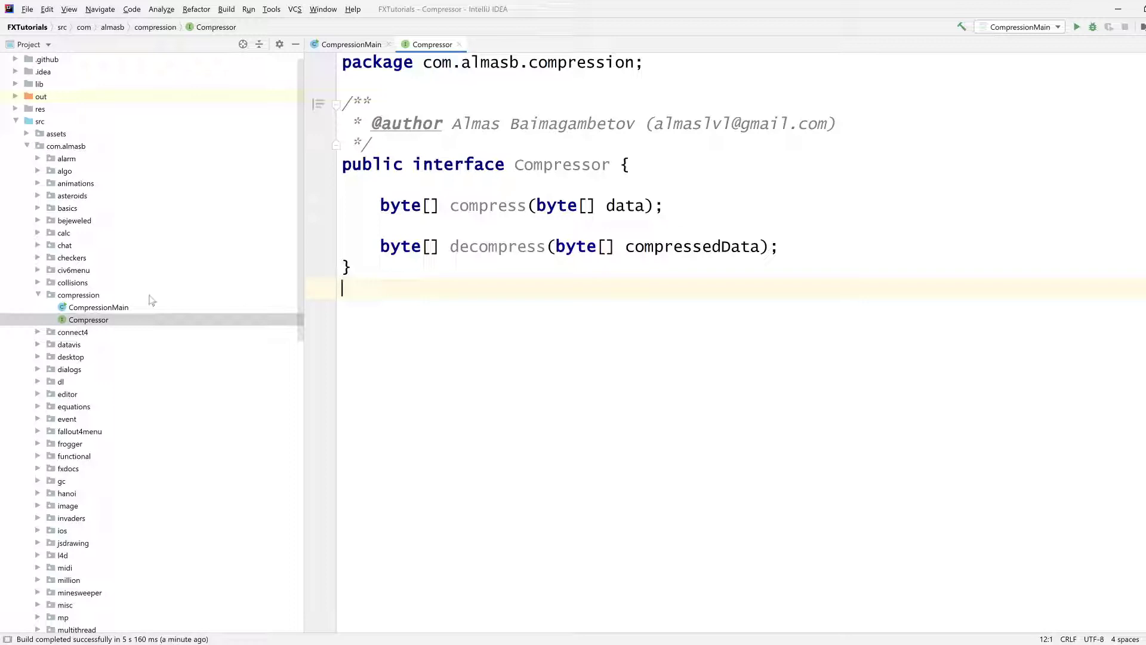
# Step: Add a SimpleCompressor class implementing Compressor with stub compress and decompress overrides
pyautogui.rightClick(77, 294)
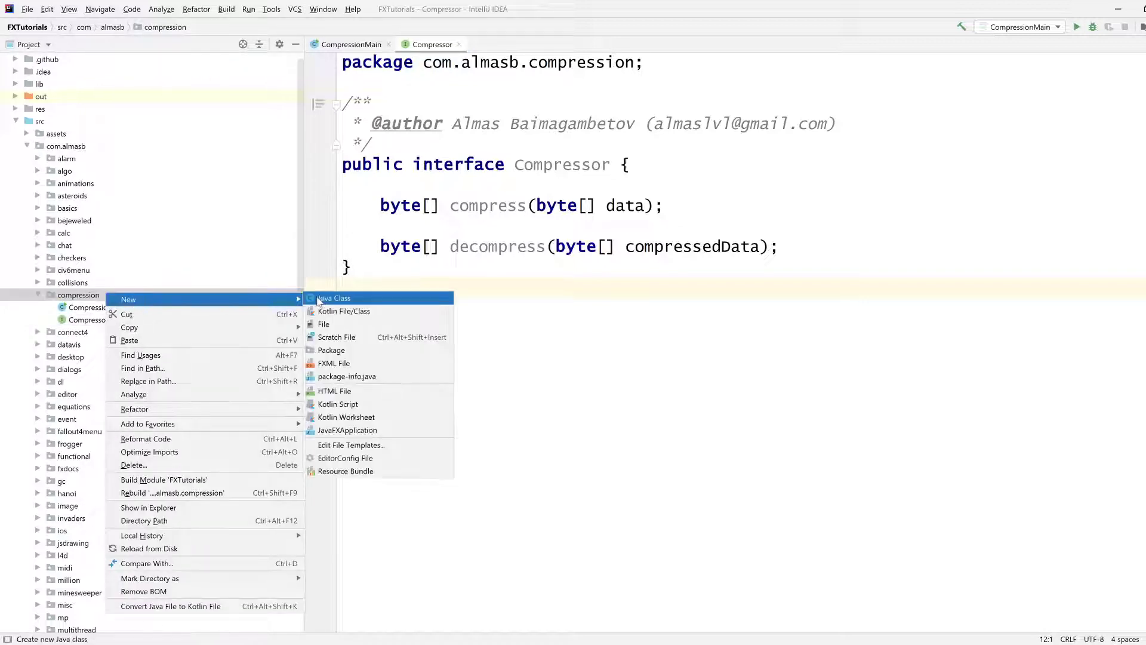
pyautogui.click(333, 297)
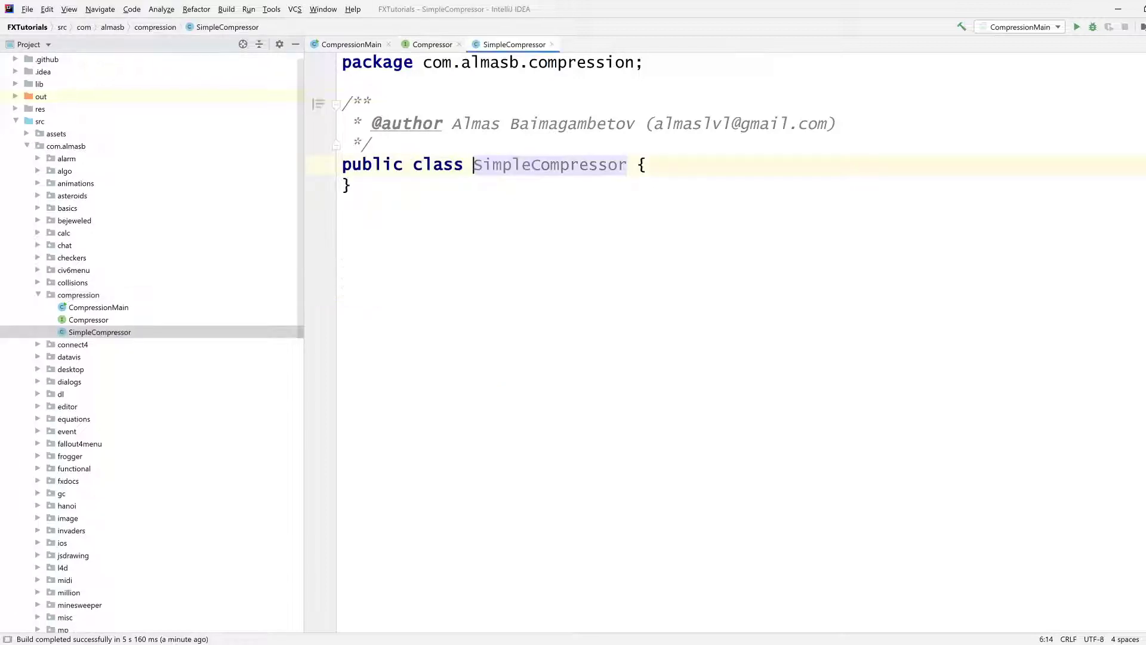
pyautogui.write('implements Com')
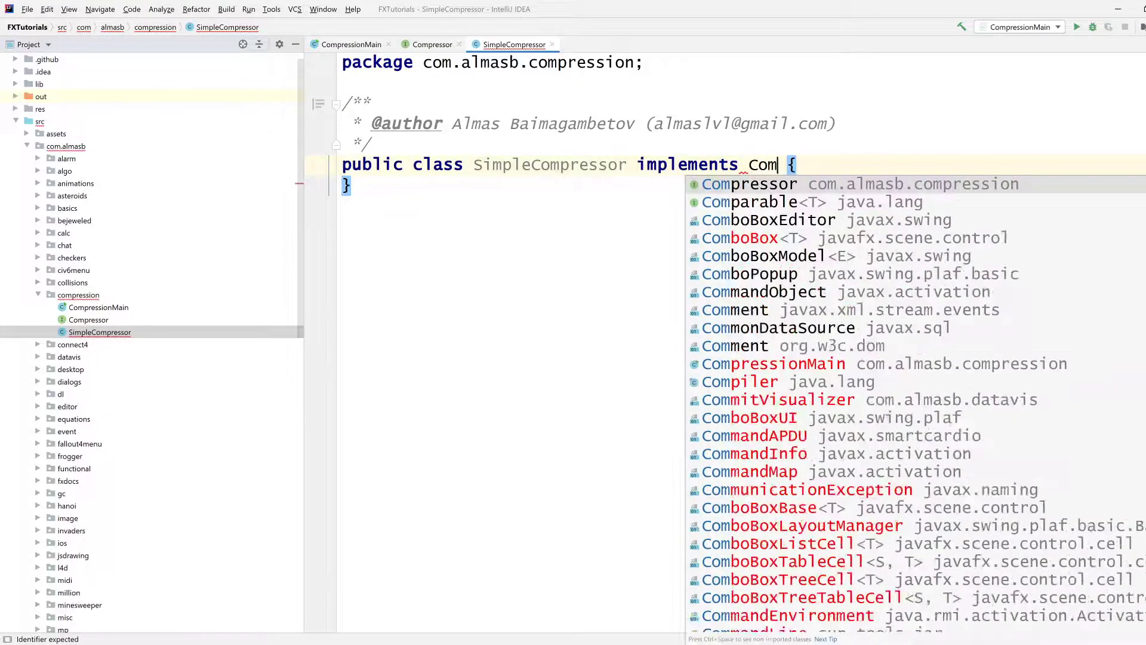
pyautogui.click(748, 183)
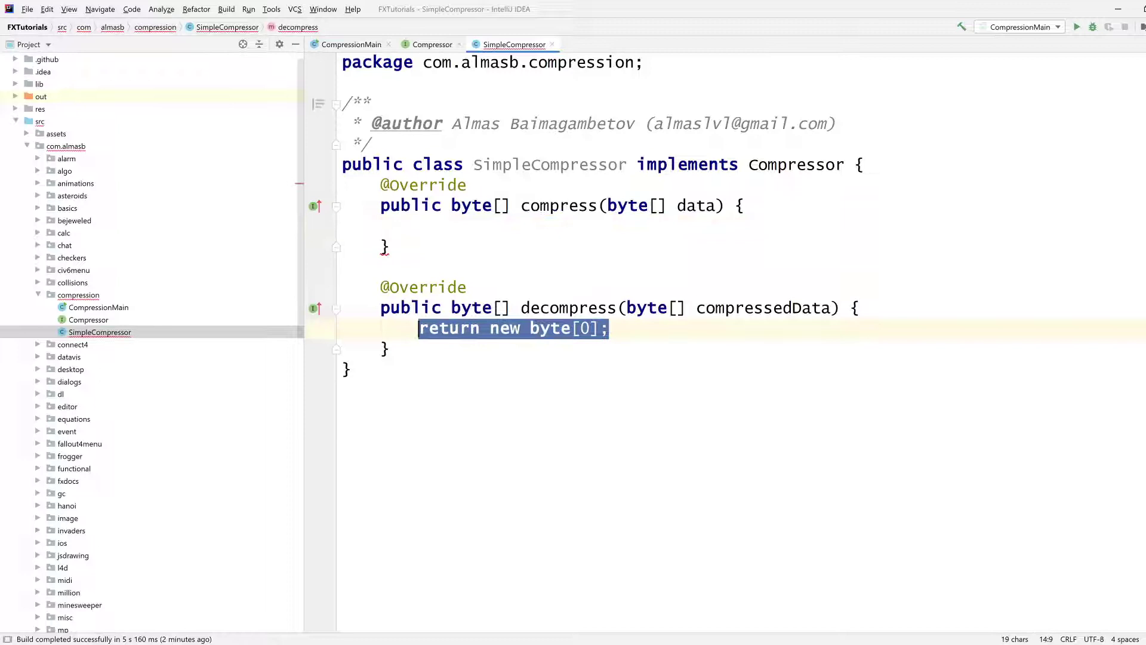
pyautogui.click(352, 45)
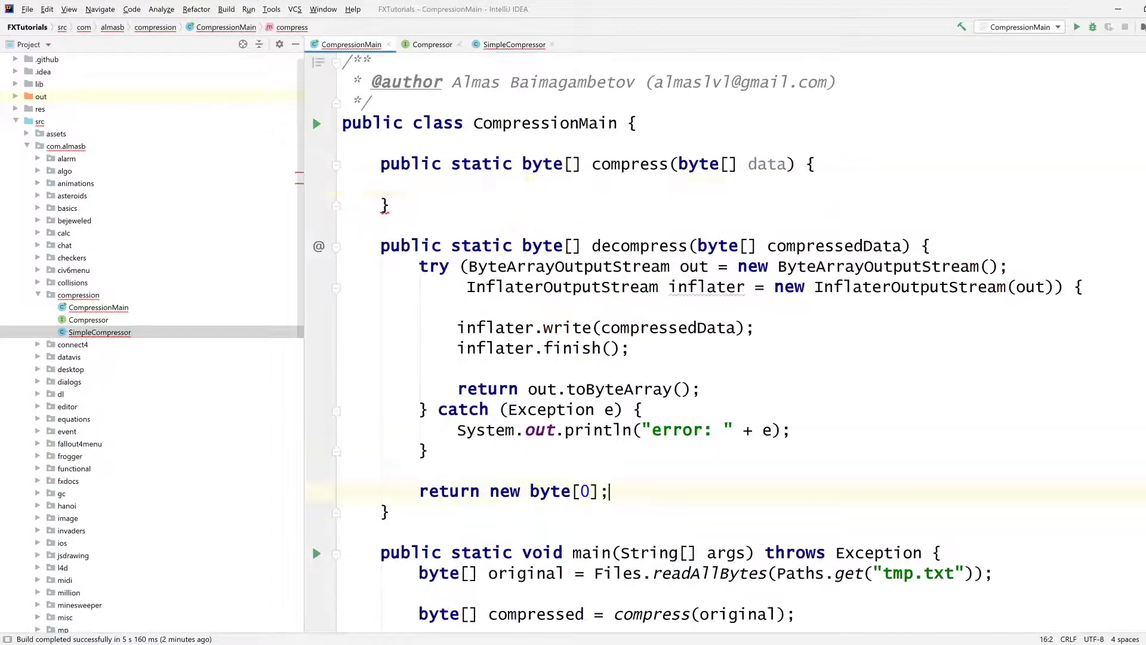
# Step: Move the deflate and inflate bodies into SimpleCompressor and optimize CompressionMain's imports
pyautogui.click(514, 44)
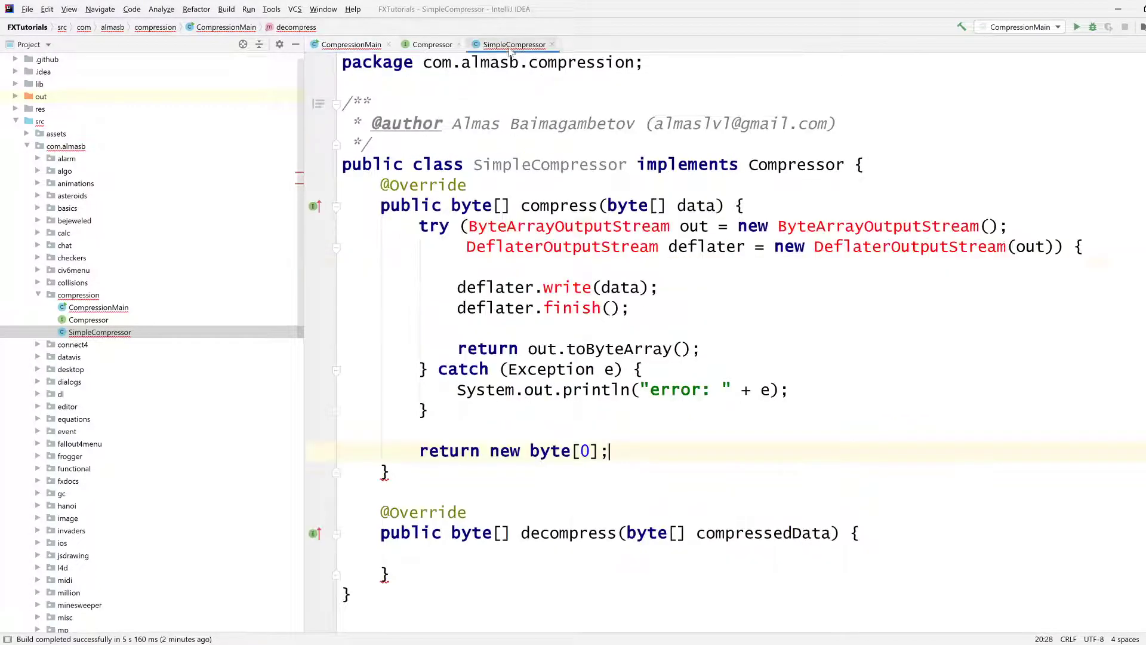
pyautogui.scroll(-3)
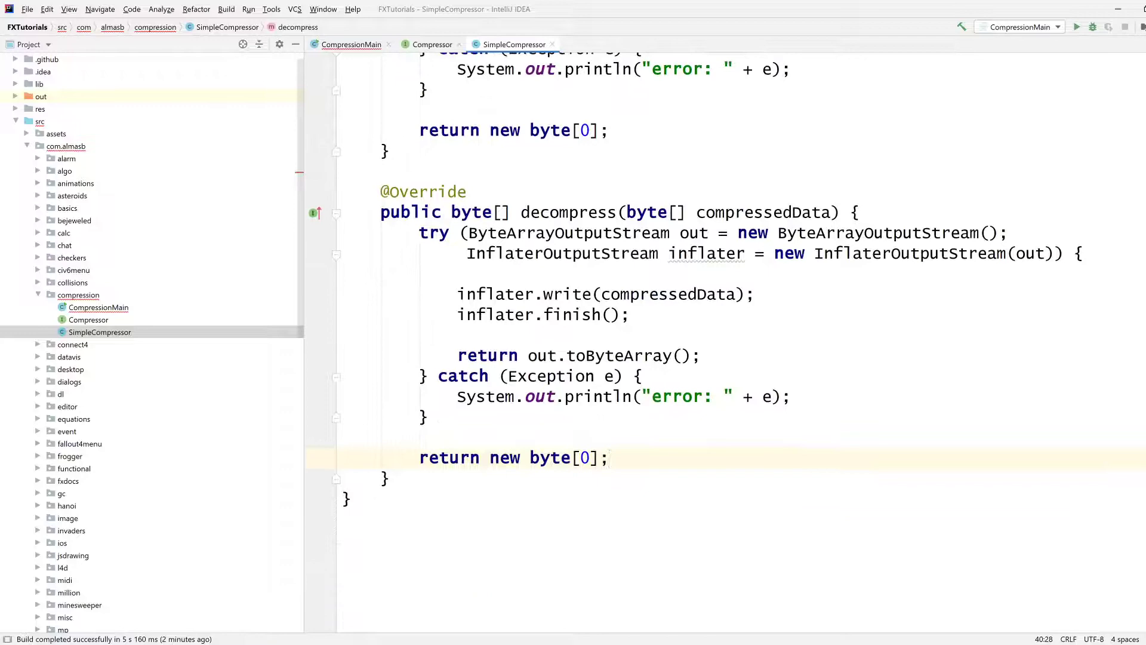
pyautogui.click(352, 44)
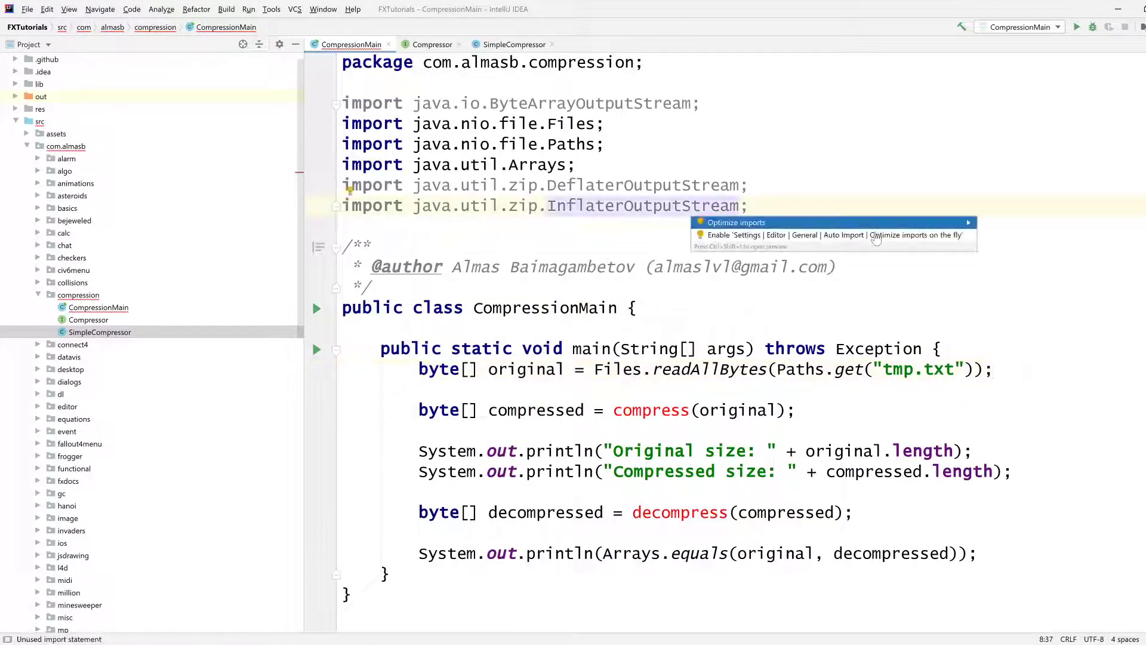
pyautogui.click(735, 222)
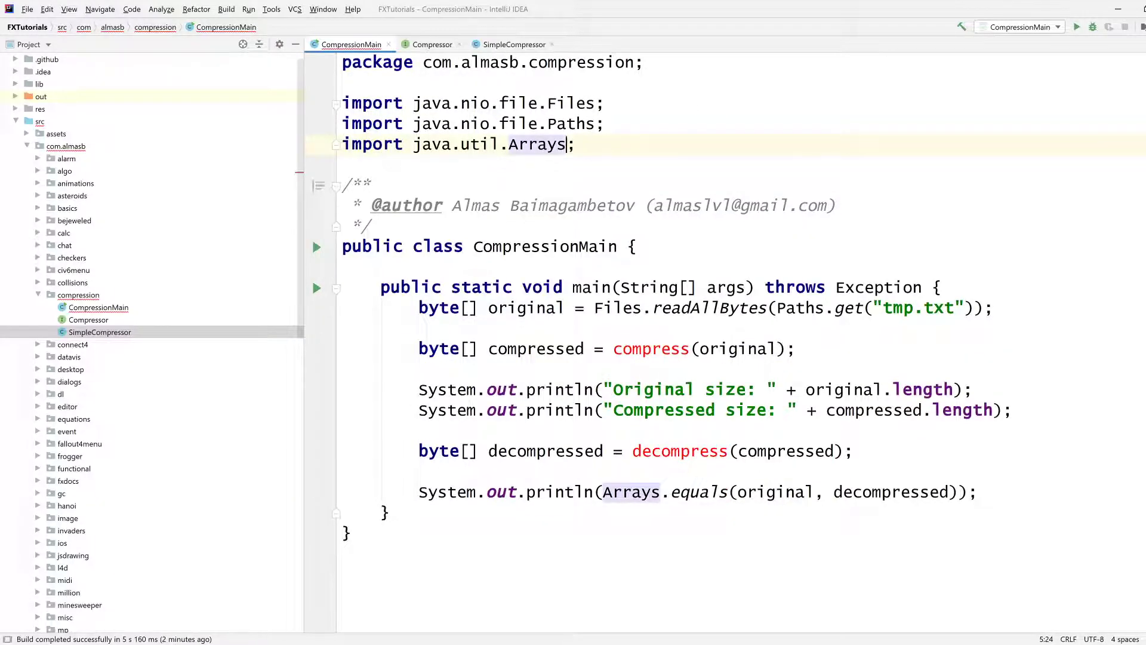
pyautogui.click(938, 286)
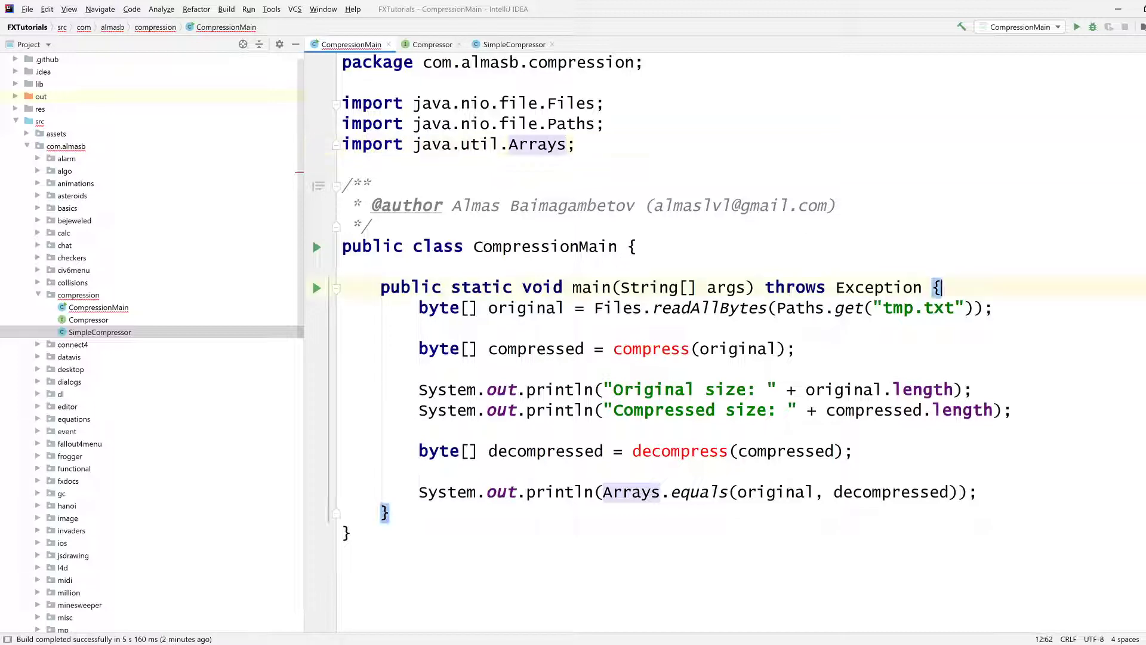
# Step: In main, create Compressor compressor = new SimpleCompressor() and call compress/decompress through it
pyautogui.write('Compressor compressor = new S')
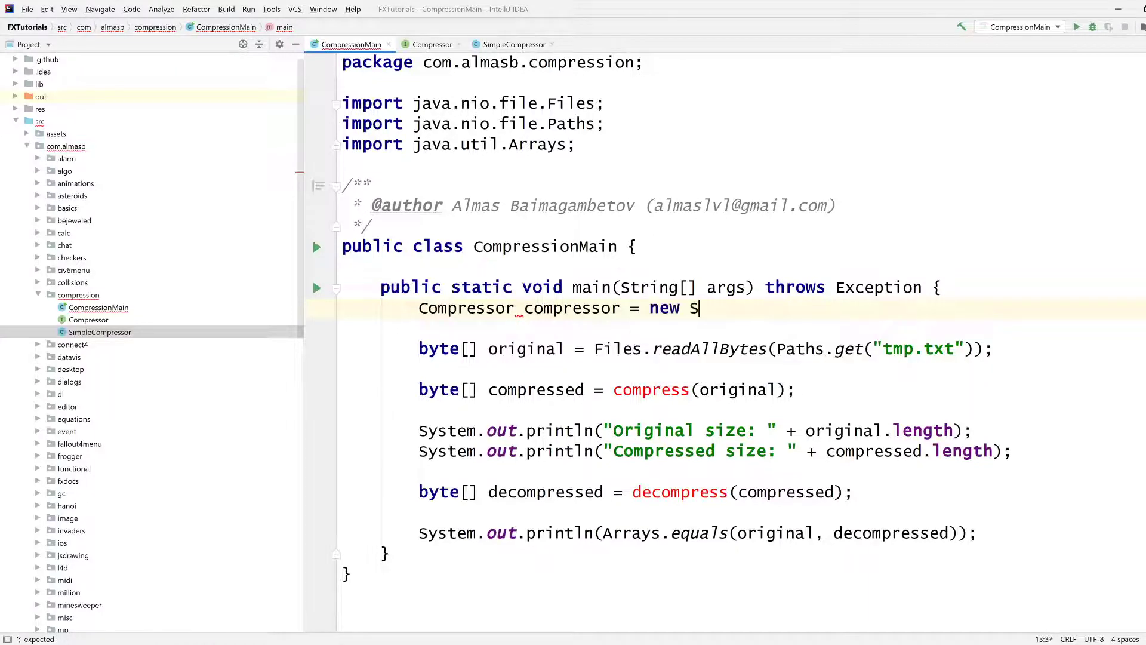
pyautogui.write('impleCompressor();')
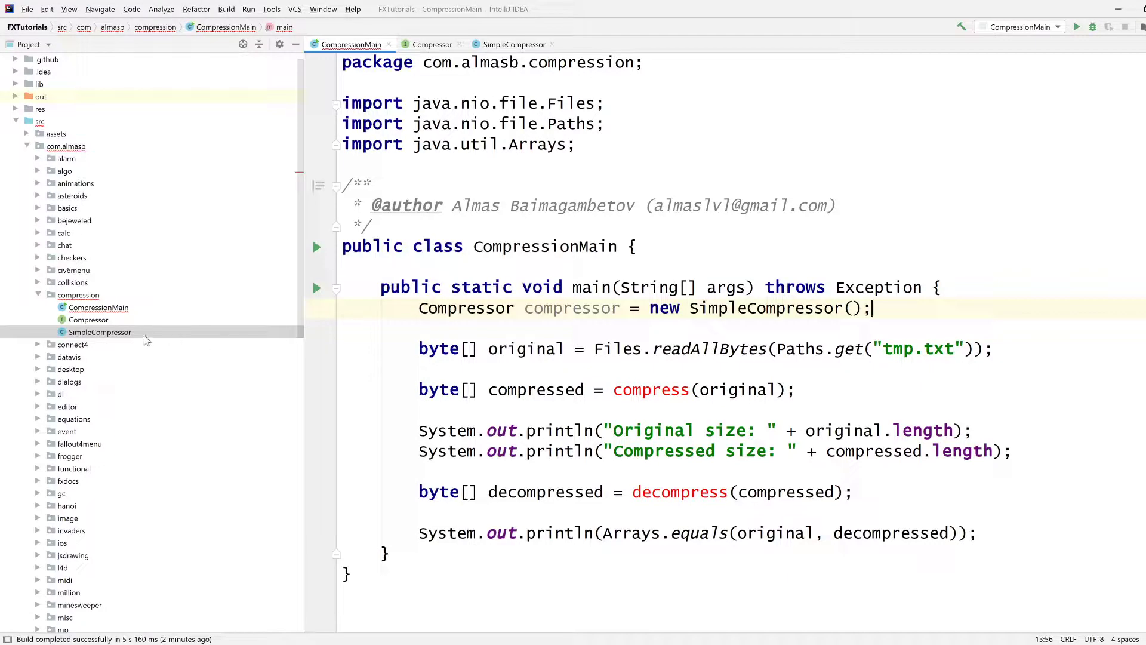
pyautogui.moveTo(245, 334)
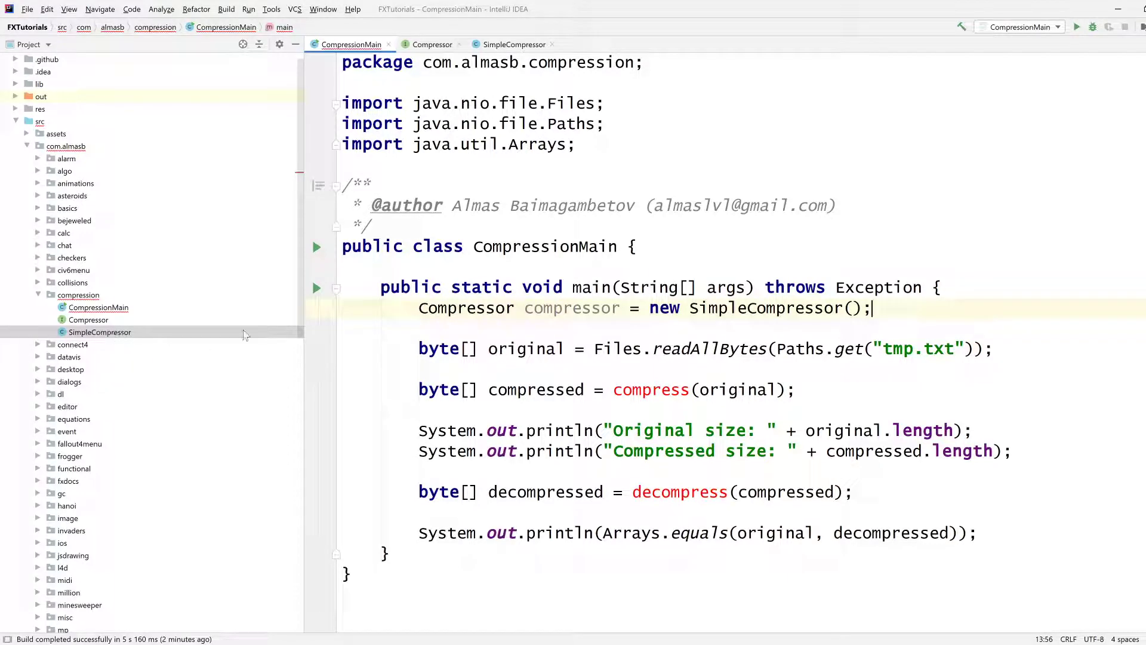
pyautogui.doubleClick(572, 308)
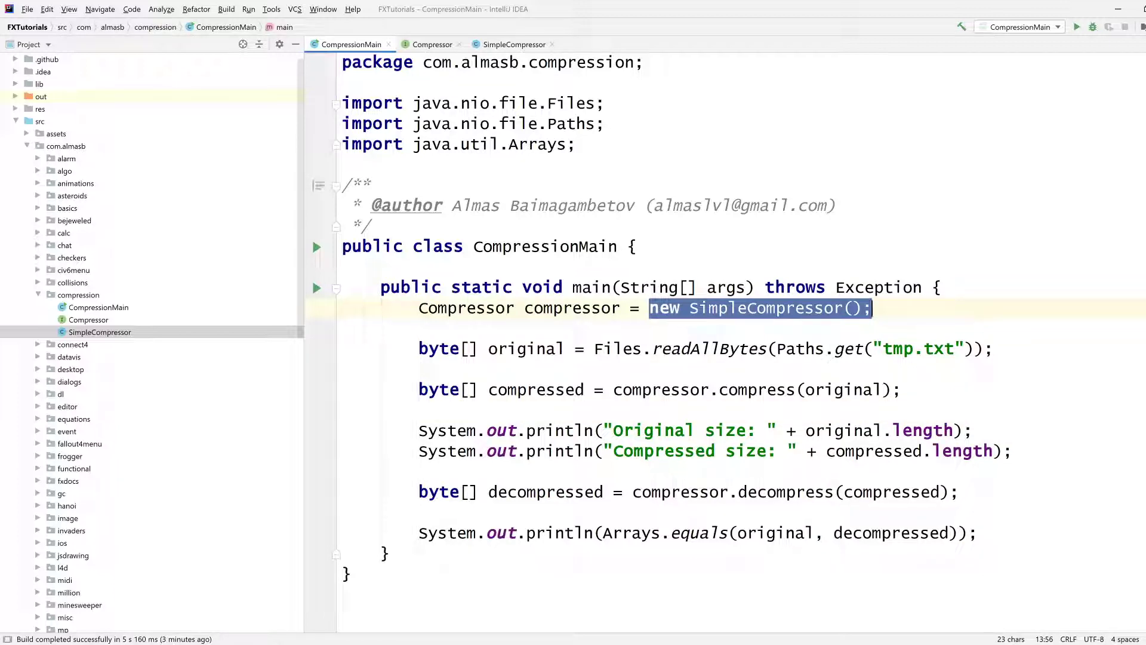
pyautogui.moveTo(418, 348); pyautogui.dragTo(905, 452)
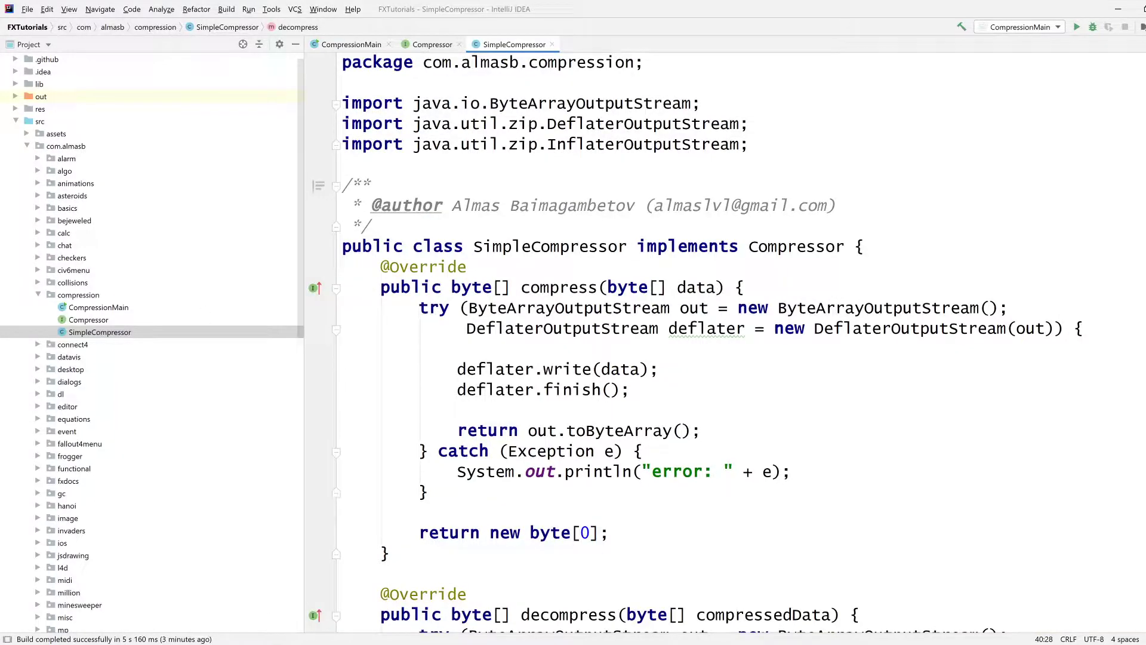
# Step: Review SimpleCompressor's deflate code, then switch back to CompressionMain
pyautogui.click(523, 247)
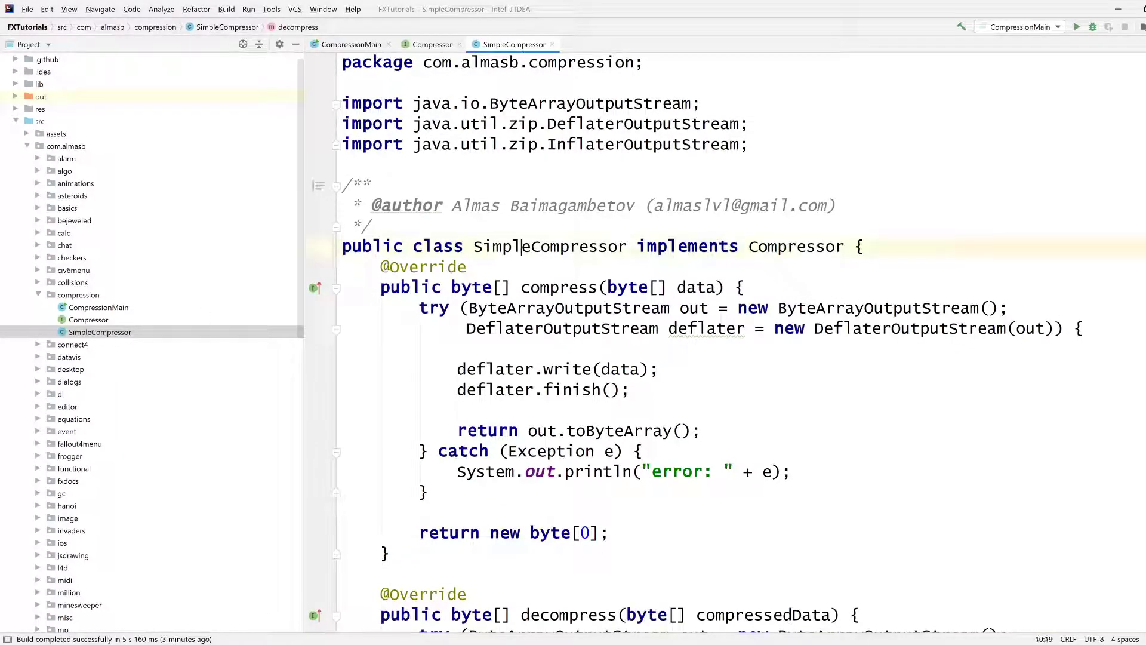
pyautogui.scroll(-3)
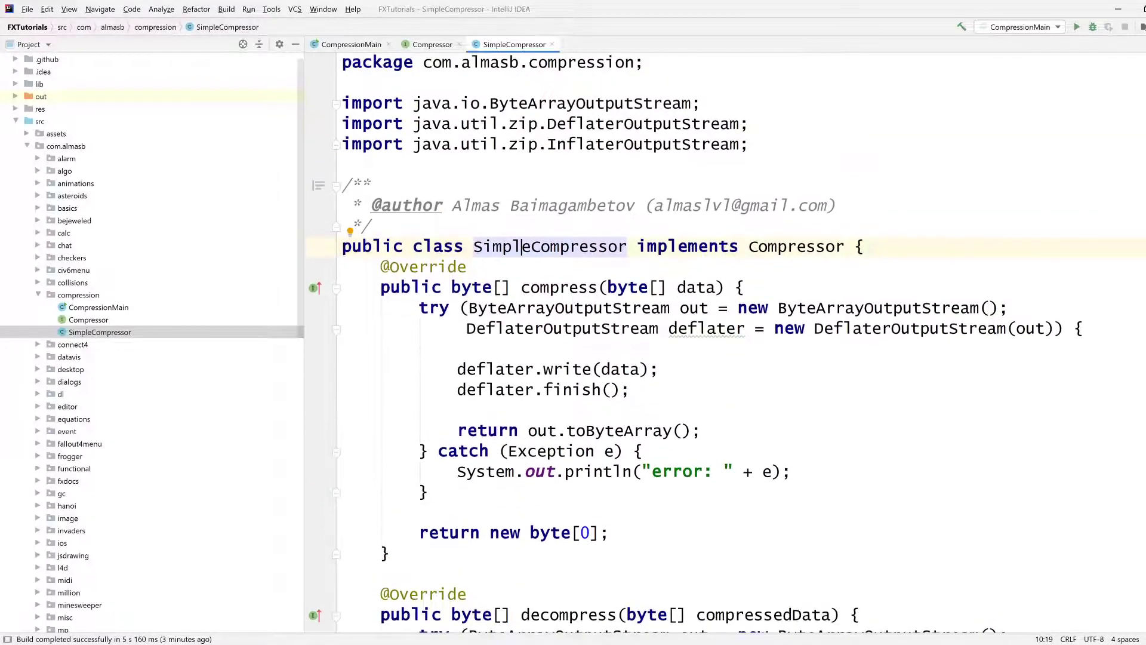
pyautogui.click(628, 390)
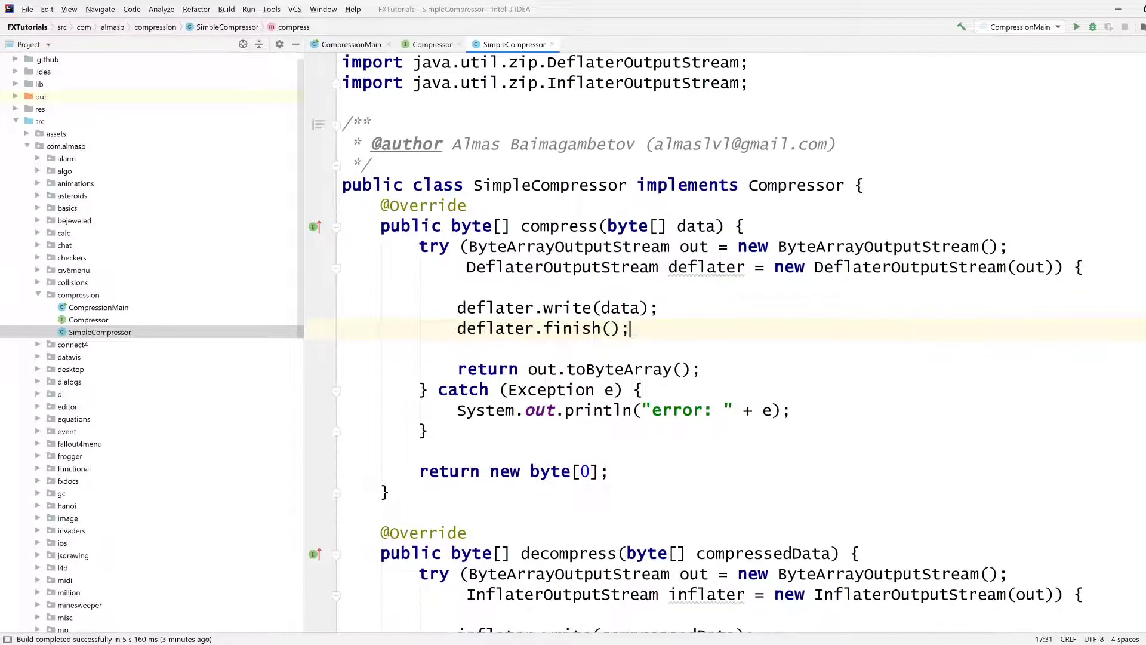
pyautogui.scroll(-3)
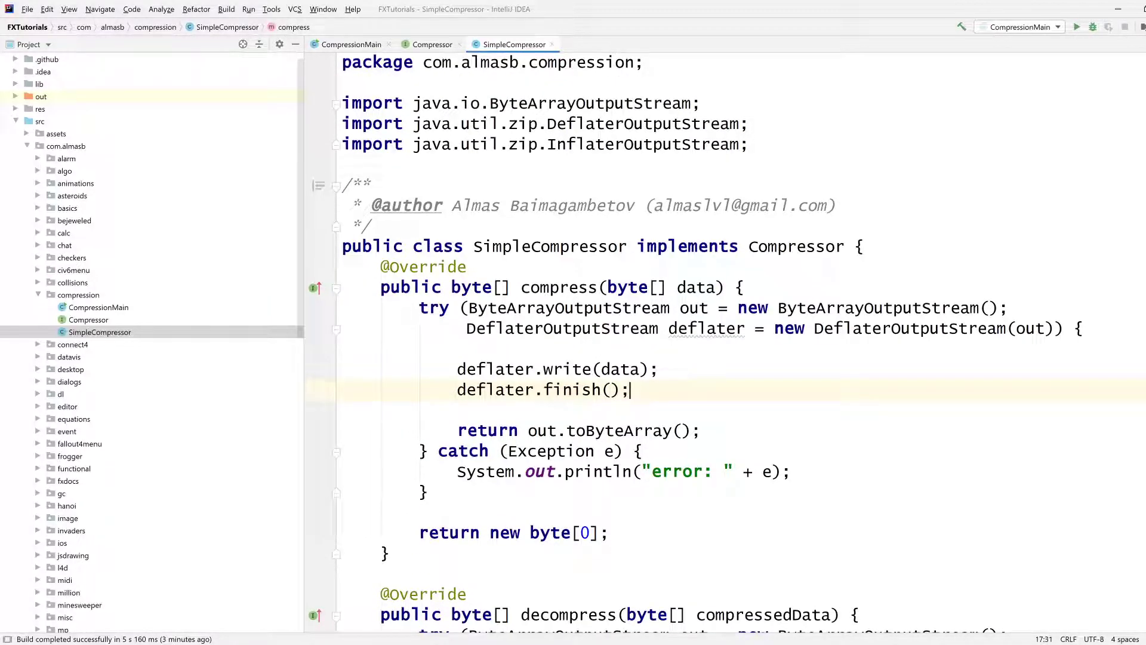
pyautogui.click(344, 512)
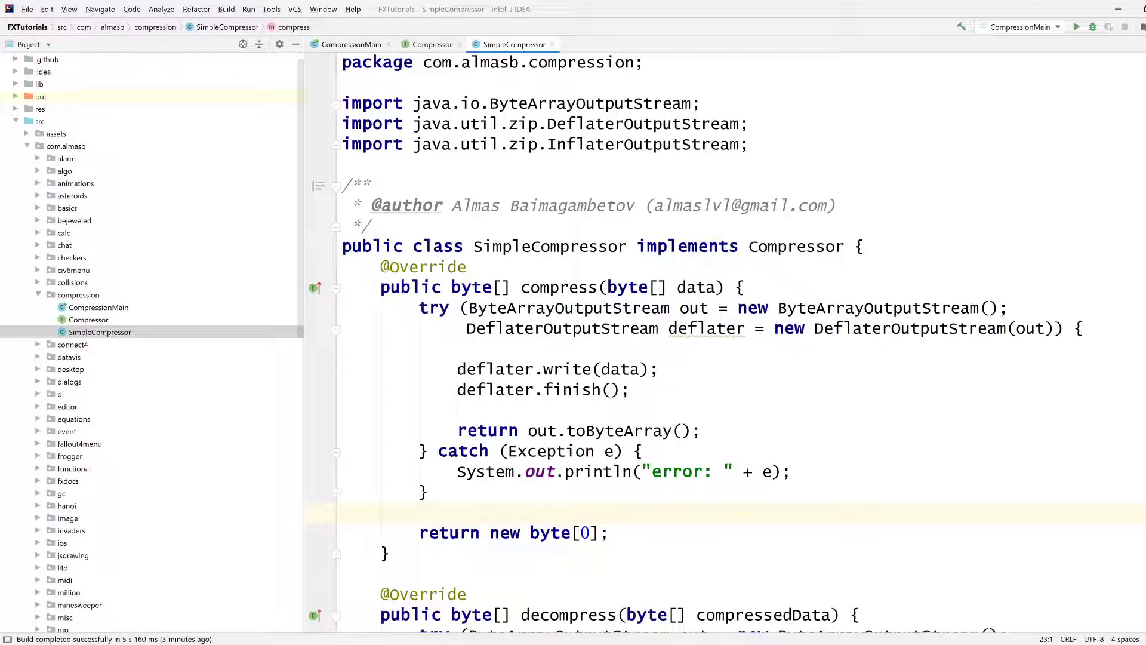
pyautogui.click(351, 45)
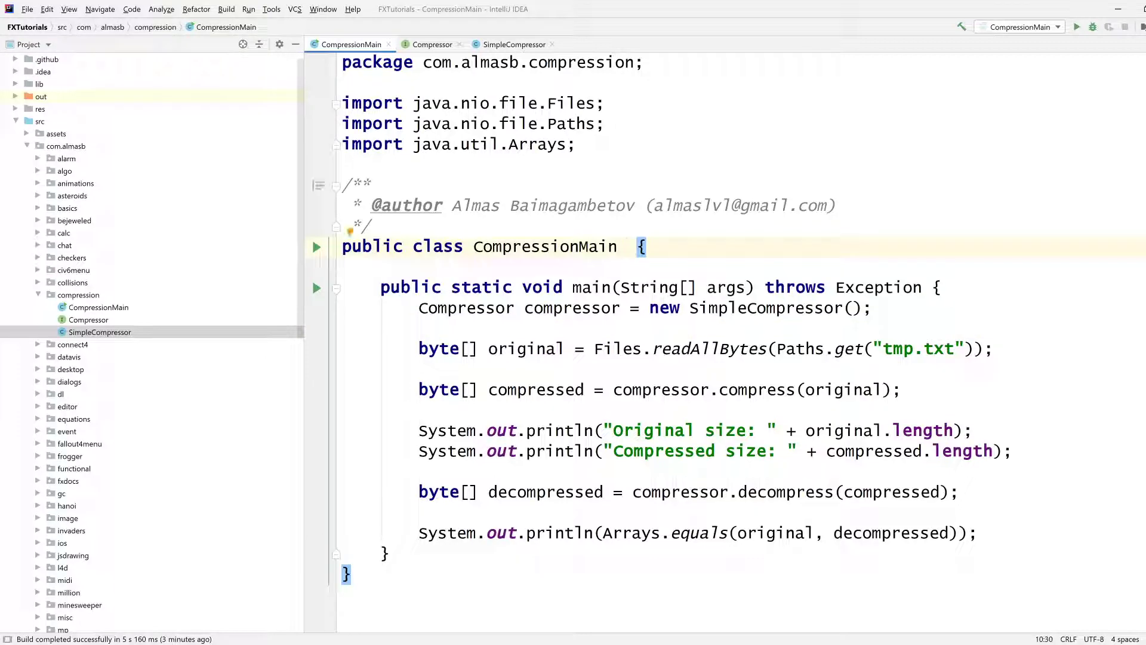
# Step: Extend Application and have start call stage.setScene(new Scene(createContent())) and stage.show()
pyautogui.write('extends Application')
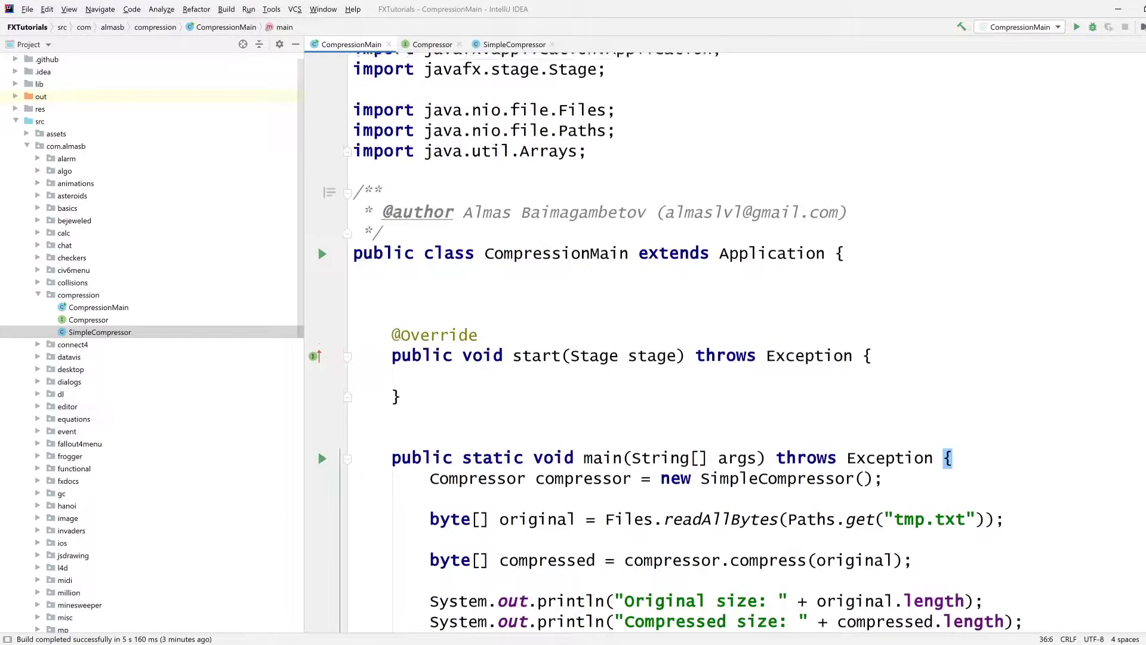
pyautogui.write('stage.')
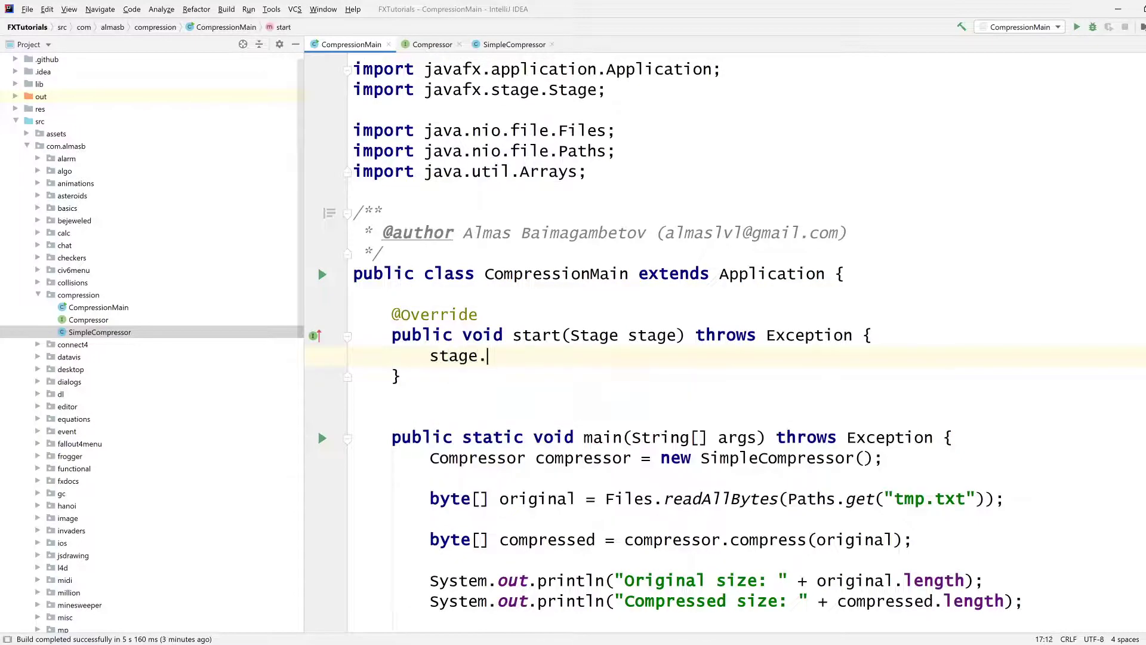
pyautogui.write('st')
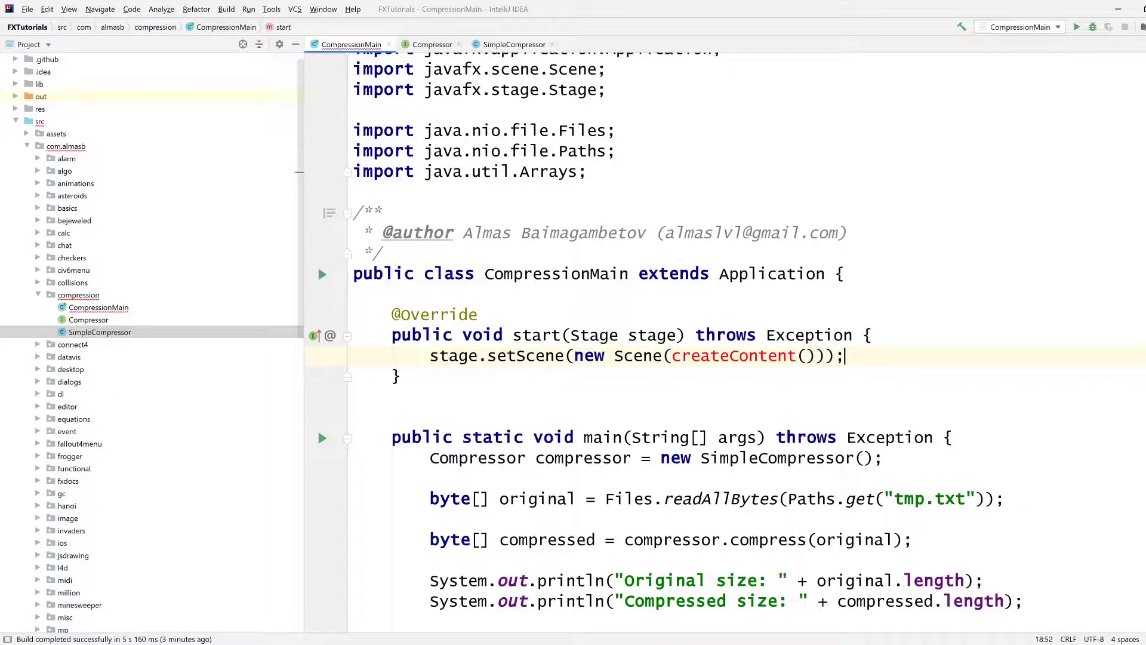
pyautogui.write('stage.show();')
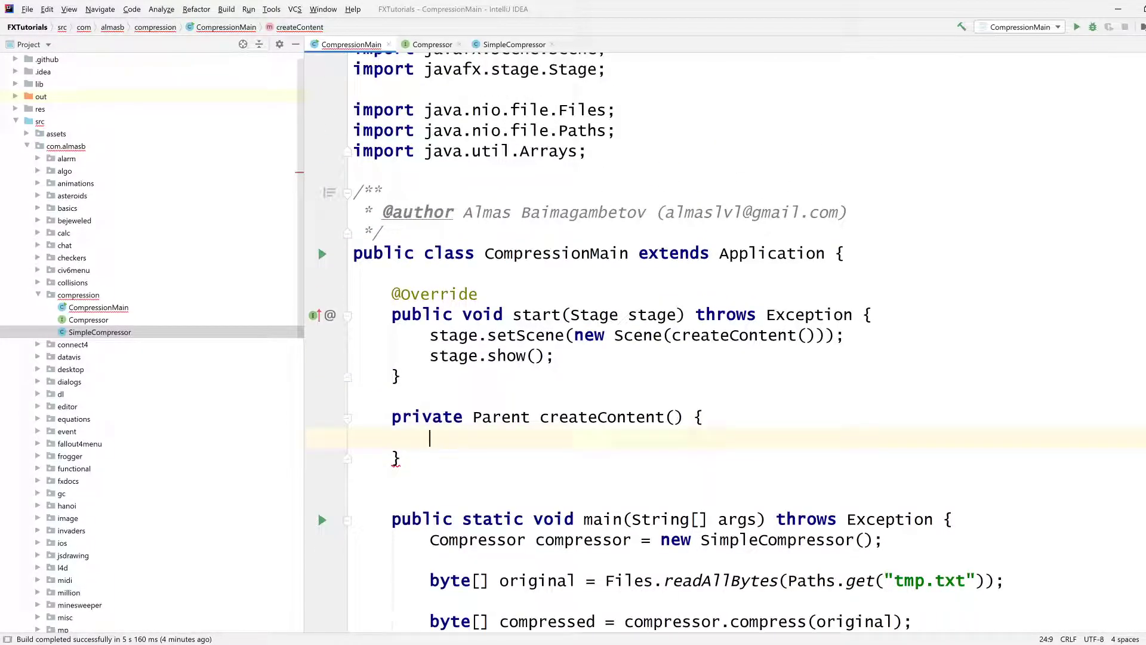
# Step: Build an 800x600 StackPane root holding a "Press" button with an empty action handler
pyautogui.write('St')
pyautogui.write('return')
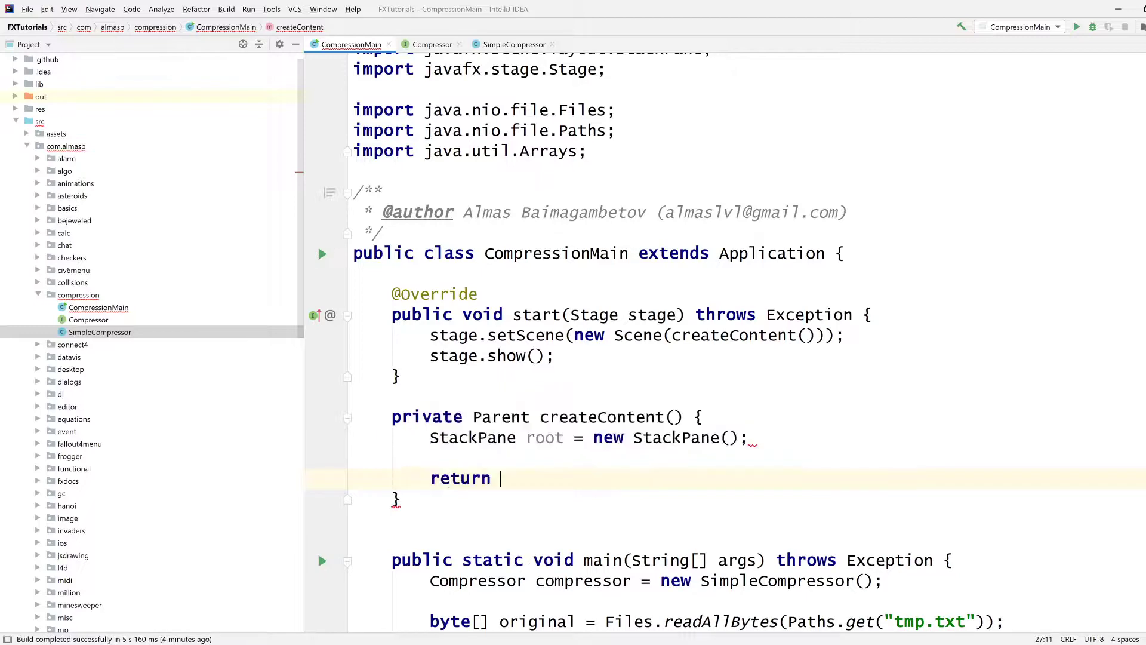
pyautogui.write('root;')
pyautogui.write('root.setPrefSize();')
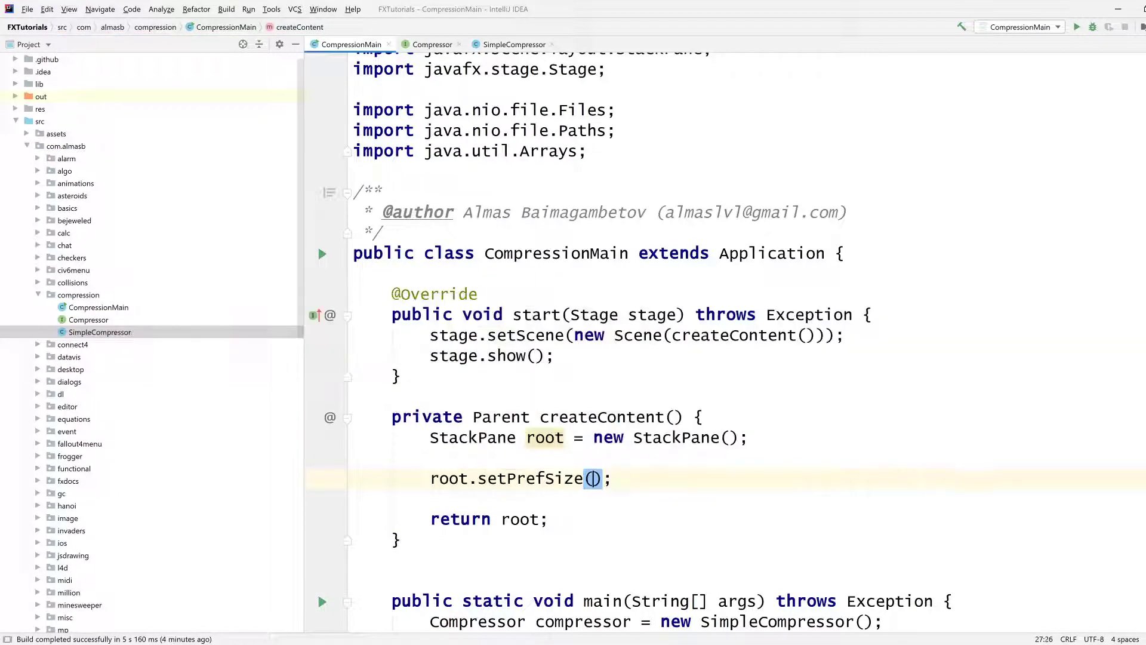
pyautogui.write('800, 600')
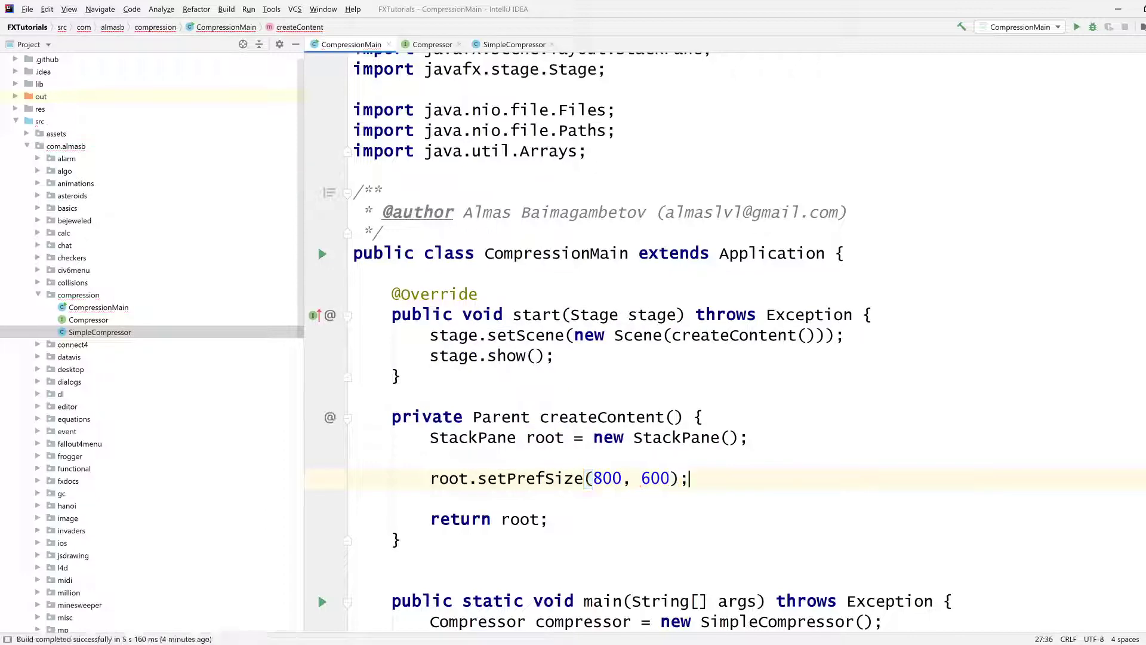
pyautogui.write('Button btn = new Button(')
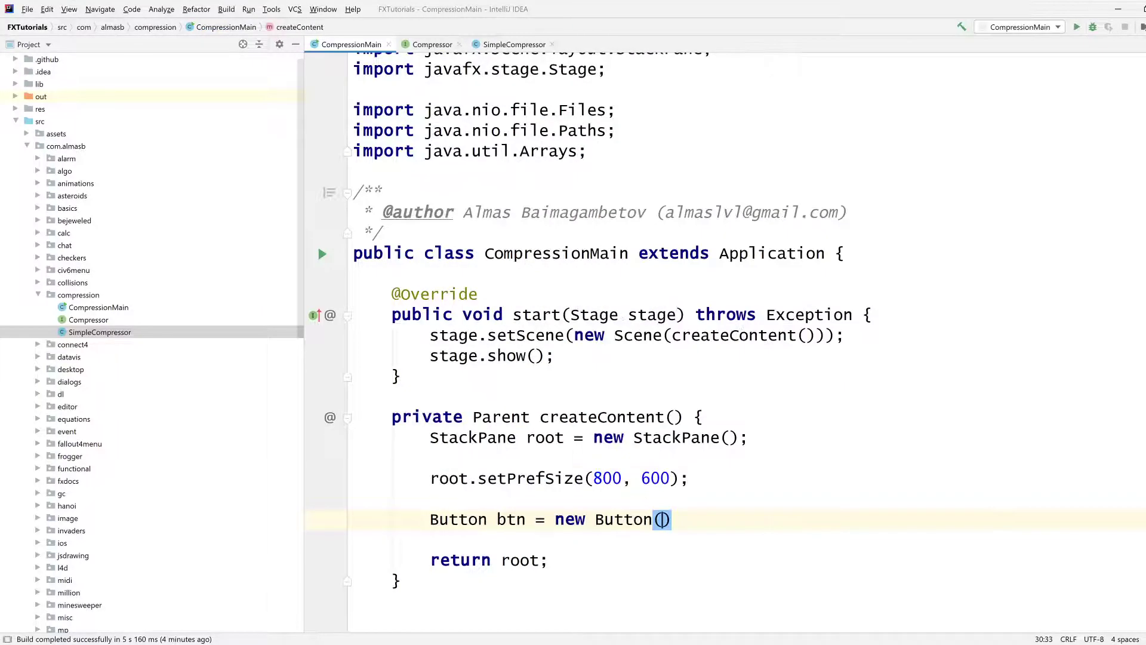
pyautogui.write('"Press"')
pyautogui.click(783, 540)
pyautogui.write('btn.setOnAction(e -> {')
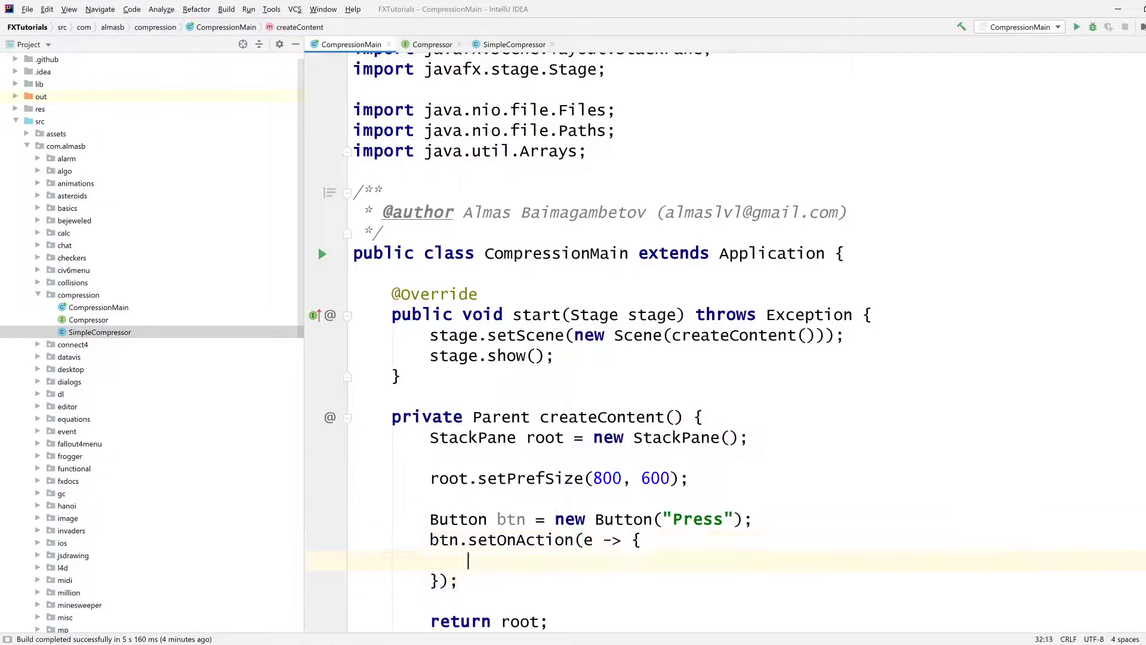
pyautogui.write('root.getChildren().')
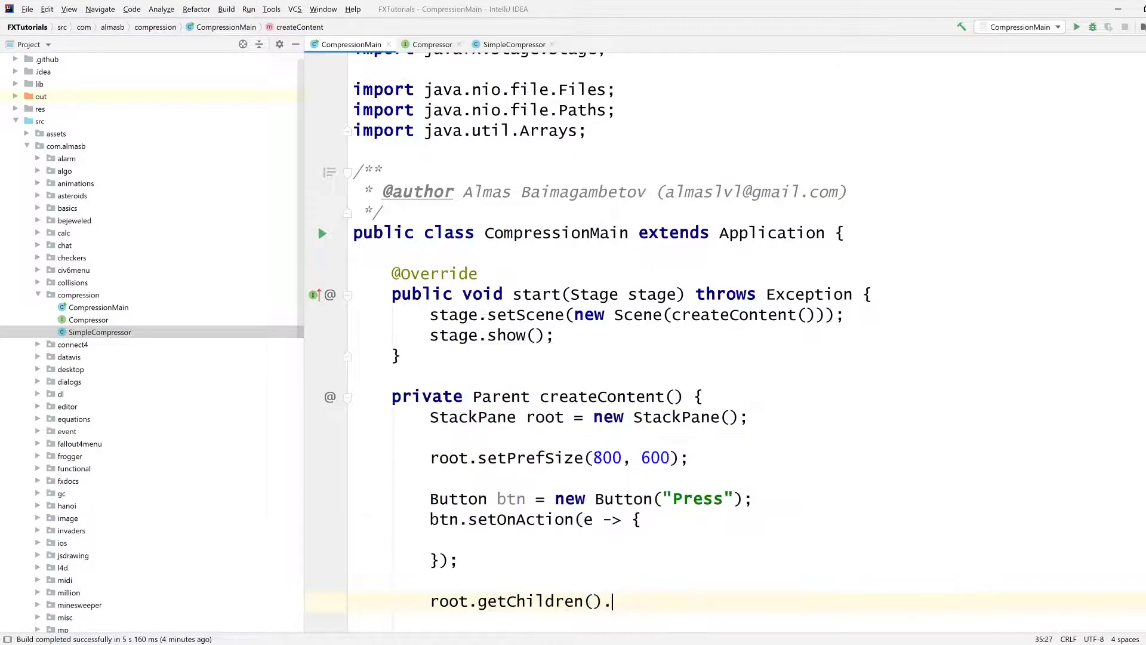
pyautogui.write('add(btn);')
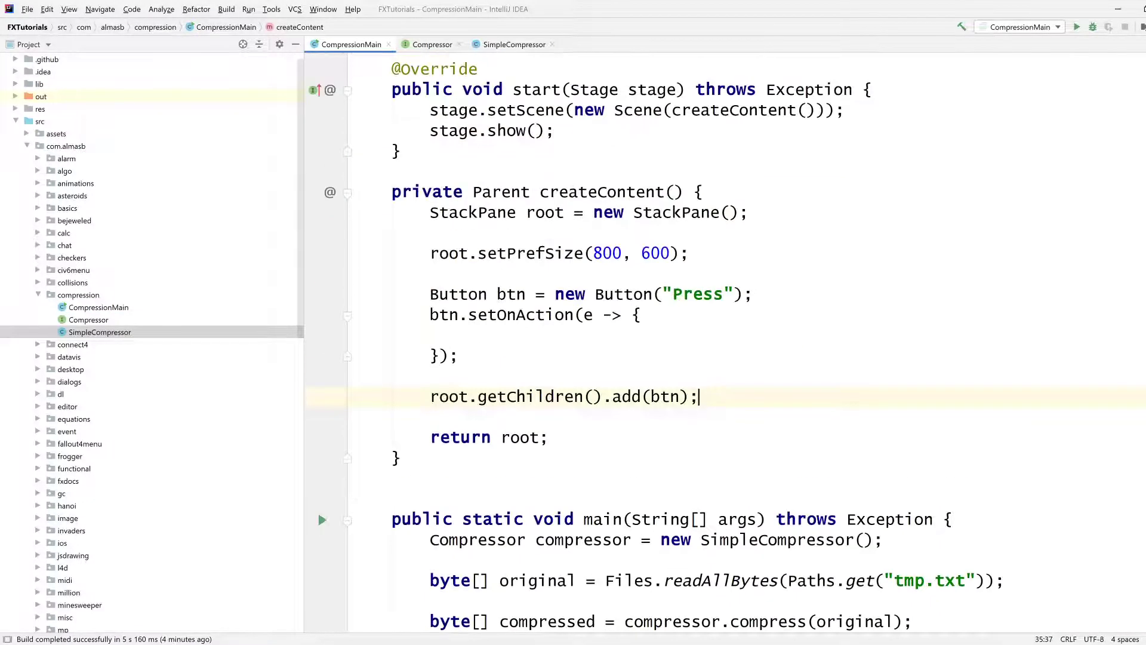
pyautogui.scroll(-3)
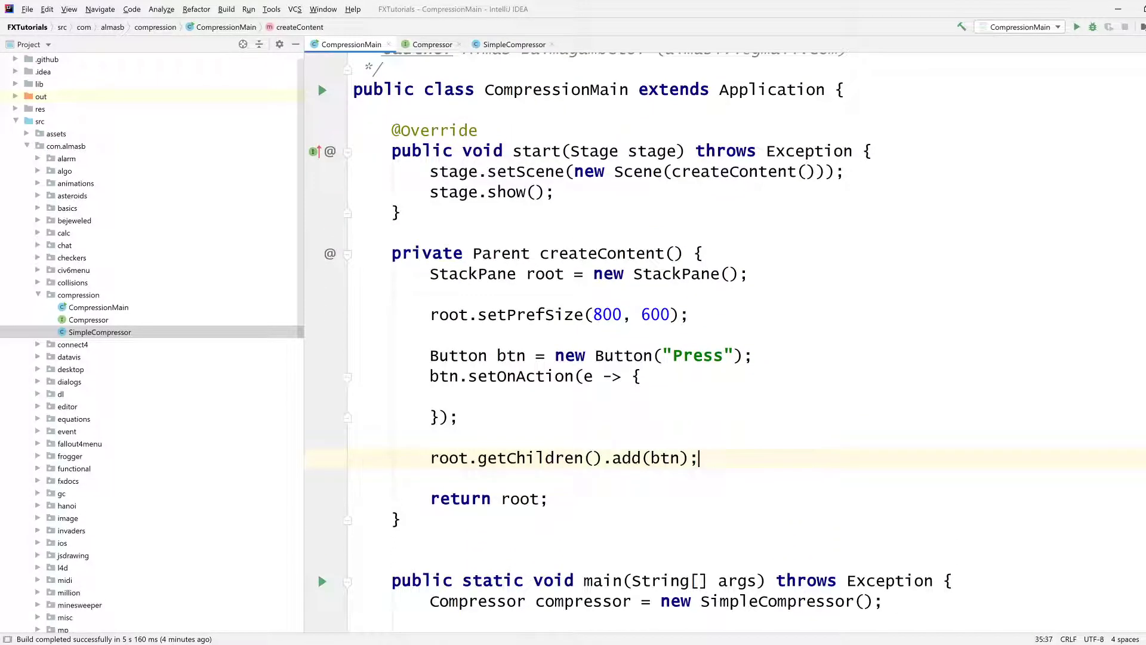
pyautogui.scroll(-3)
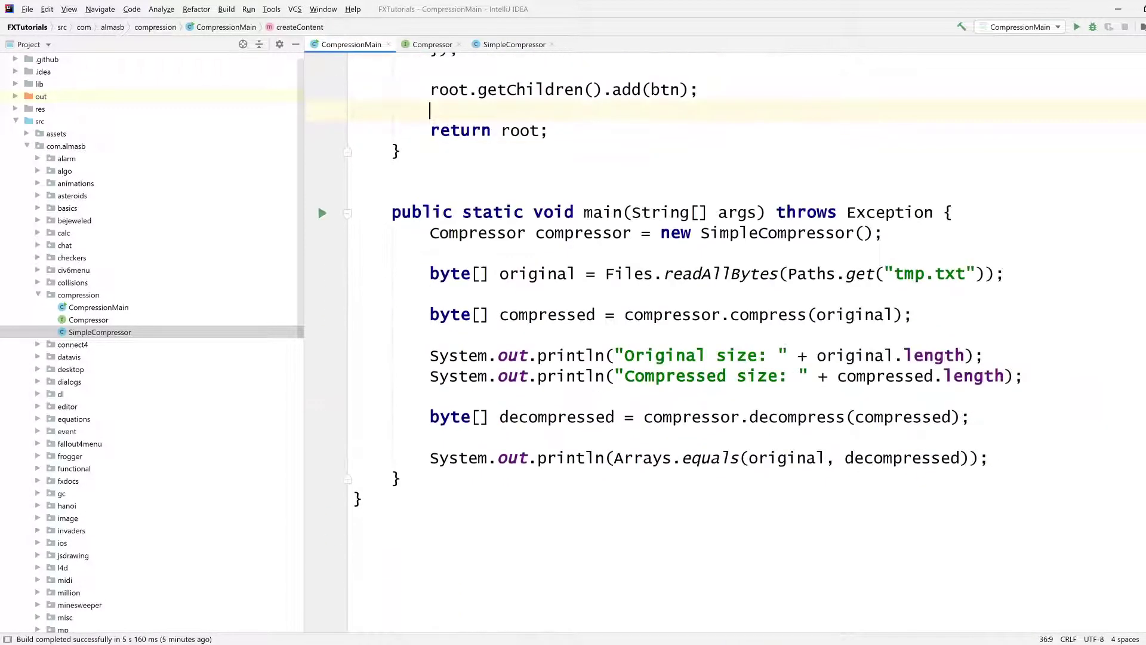
# Step: Create a FileChooser whose initial directory is new File(System.getProperty("user.dir"))
pyautogui.moveTo(430, 232); pyautogui.dragTo(987, 458)
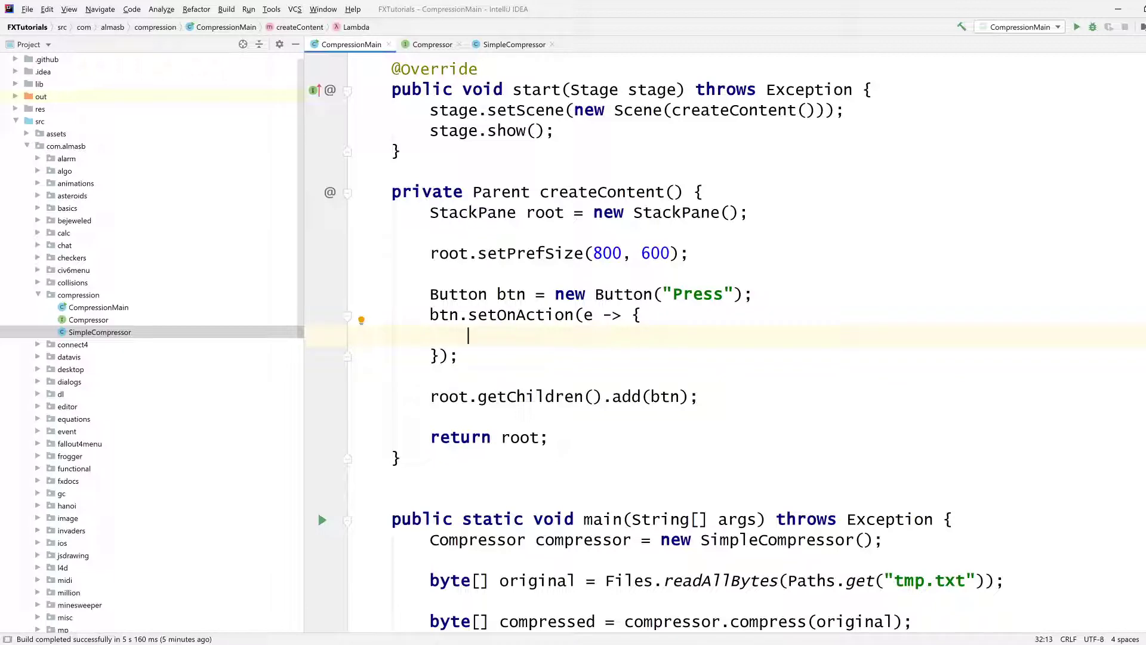
pyautogui.write('FileChooser f')
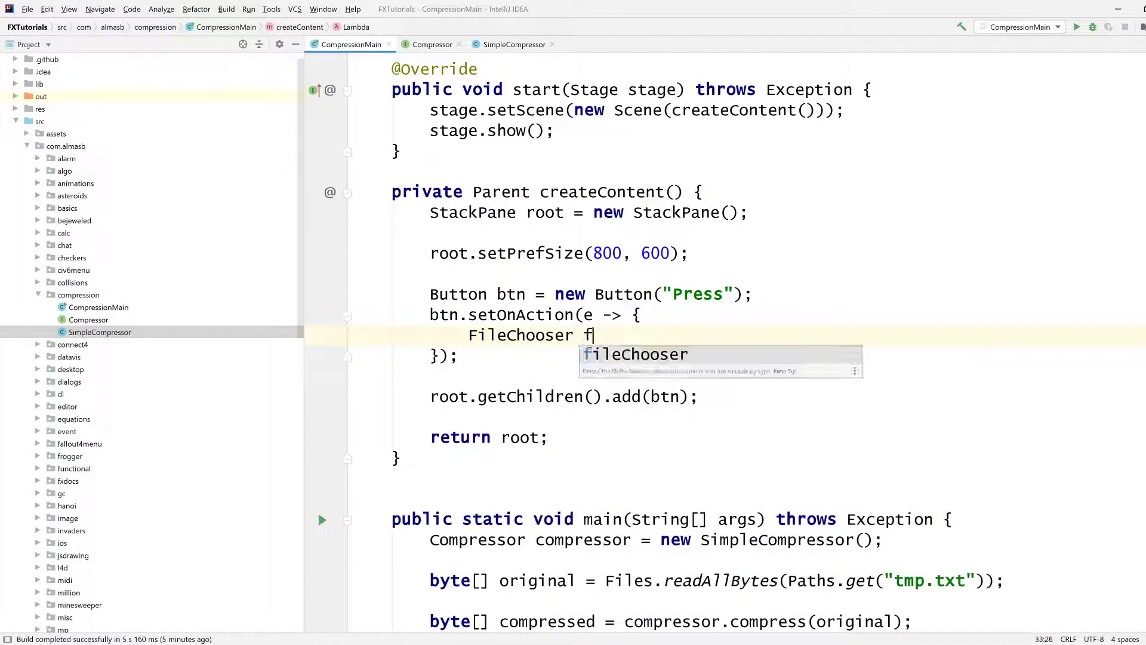
pyautogui.write('ileChooser = new FileChooser();')
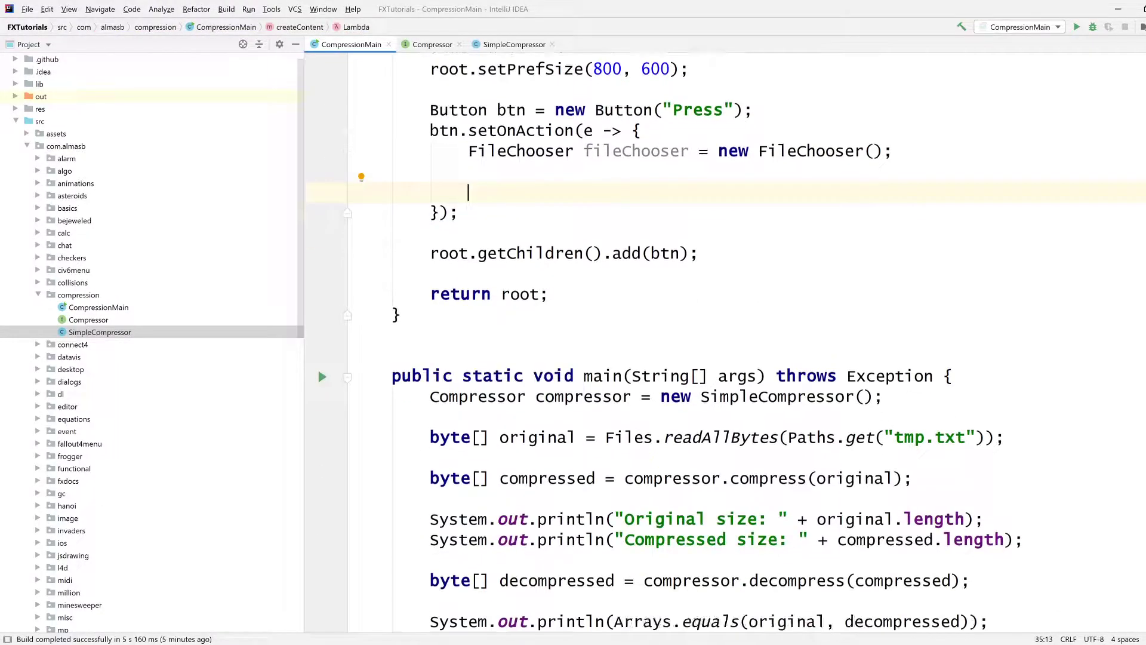
pyautogui.click(910, 478)
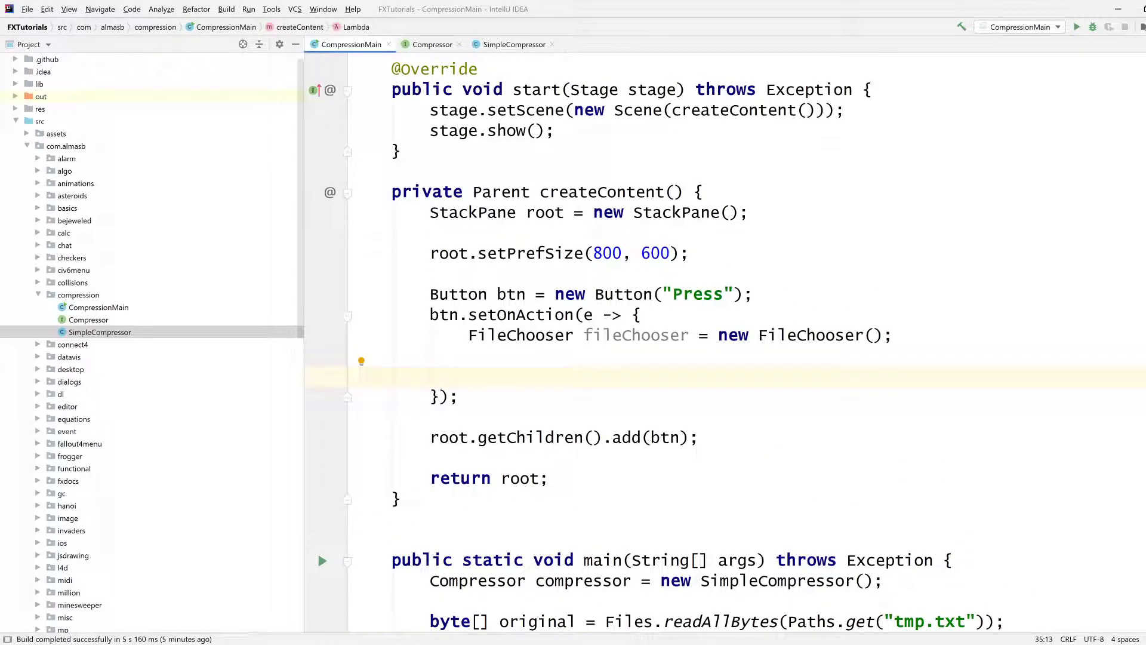
pyautogui.write('fileChooser.')
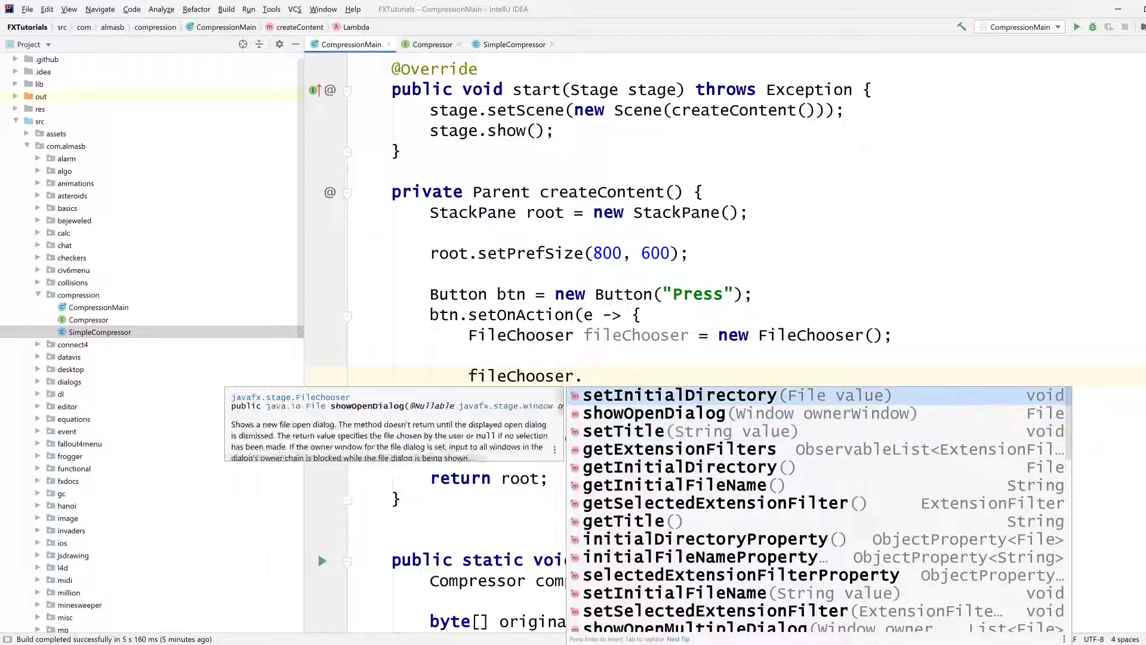
pyautogui.click(678, 394)
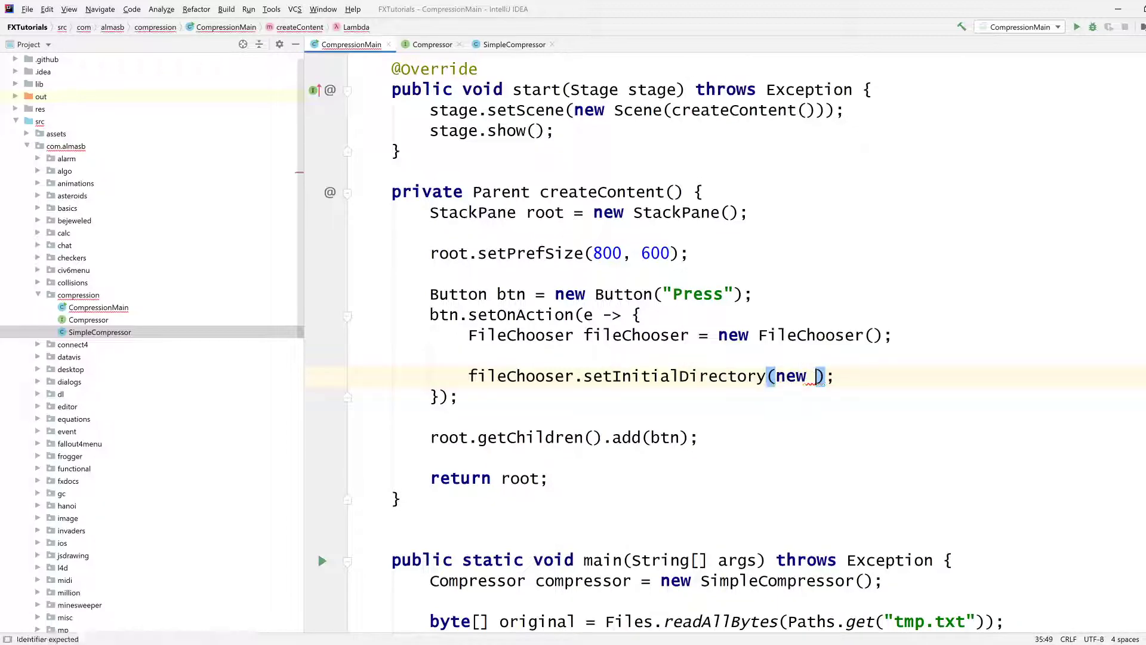
pyautogui.write('File("")')
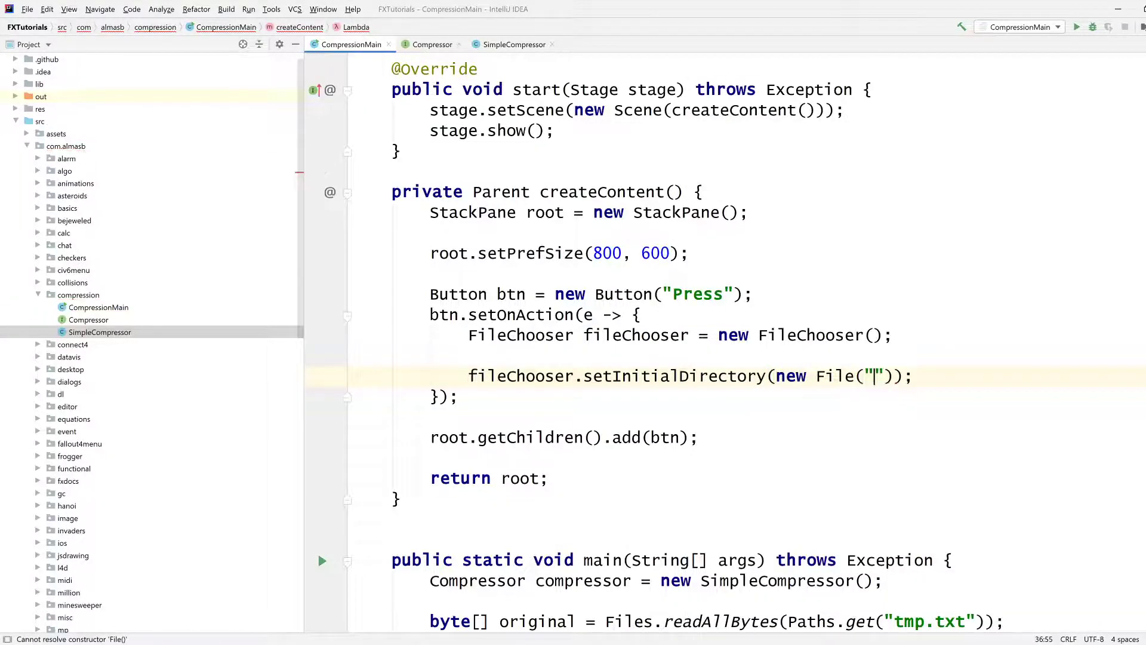
pyautogui.write('System.getProperty(')
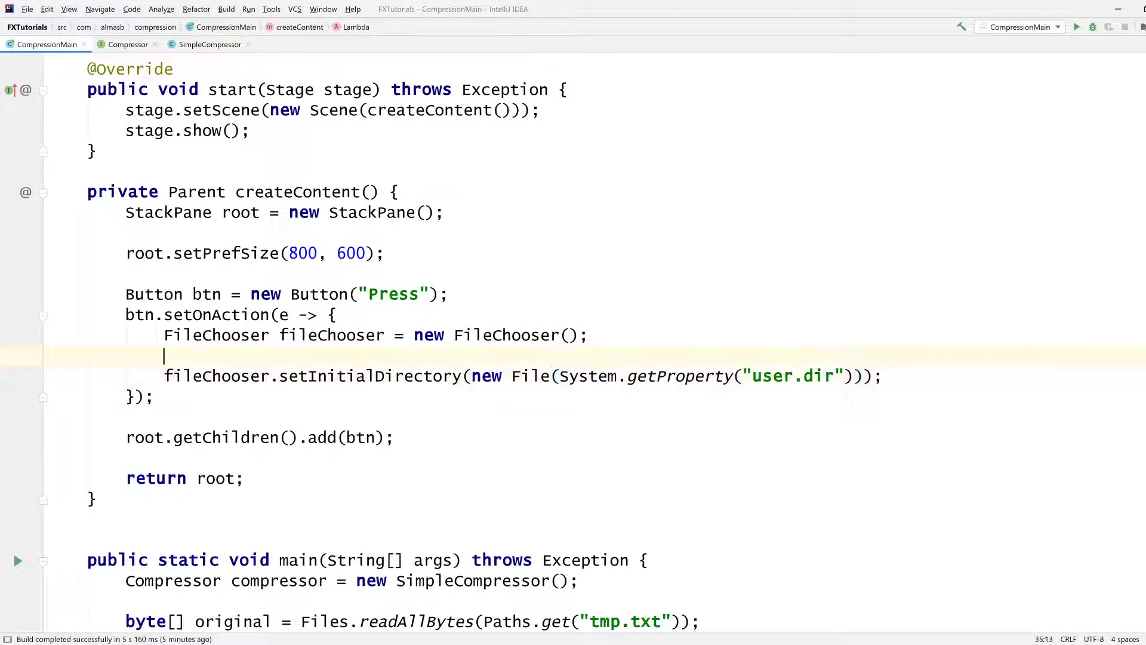
# Step: Store the result of fileChooser.showOpenDialog(null) in File file
pyautogui.press('Backspace')
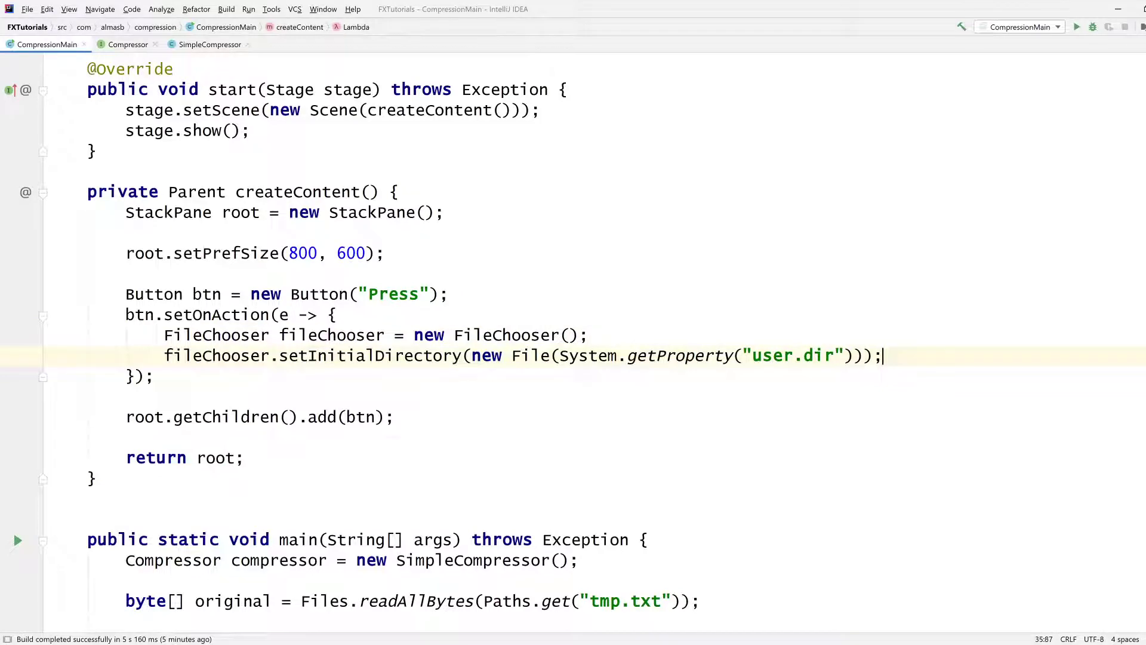
pyautogui.write('fileChooser.')
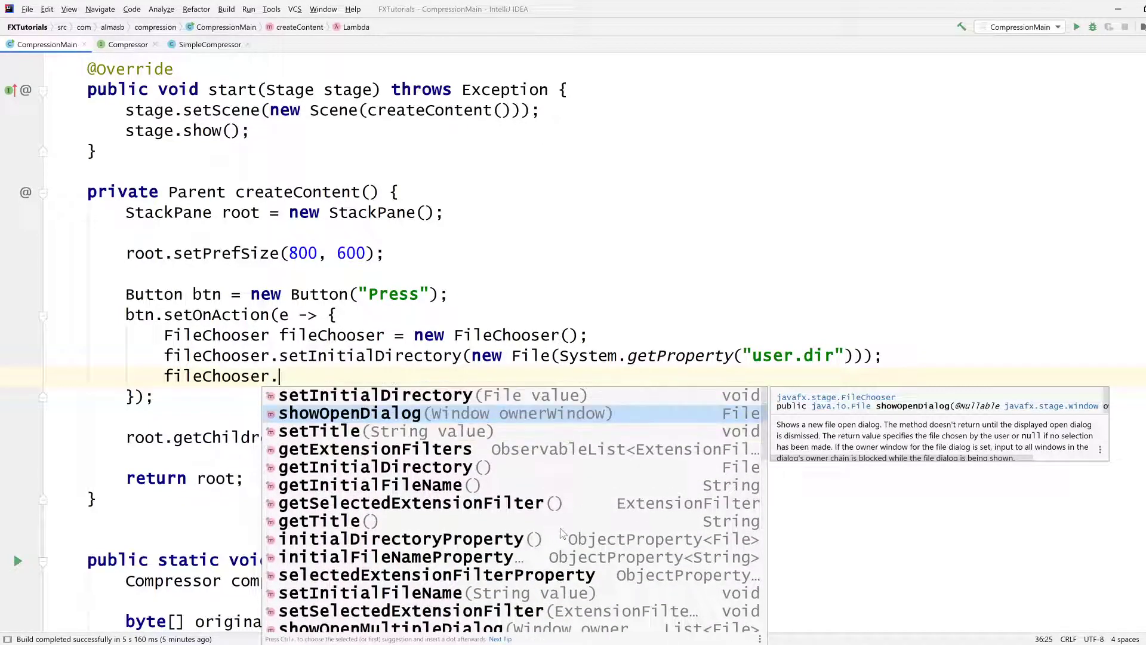
pyautogui.doubleClick(350, 414)
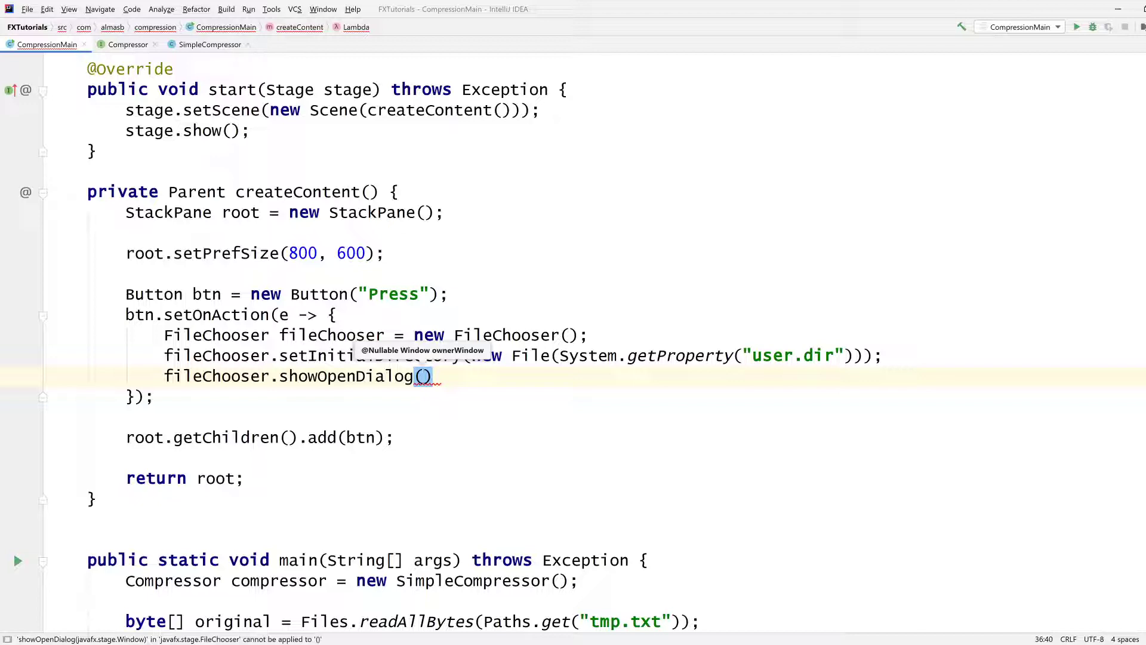
pyautogui.write('null')
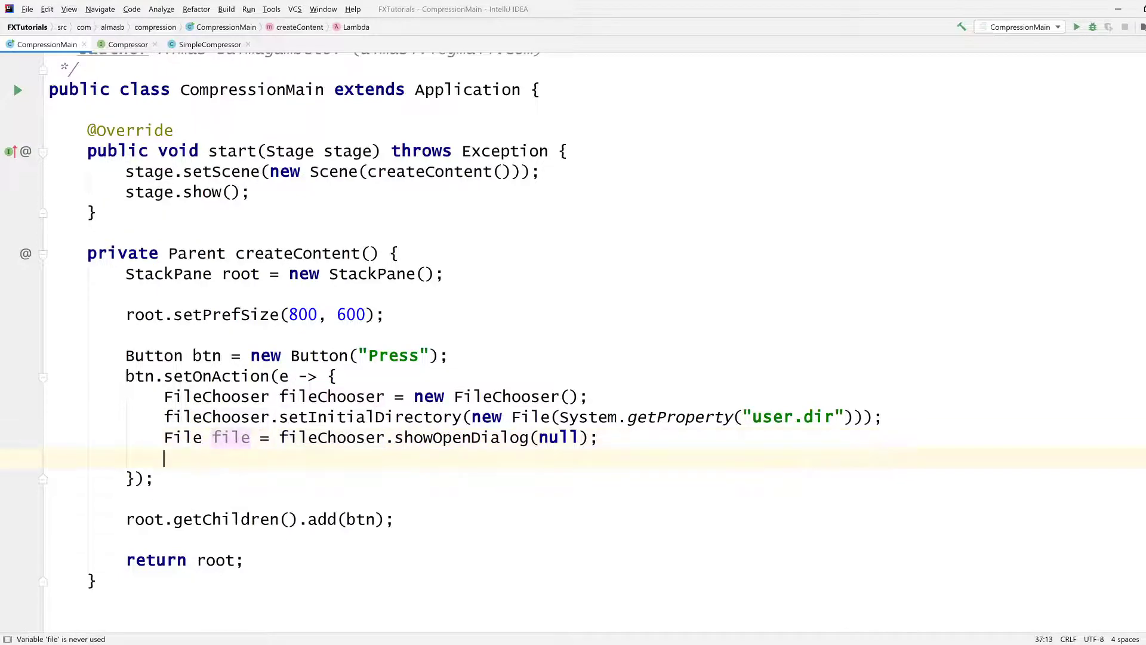
# Step: Under if (file != null), run the compression round-trip in try/catch with a new SimpleCompressor
pyautogui.write('if (file != n')
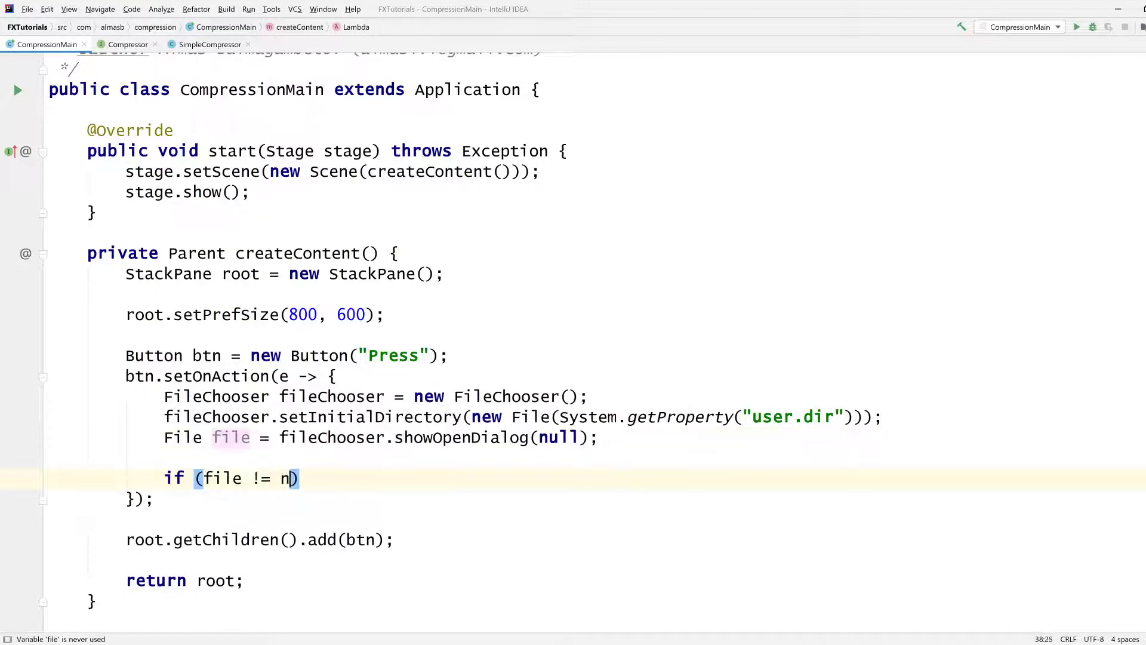
pyautogui.write('ull) {')
pyautogui.write('Files.readAllBytes(file.toPath());')
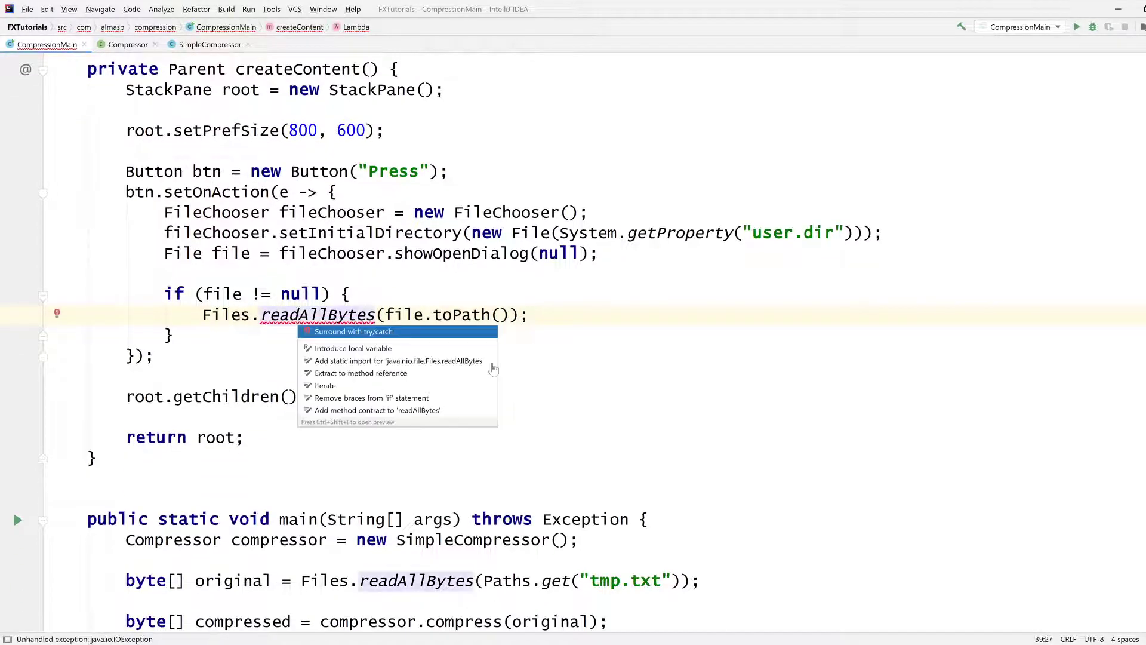
pyautogui.click(354, 331)
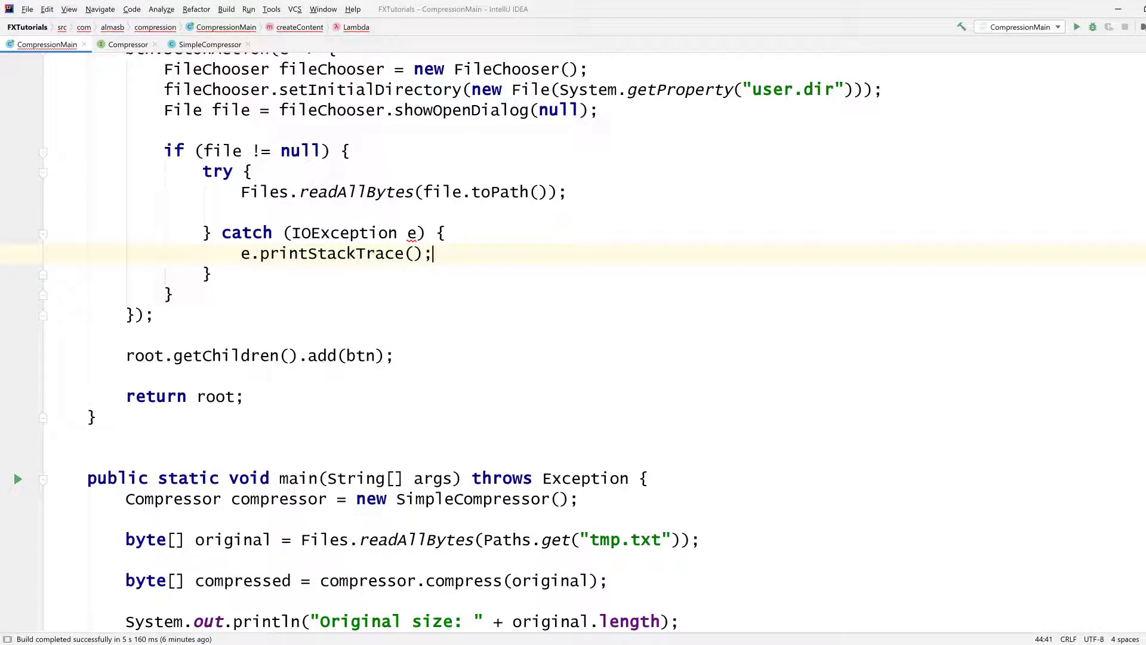
pyautogui.scroll(-3)
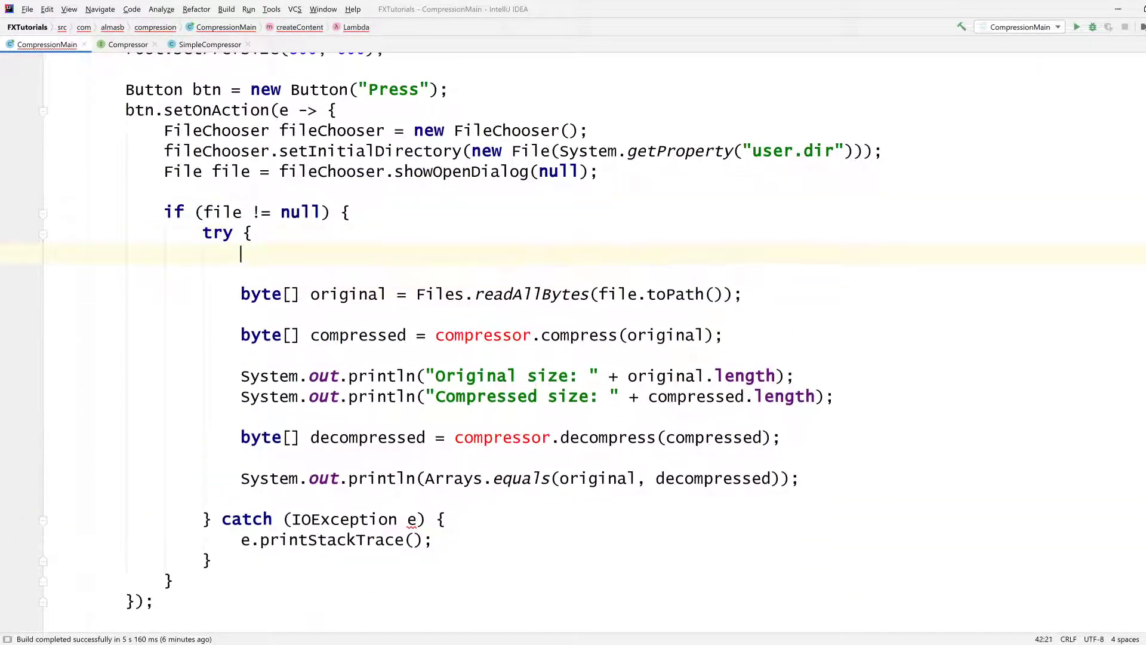
pyautogui.write('Compressor compressor = new SimpleCompressor();')
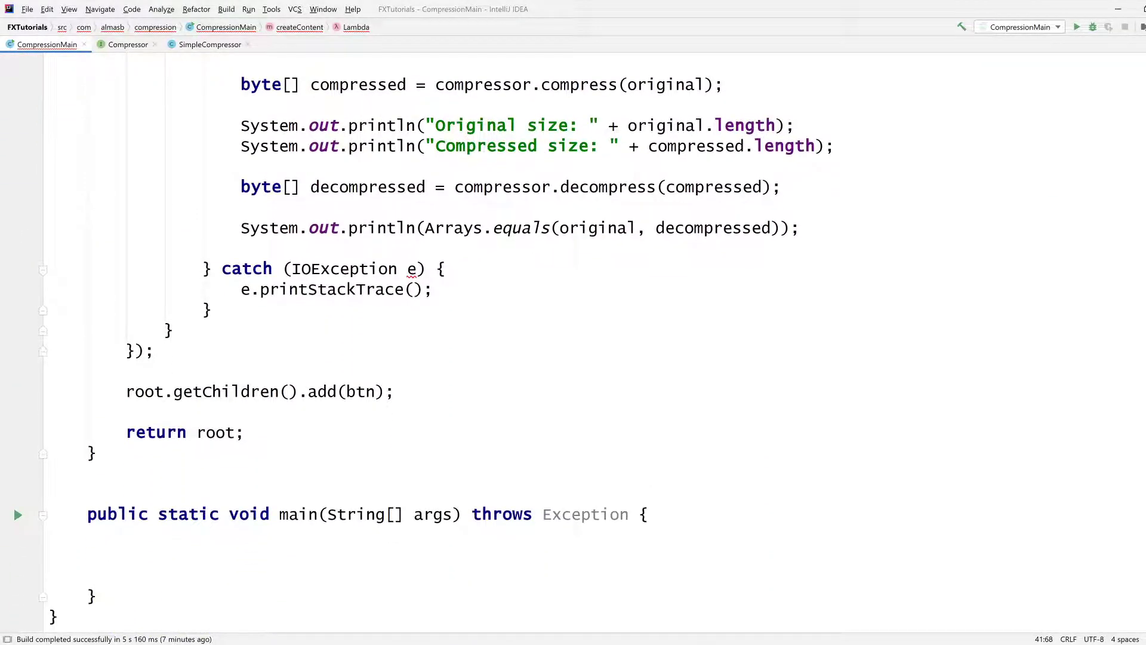
# Step: Rename the lambda's catch variable from e to e2
pyautogui.write('2')
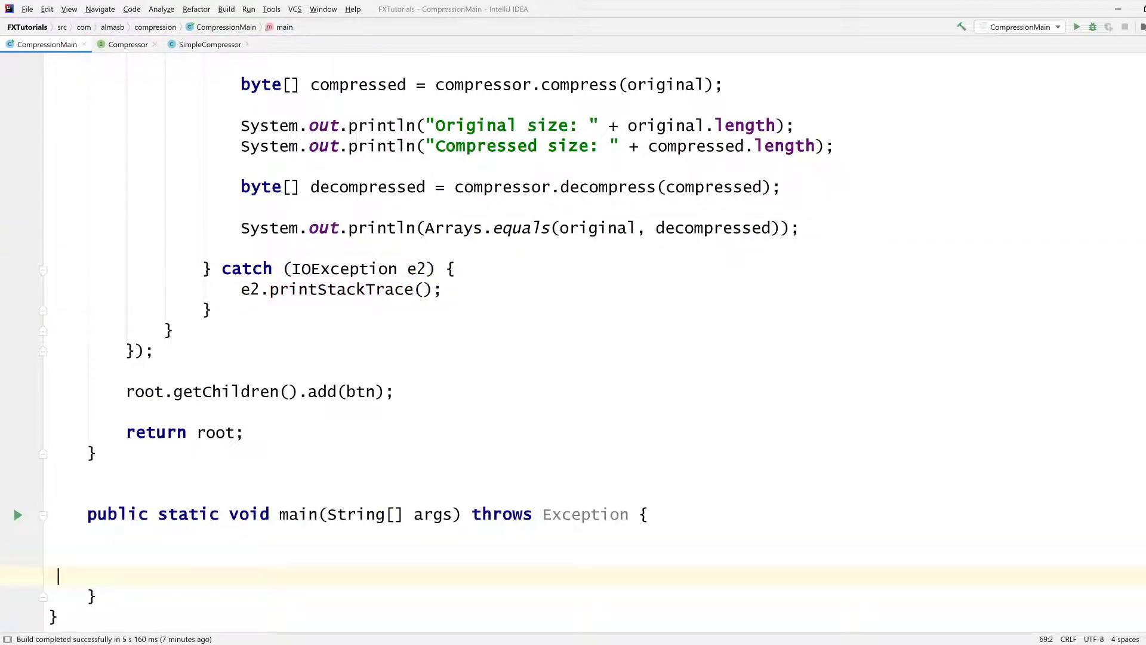
pyautogui.write('l#a')
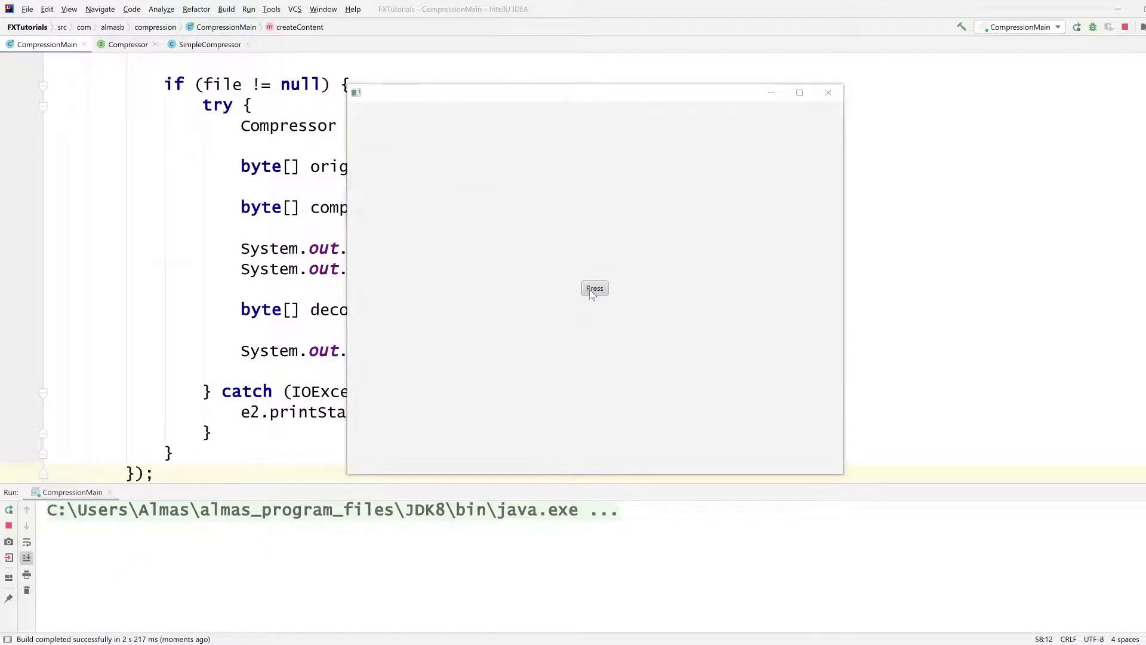
# Step: Compress a chosen file via Press, confirm sizes 22344 and 6431 with true, then close the window
pyautogui.click(594, 287)
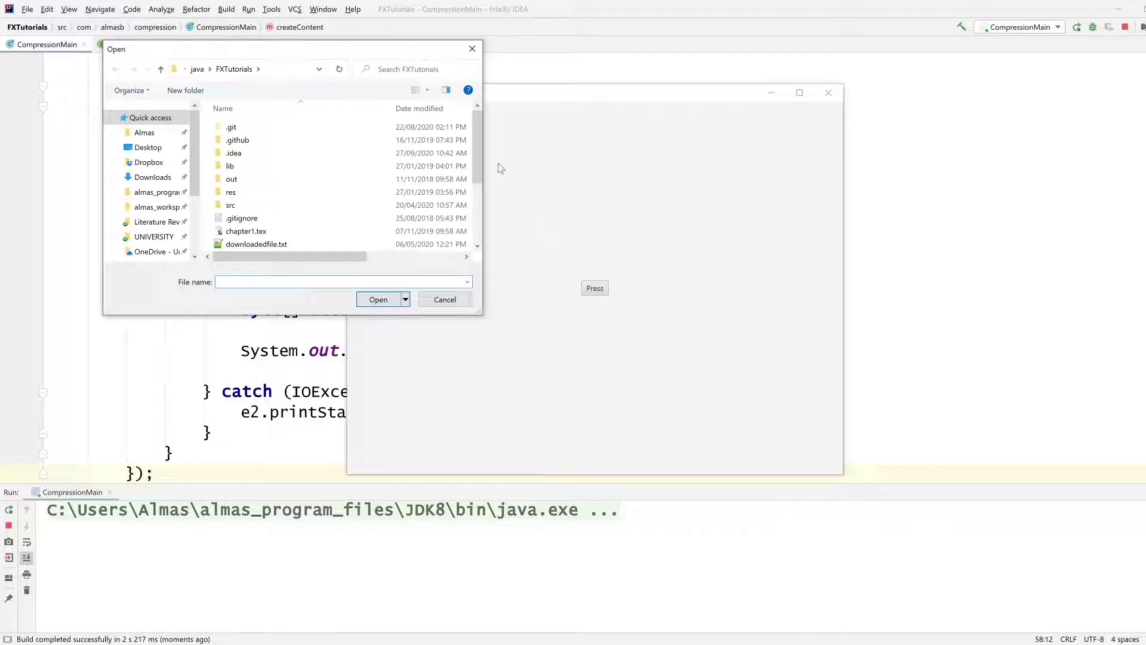
pyautogui.scroll(-3)
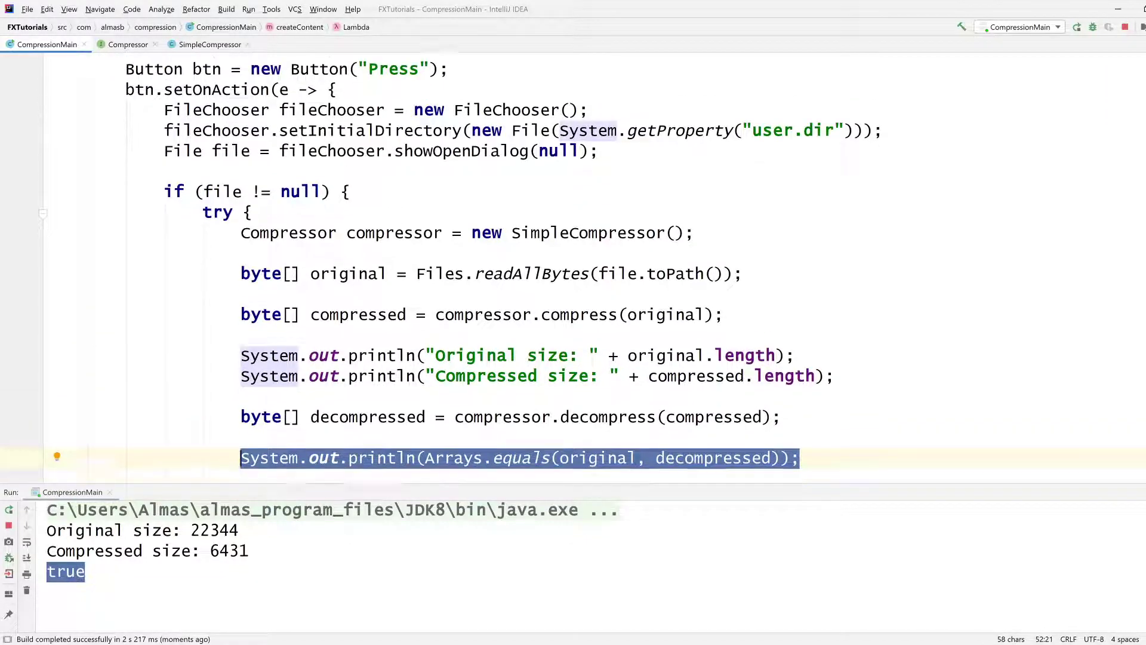
pyautogui.scroll(-3)
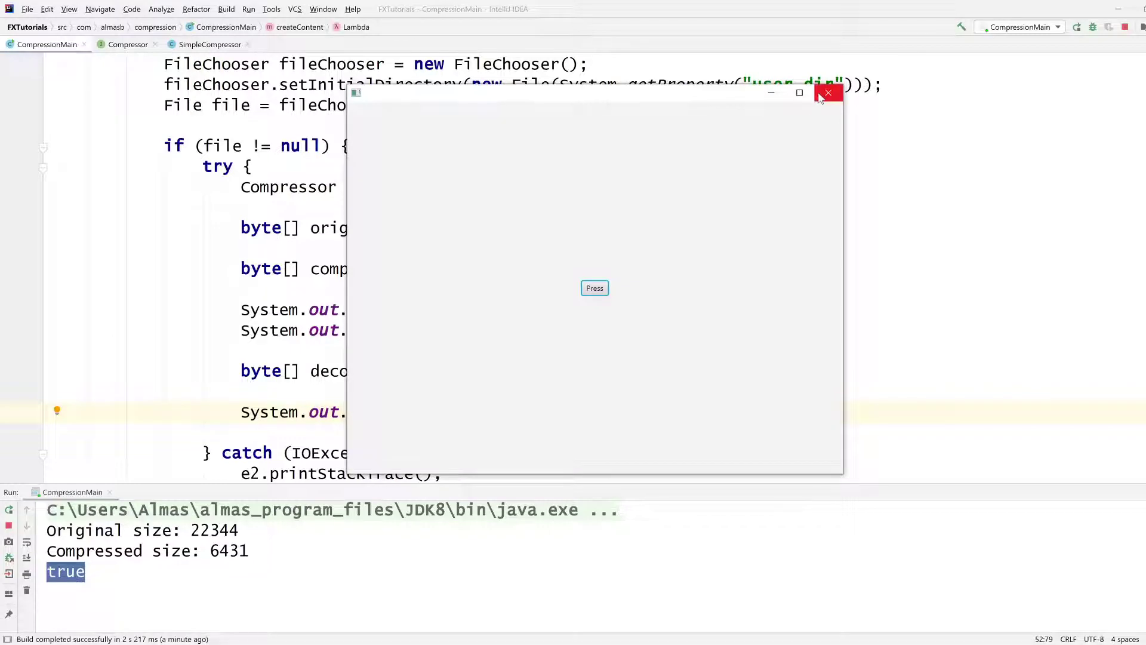
pyautogui.click(827, 94)
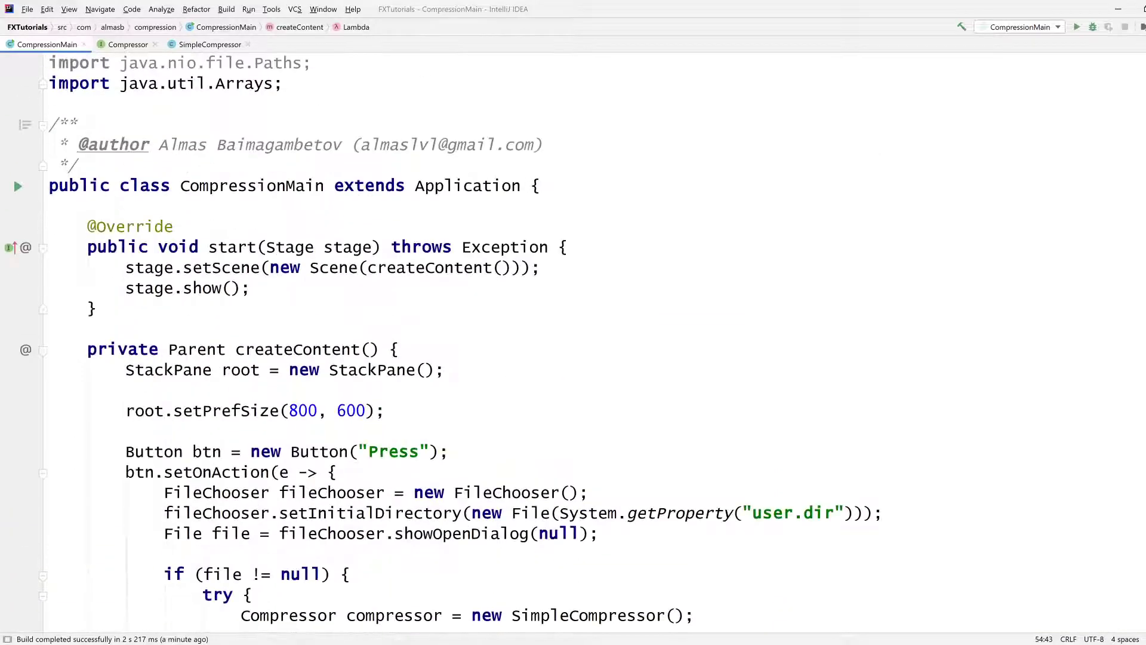
pyautogui.click(210, 43)
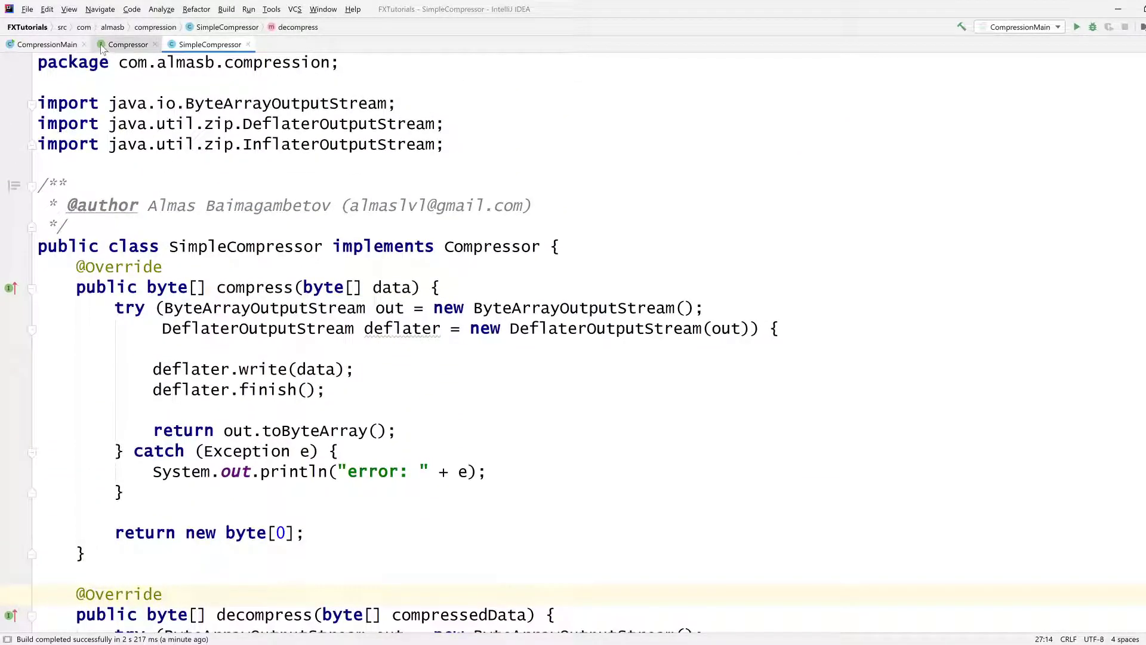
pyautogui.click(127, 44)
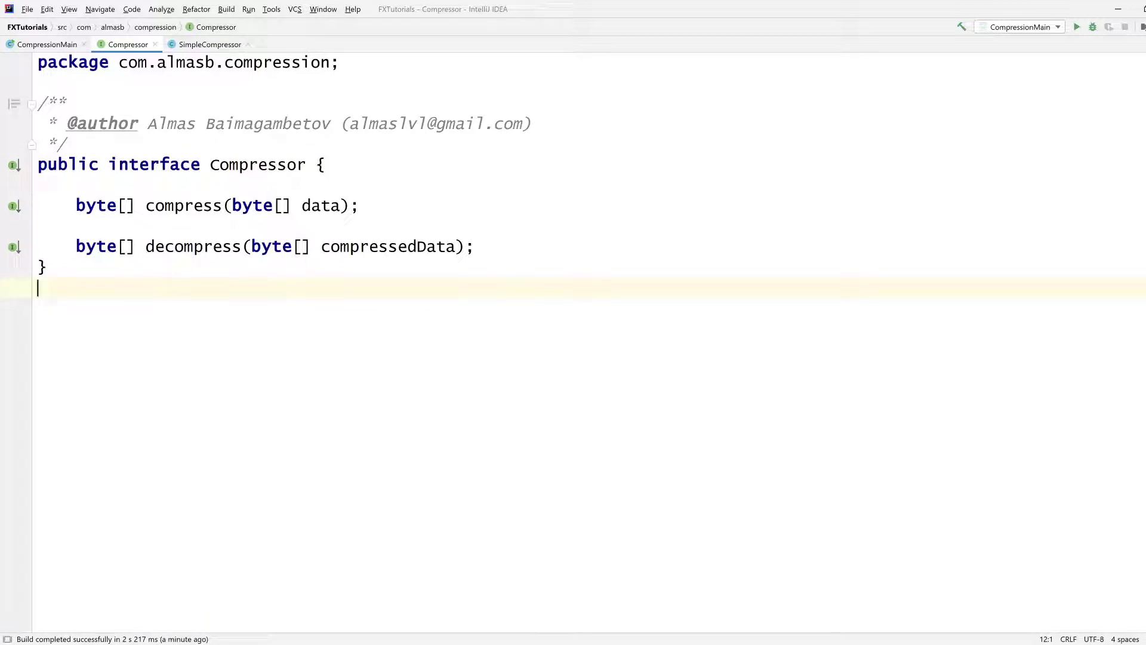
pyautogui.click(46, 44)
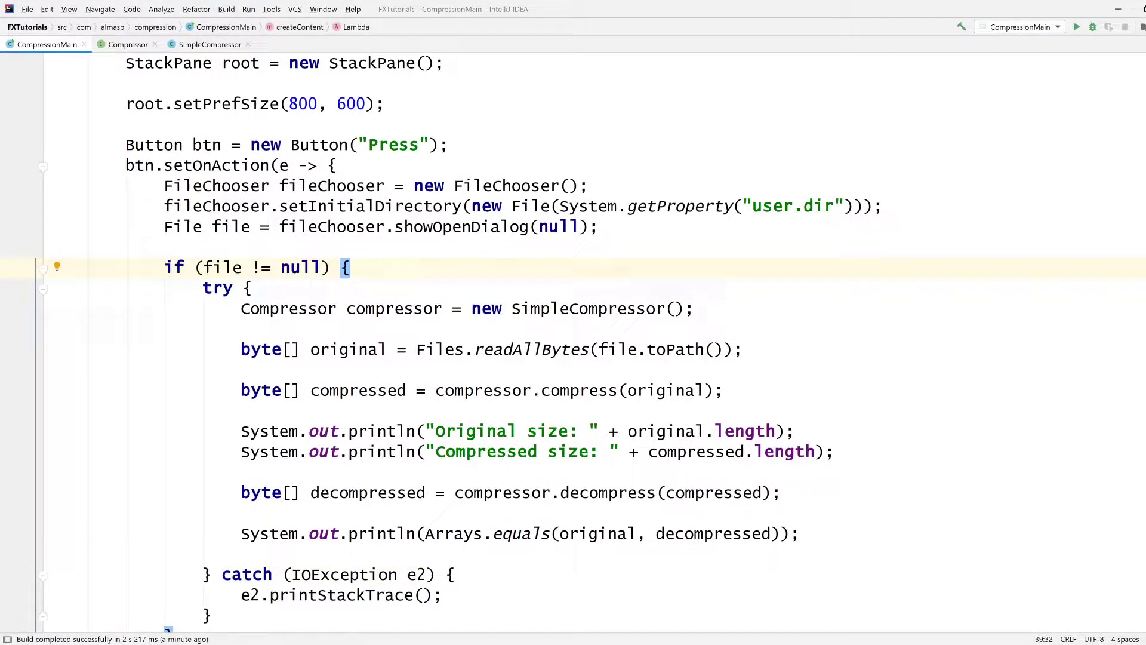
pyautogui.scroll(-3)
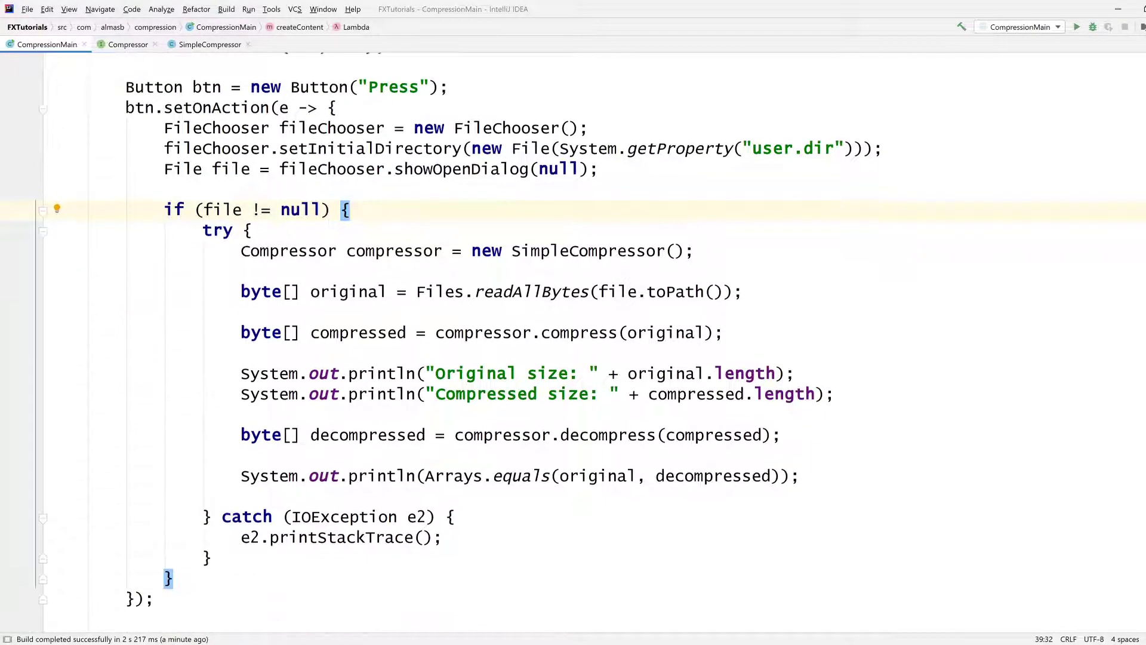
pyautogui.scroll(-3)
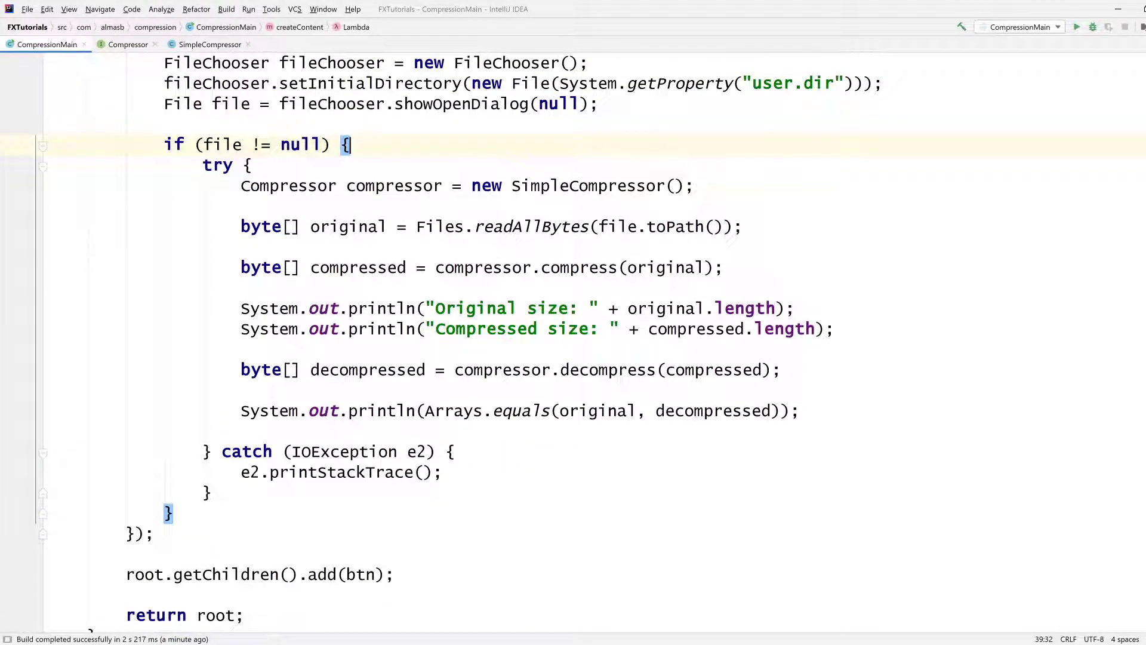